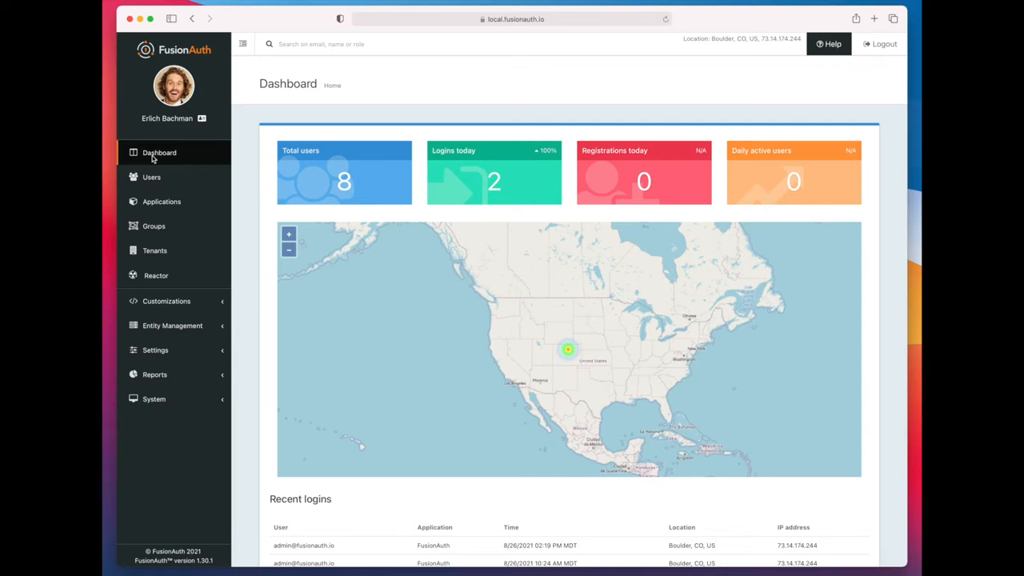
mouse_move(156, 275)
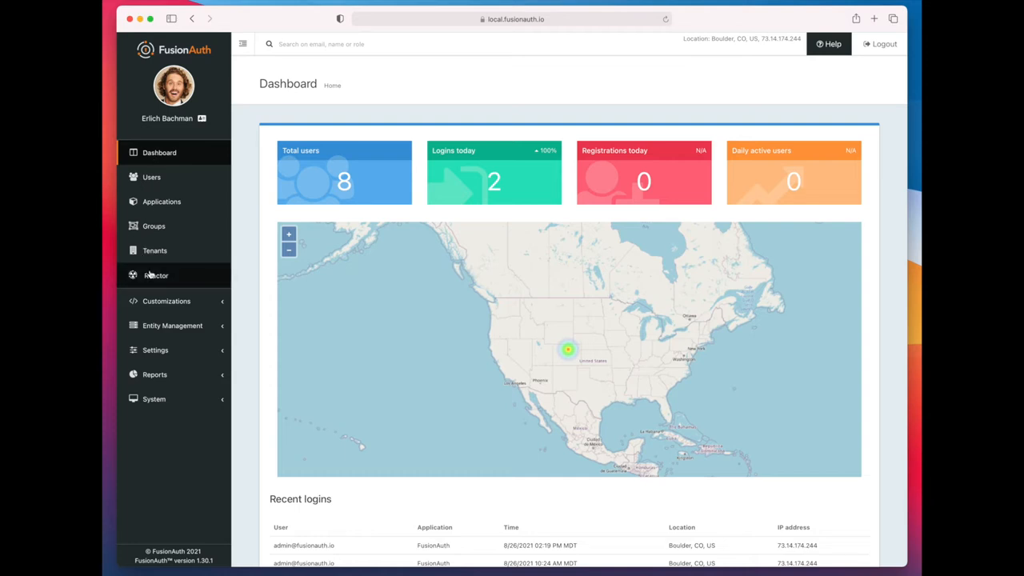
- View the Reactor page showing the active license and enabled premium features
click(156, 275)
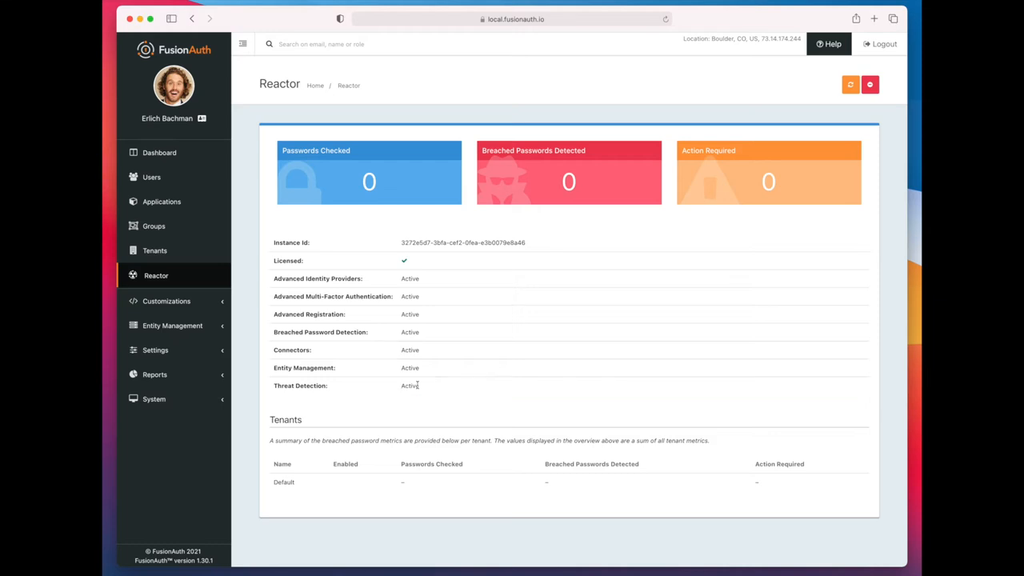
mouse_move(444, 394)
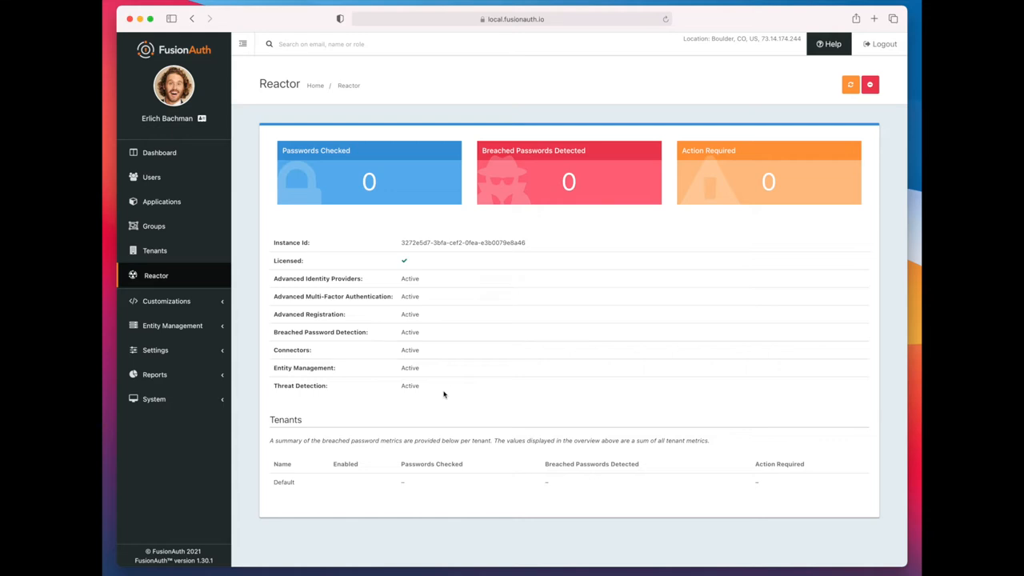
mouse_move(324, 386)
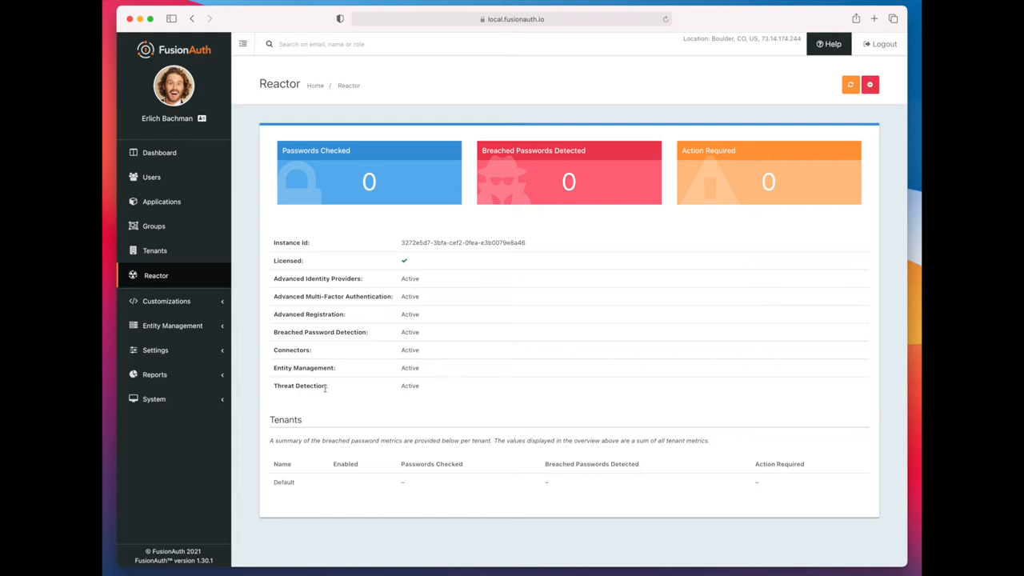
- Go to Settings > IP Access Control and begin adding a new list
click(154, 350)
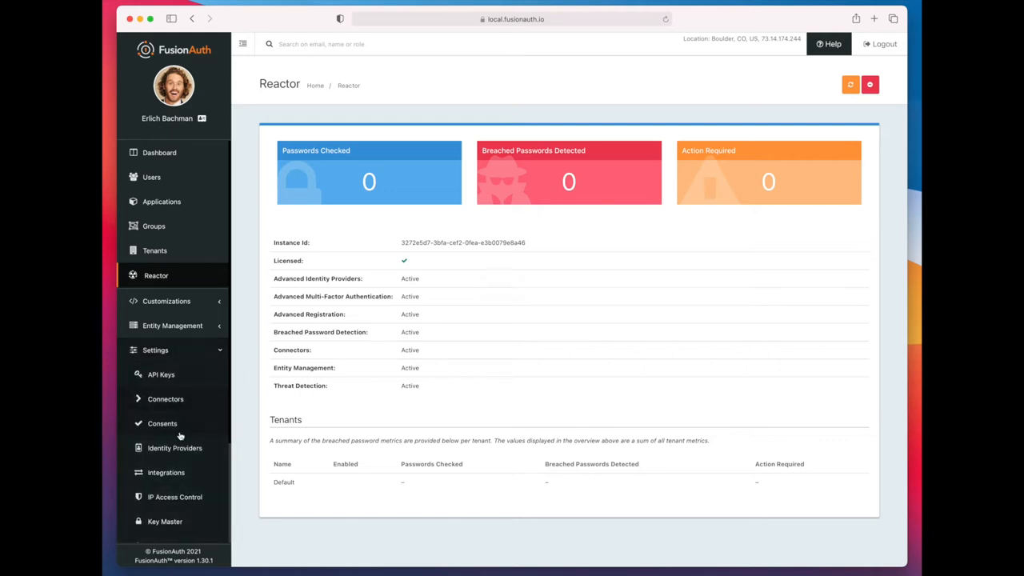
mouse_move(175, 497)
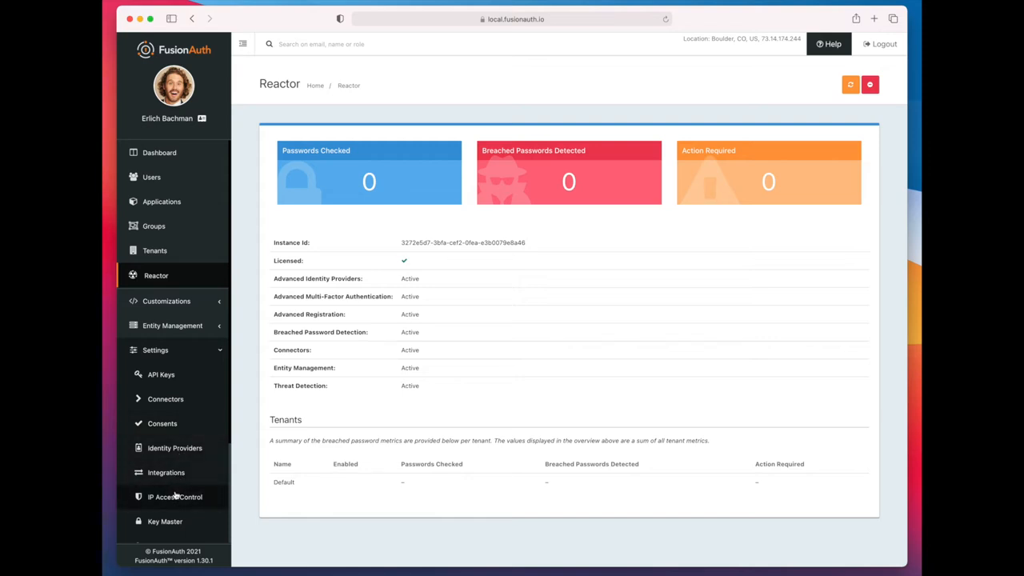
click(175, 497)
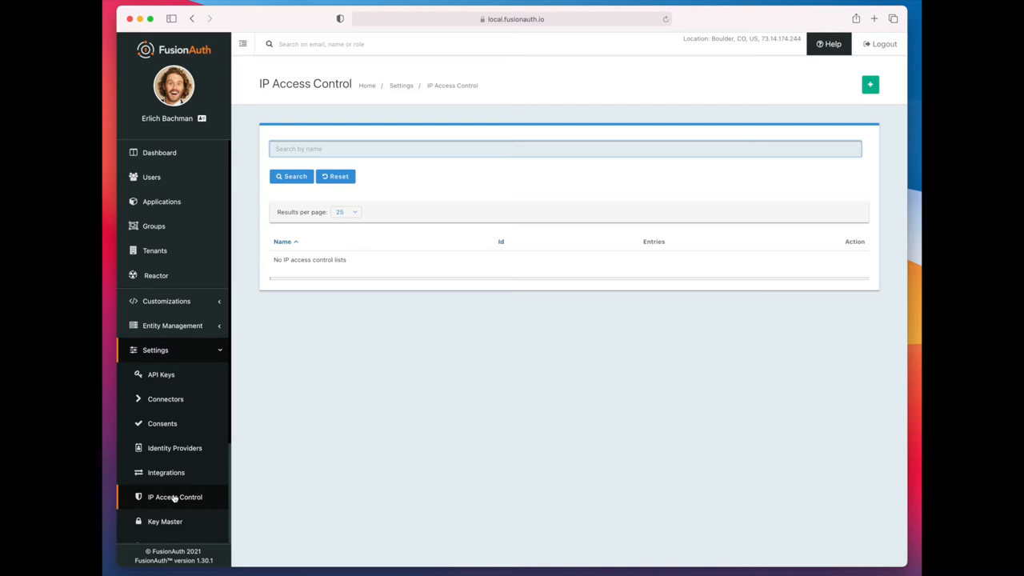
click(565, 149)
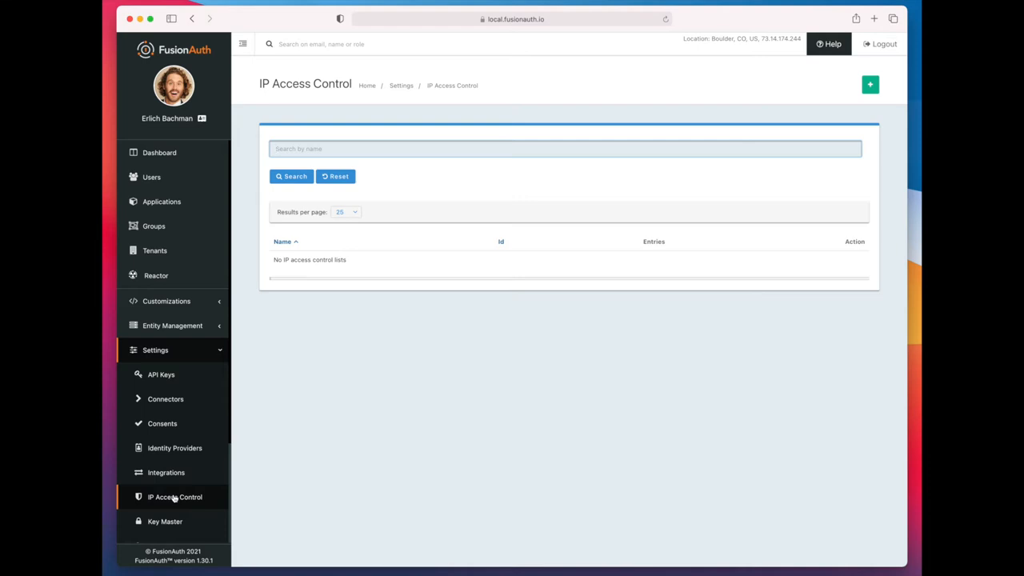
mouse_move(483, 342)
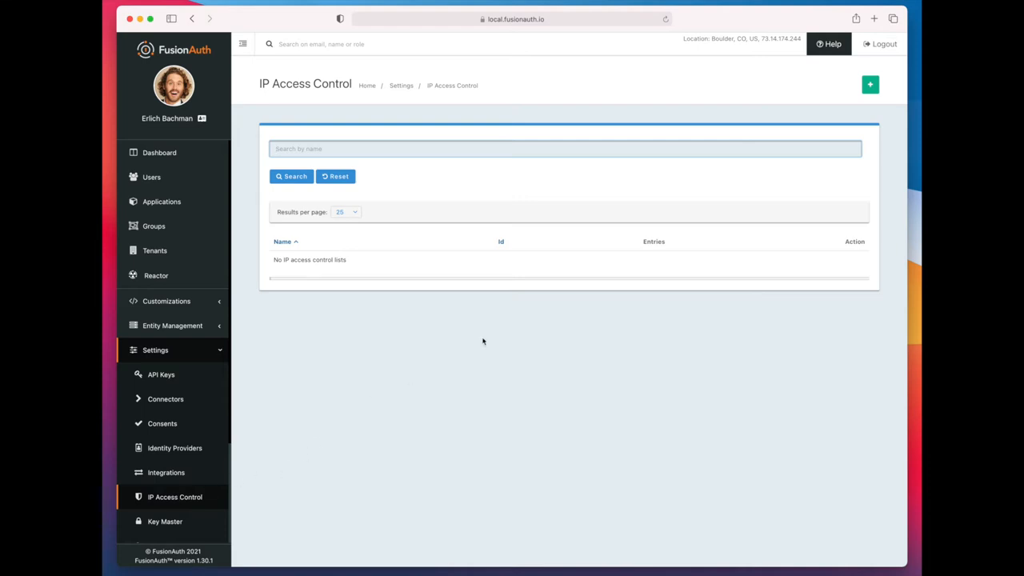
click(869, 84)
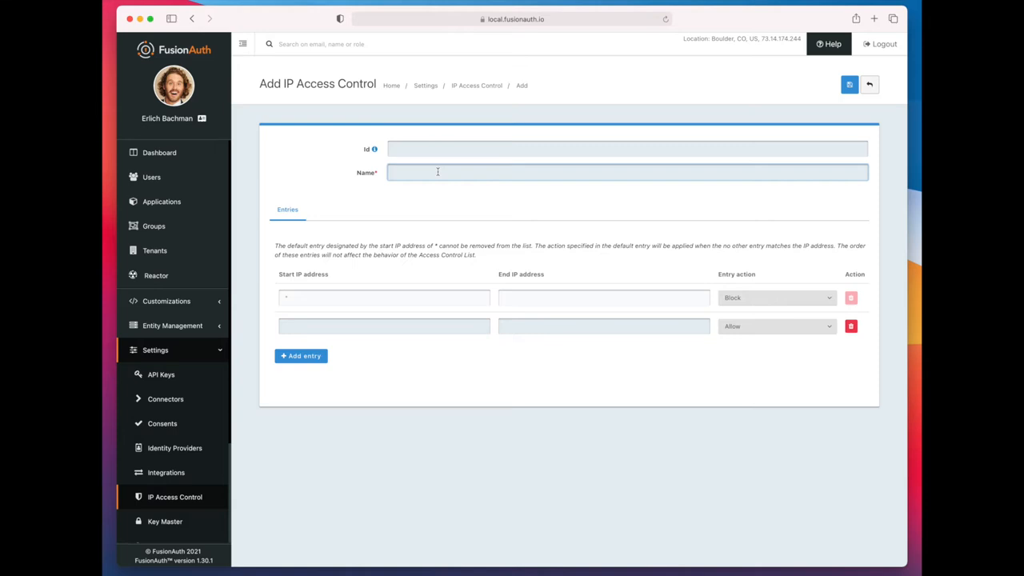
- Name the list 'CEO's home IP', allow 204.89.1.2 as start and end IP, and save
click(438, 172)
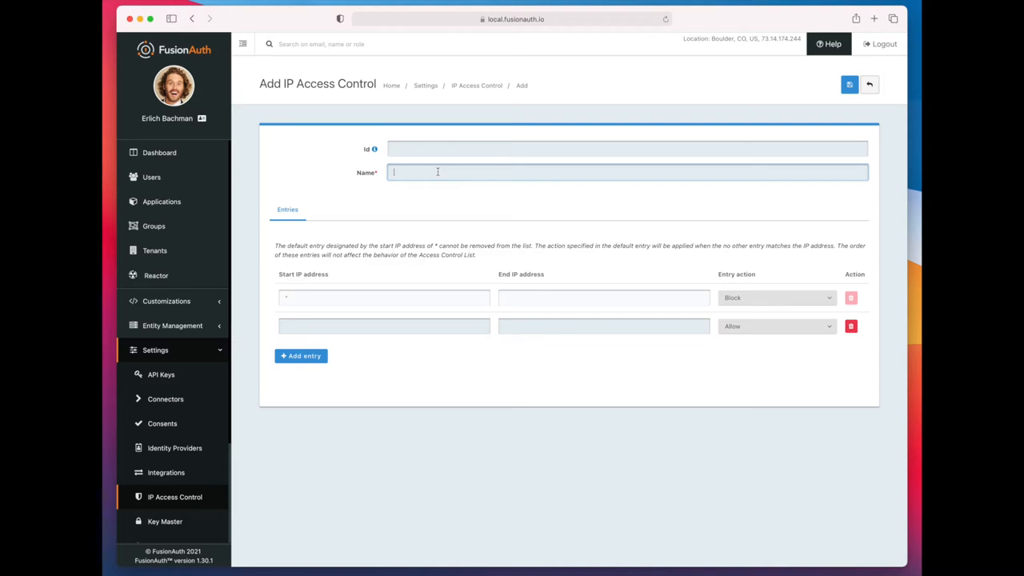
text(C)
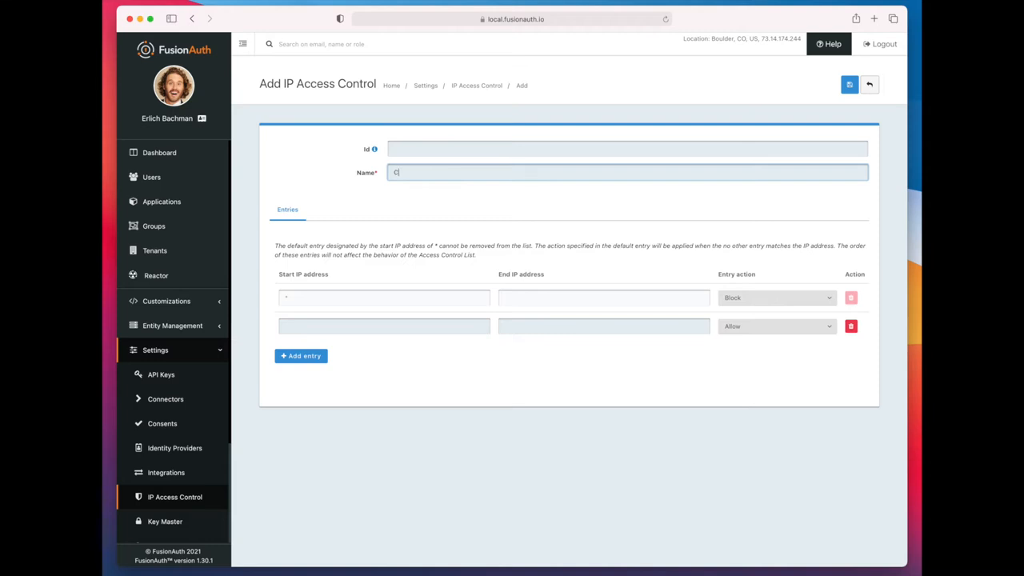
text(EO's home)
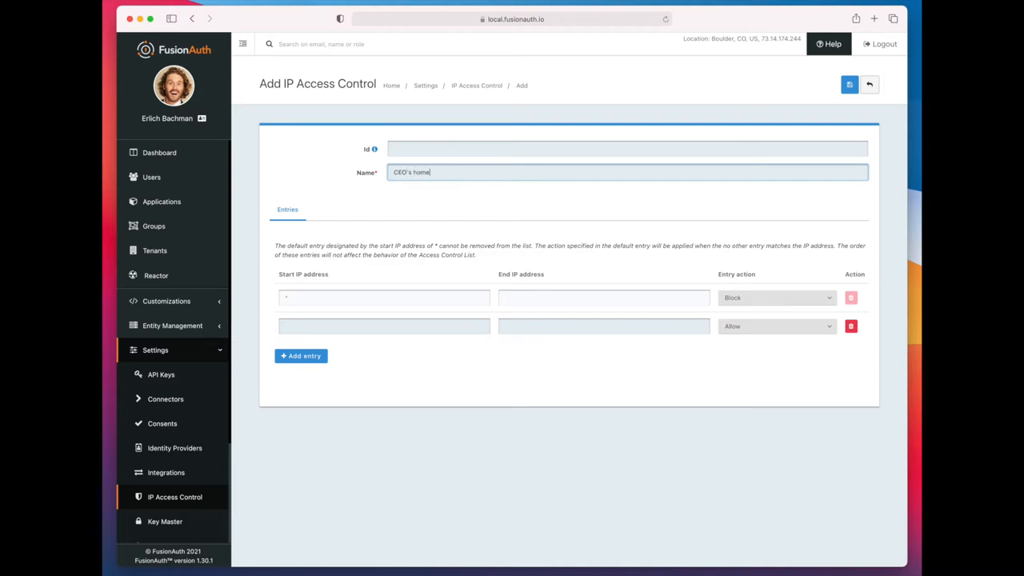
text(IP)
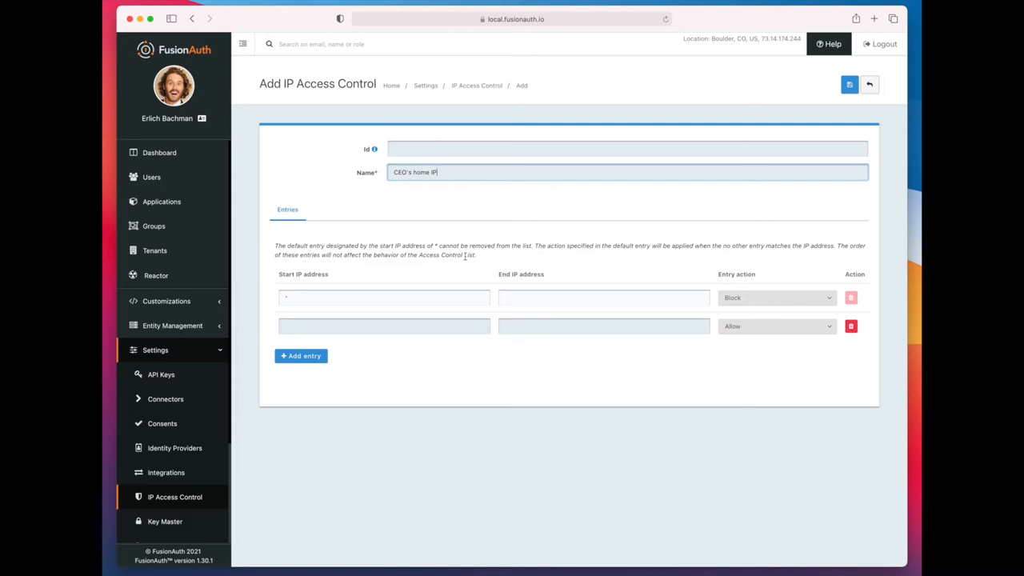
text(204.89.1.2)
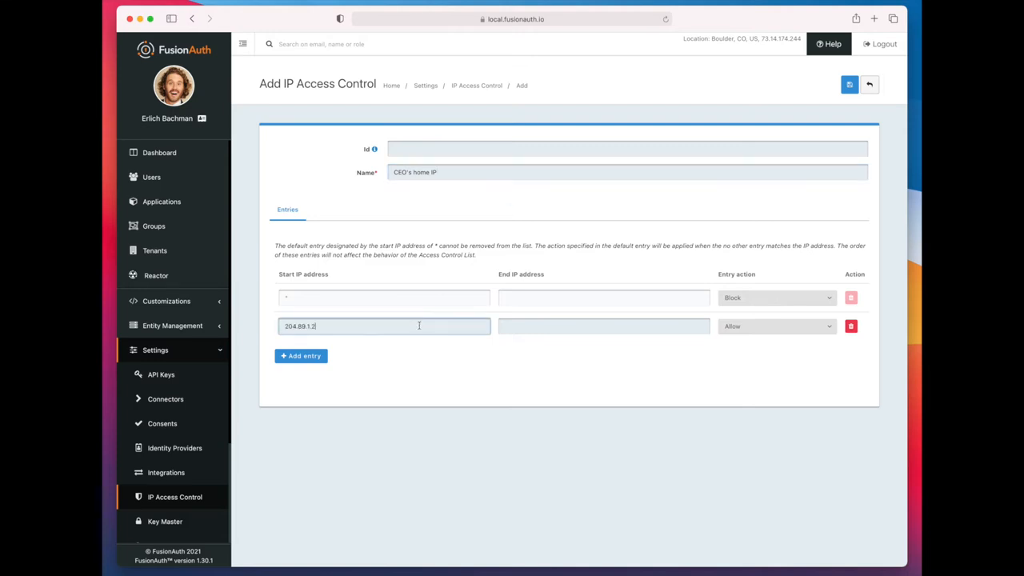
text(204.89.1.2)
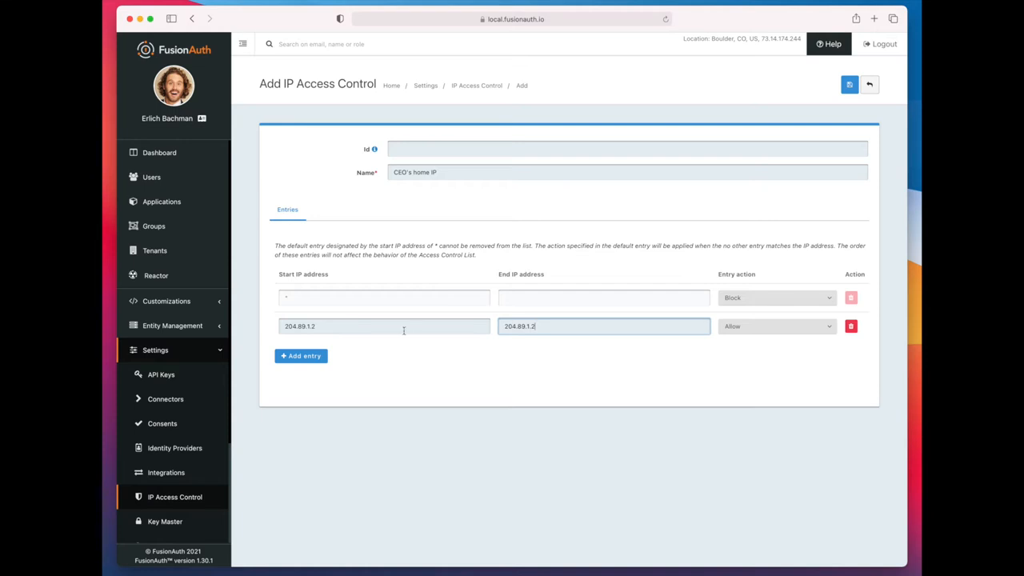
mouse_move(385, 349)
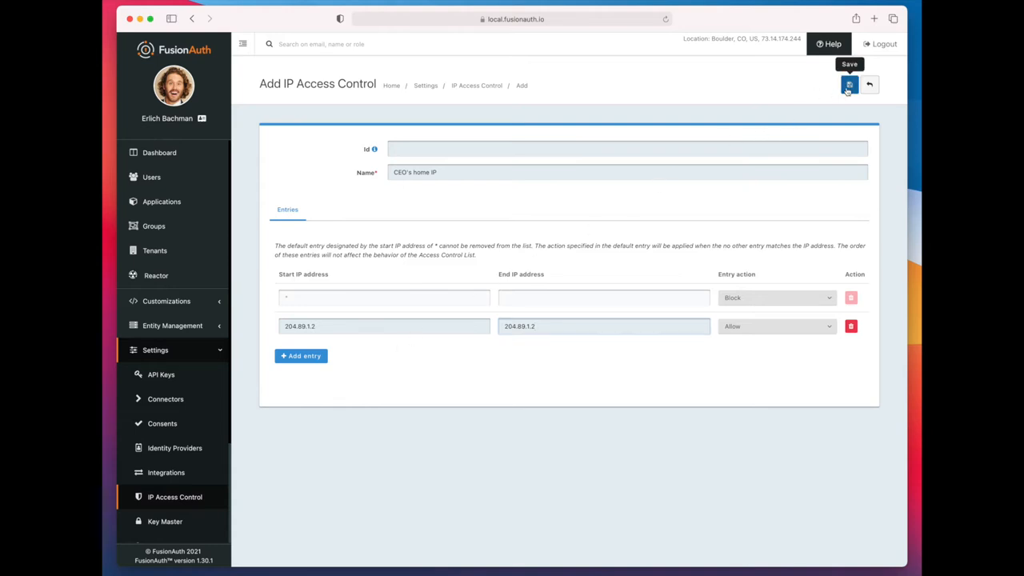
click(849, 85)
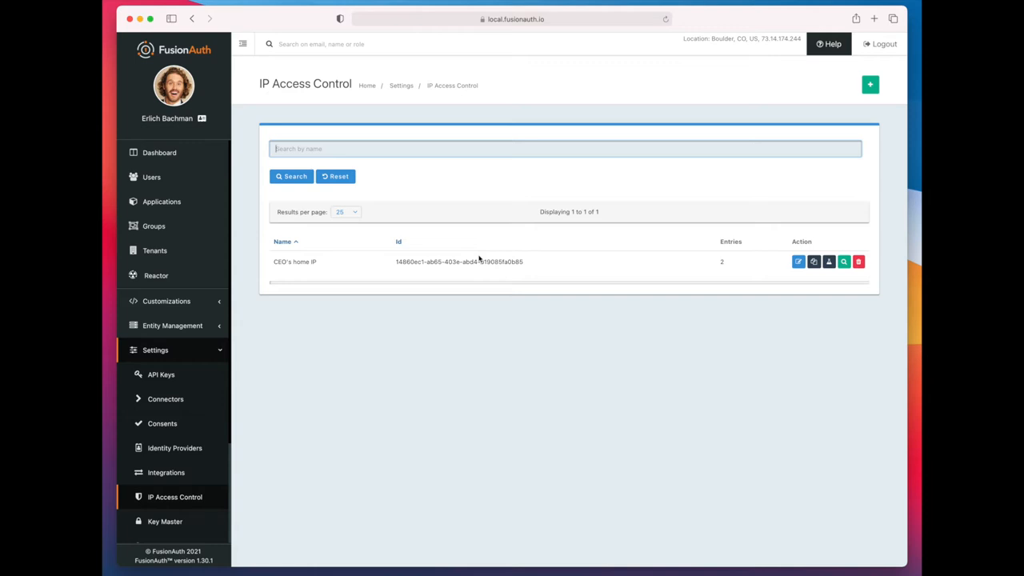
mouse_move(161, 374)
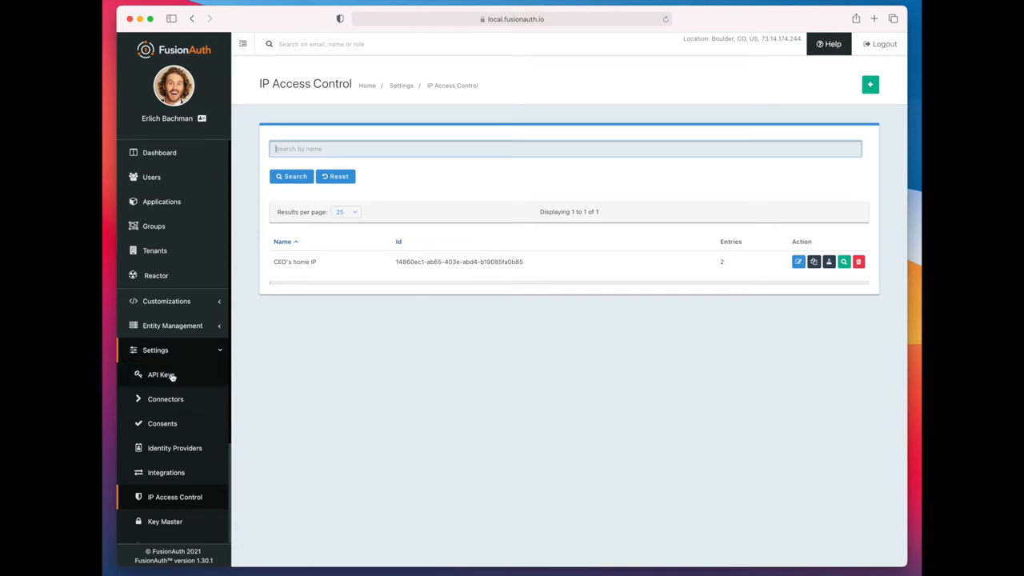
- Go to Settings > API Keys and start a new key described 'CEO Script IP'
click(161, 375)
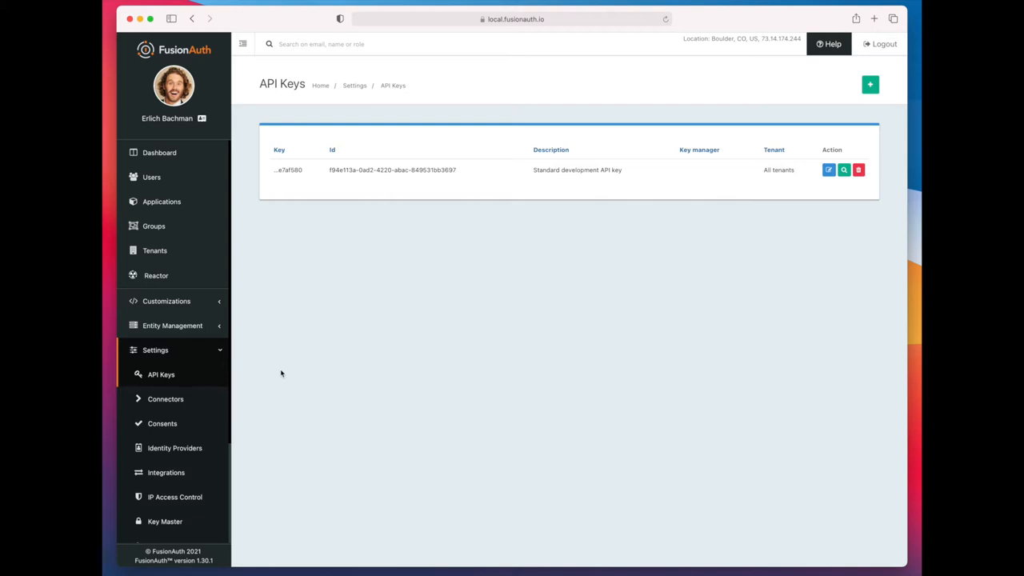
mouse_move(330, 348)
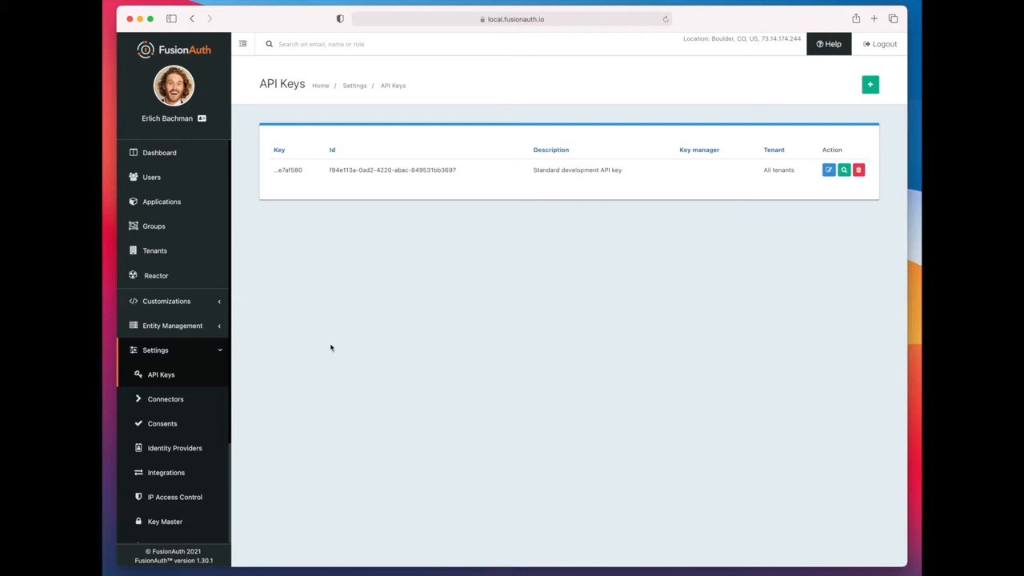
click(869, 84)
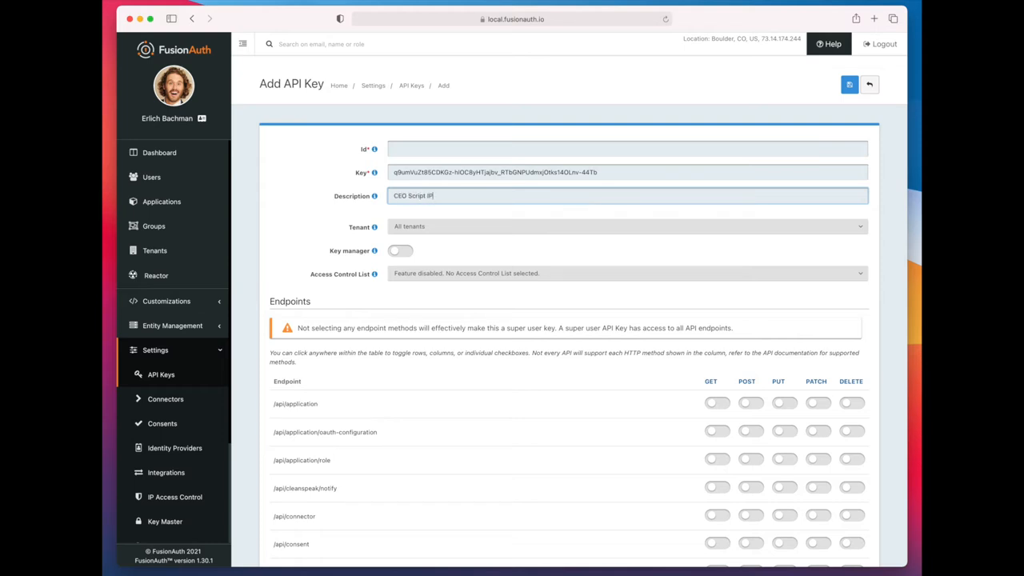
- Set the key's Access Control List to CEO's home IP and save it
click(627, 273)
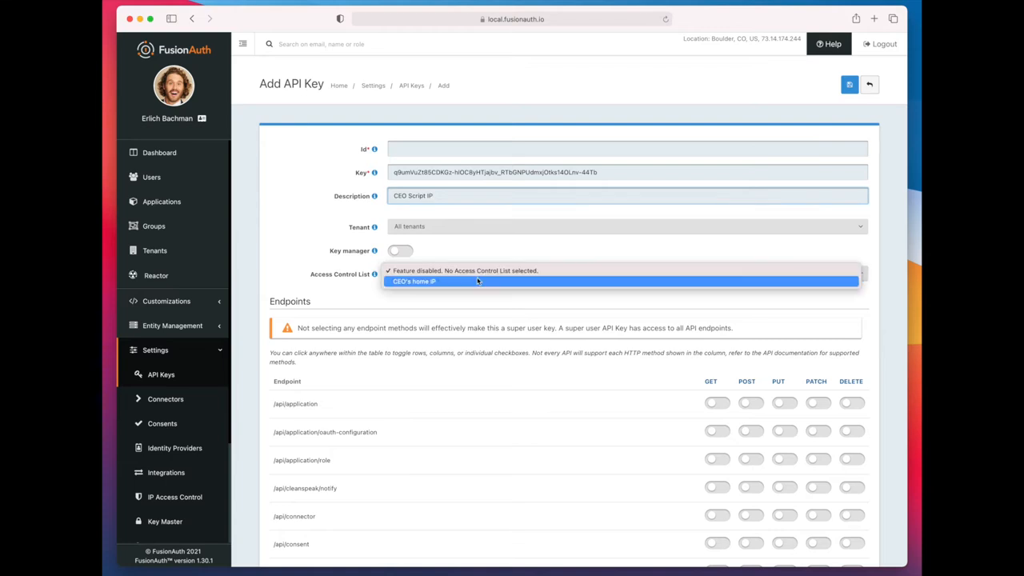
click(415, 282)
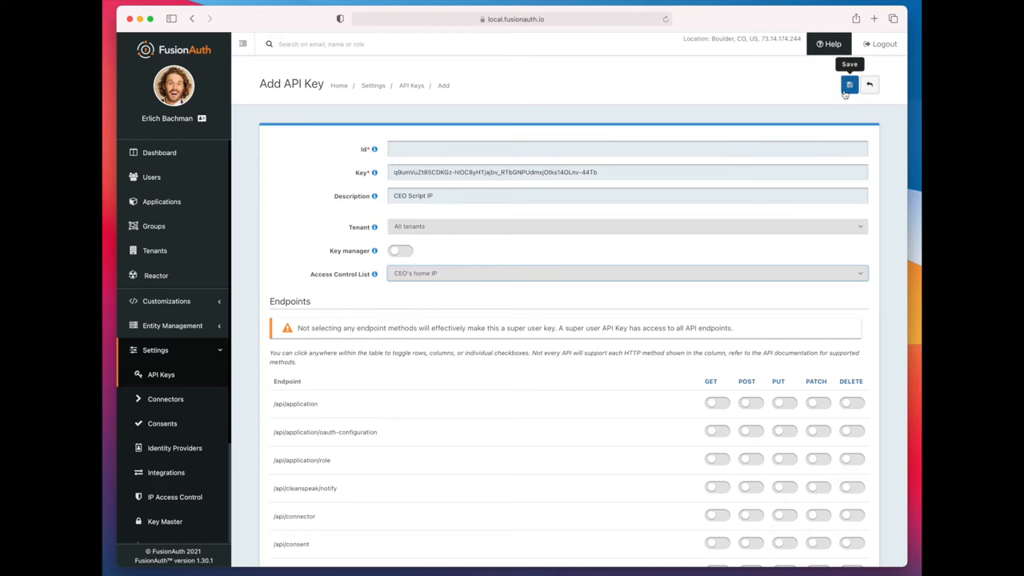
click(849, 84)
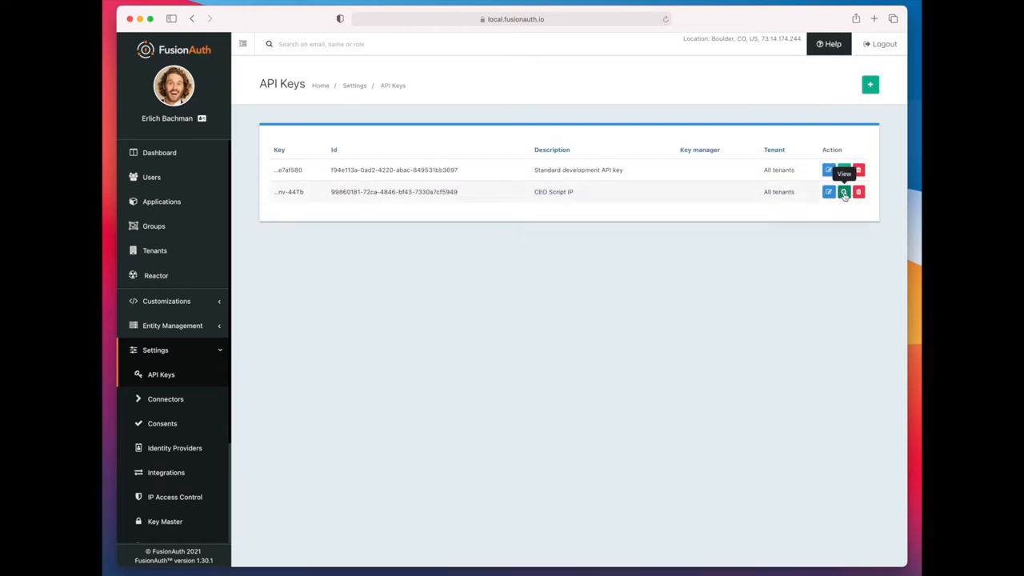
- View the CEO Script IP key's details and reveal its full key value
click(829, 191)
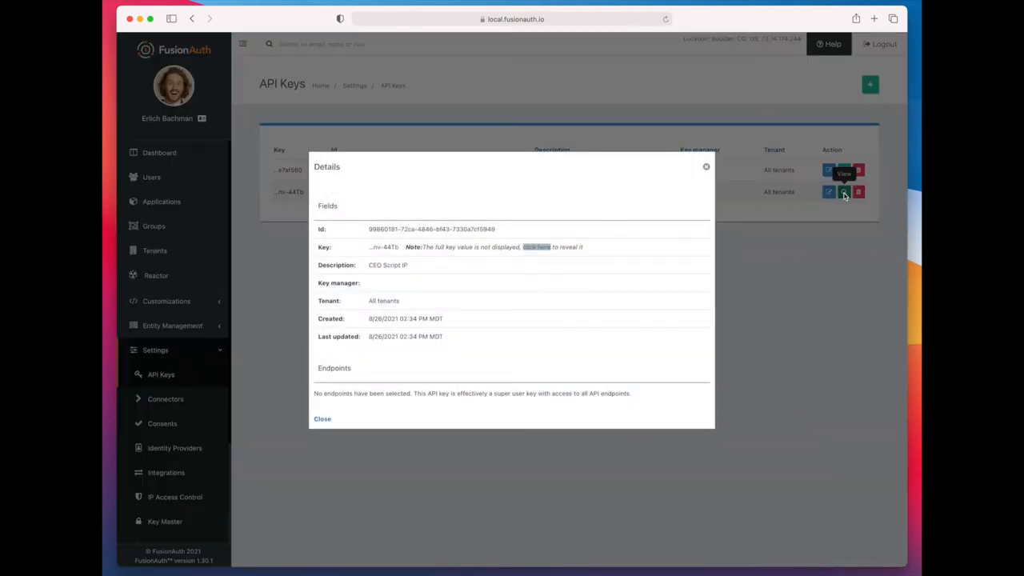
click(537, 246)
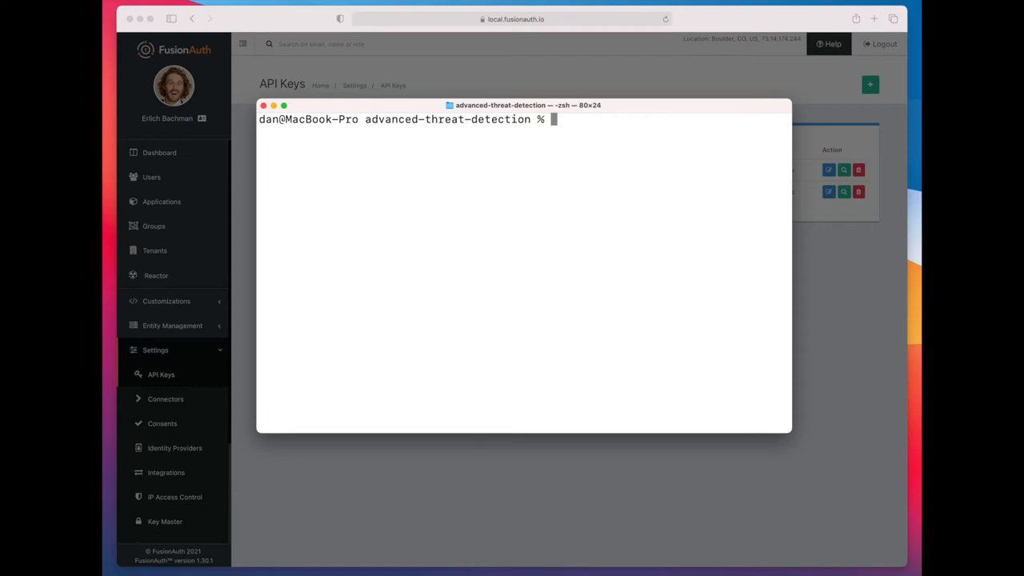
text(curl -)
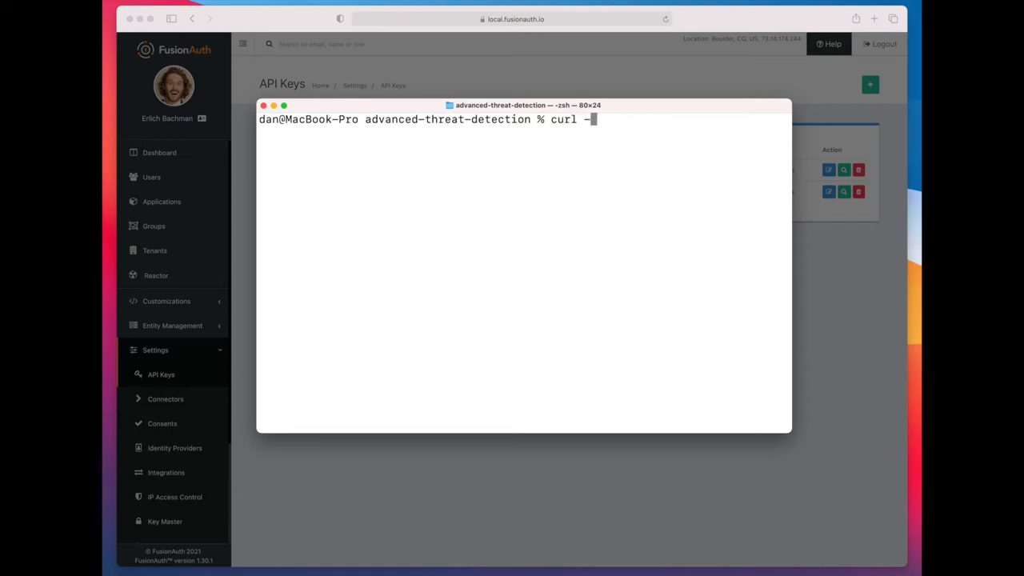
text(-H ')
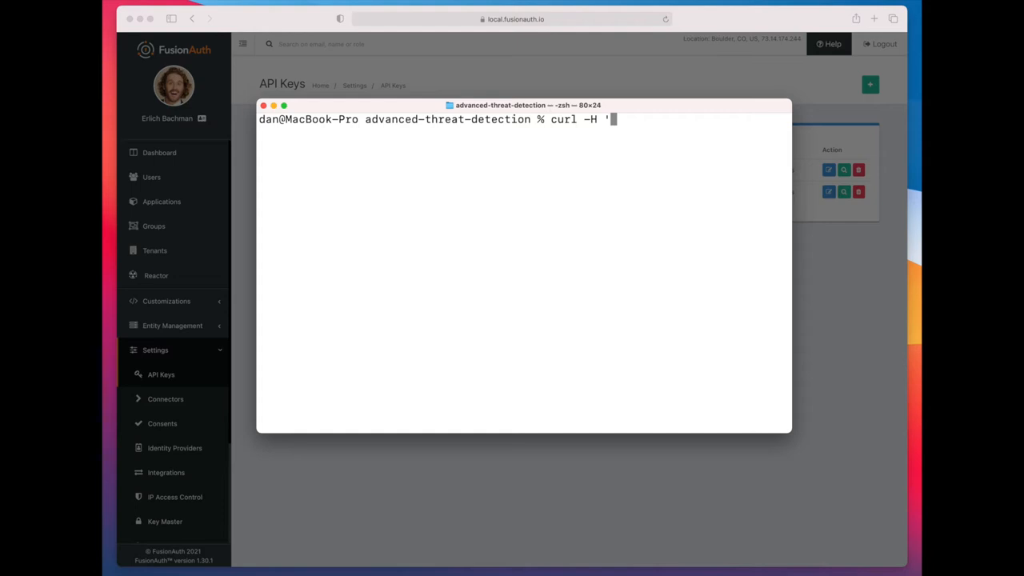
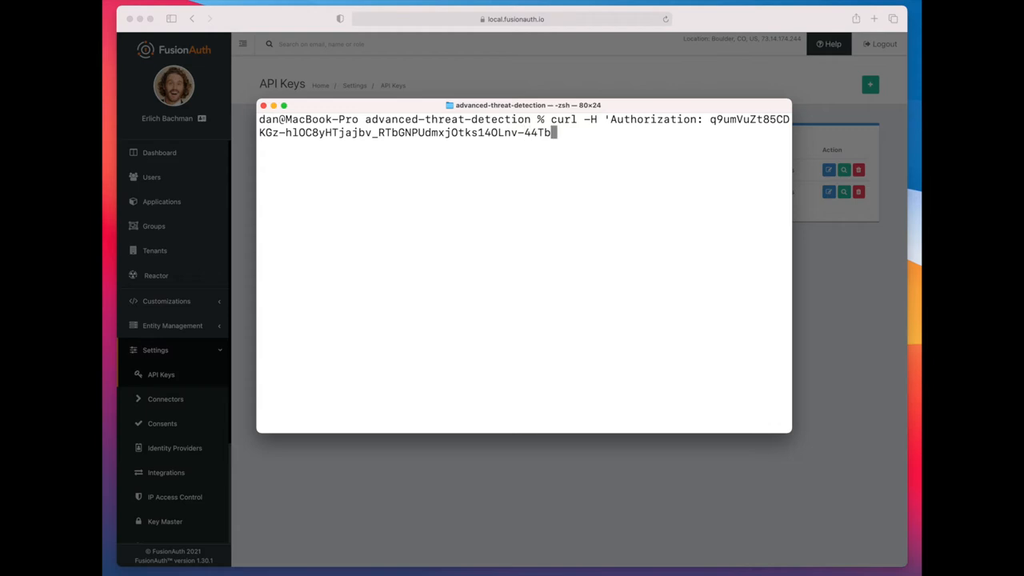
text(')
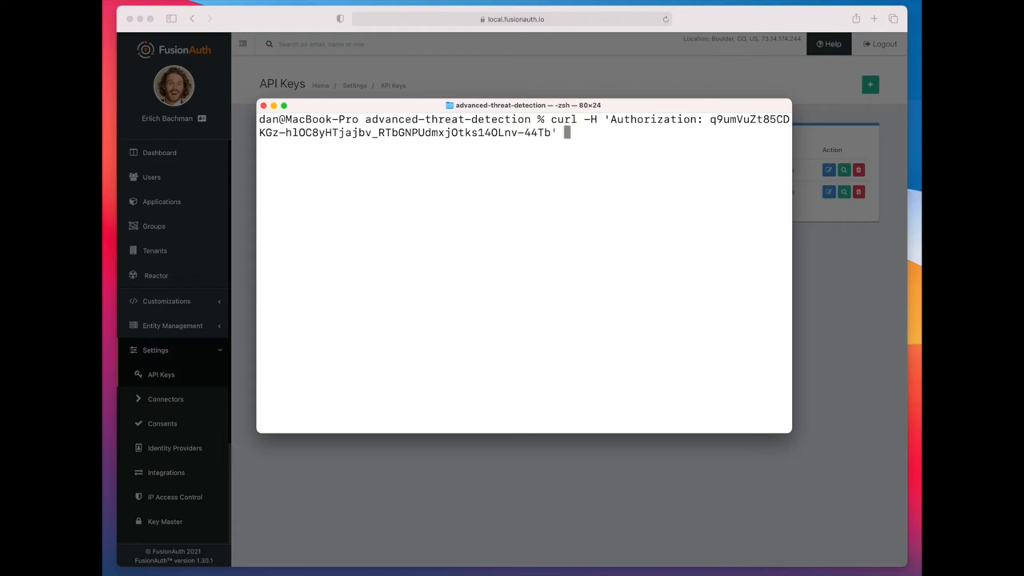
text(https:/)
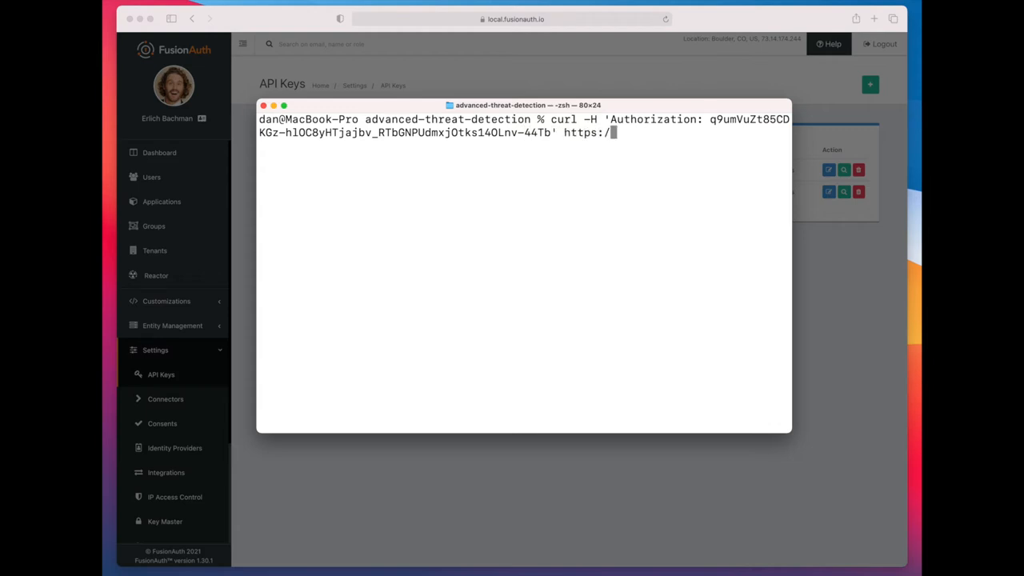
text(local.fusionauth.io/api)
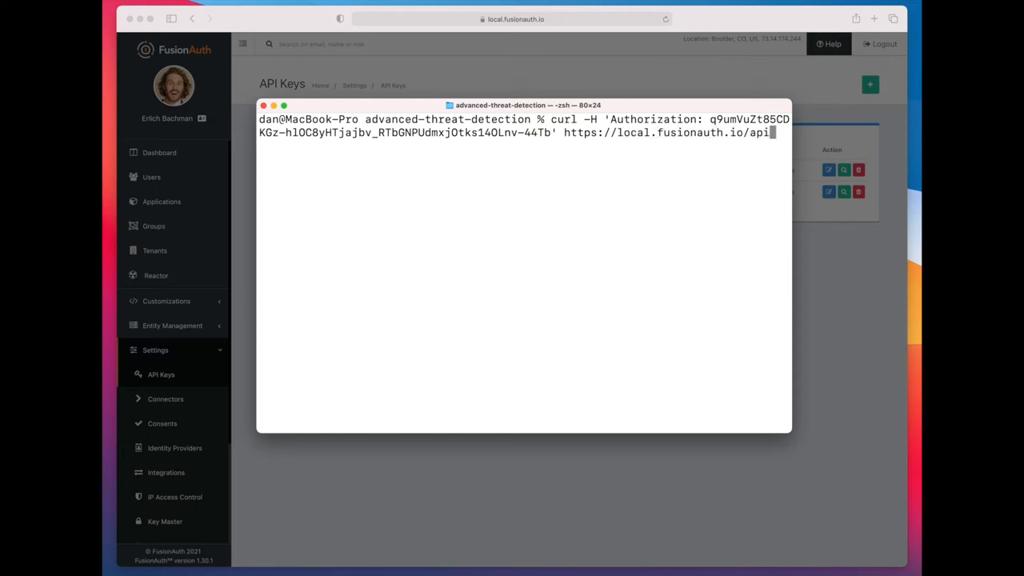
text(application)
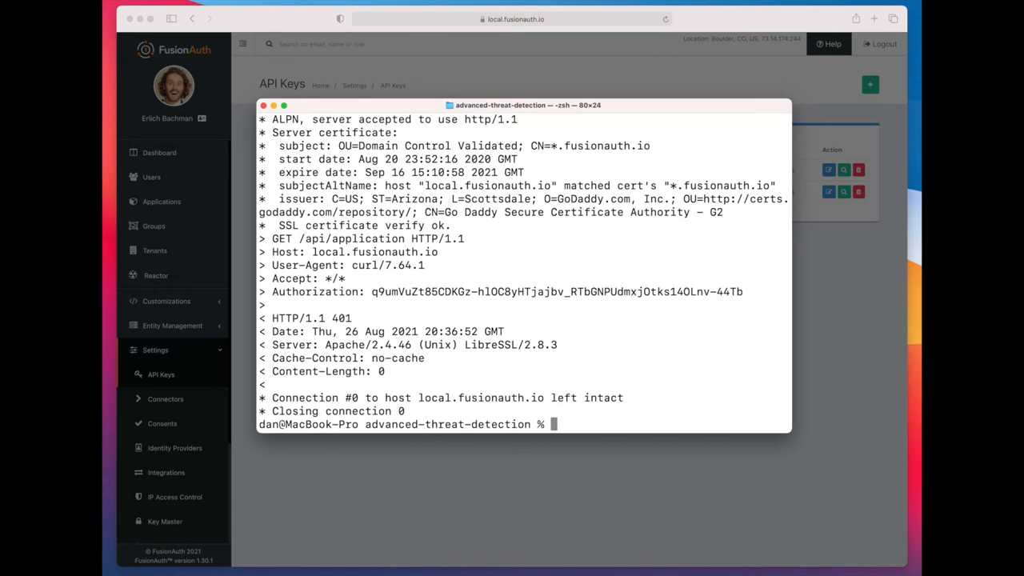
mouse_move(620, 276)
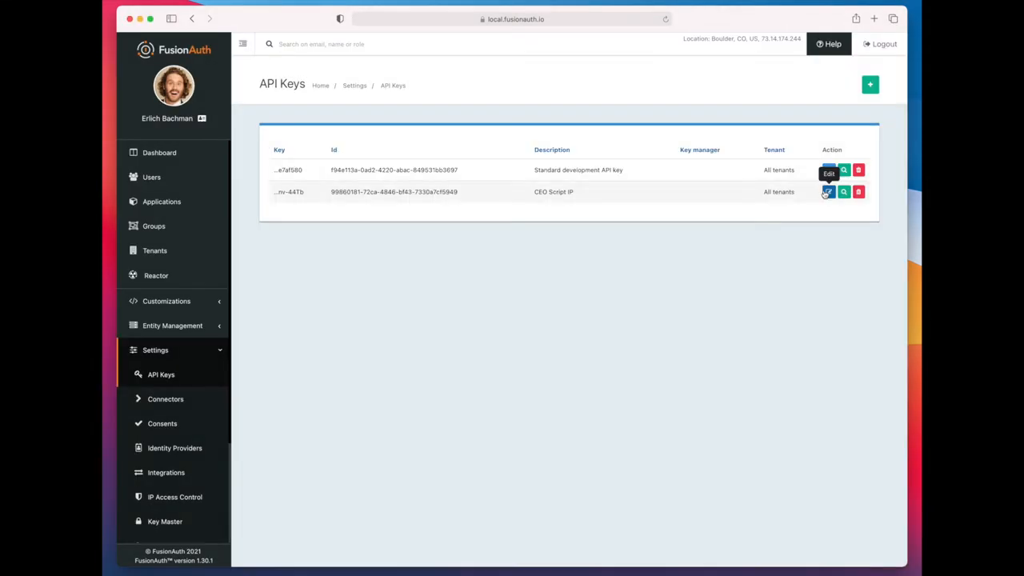
- Edit the CEO Script IP key, set Access Control List to 'Feature disabled', and save
click(828, 191)
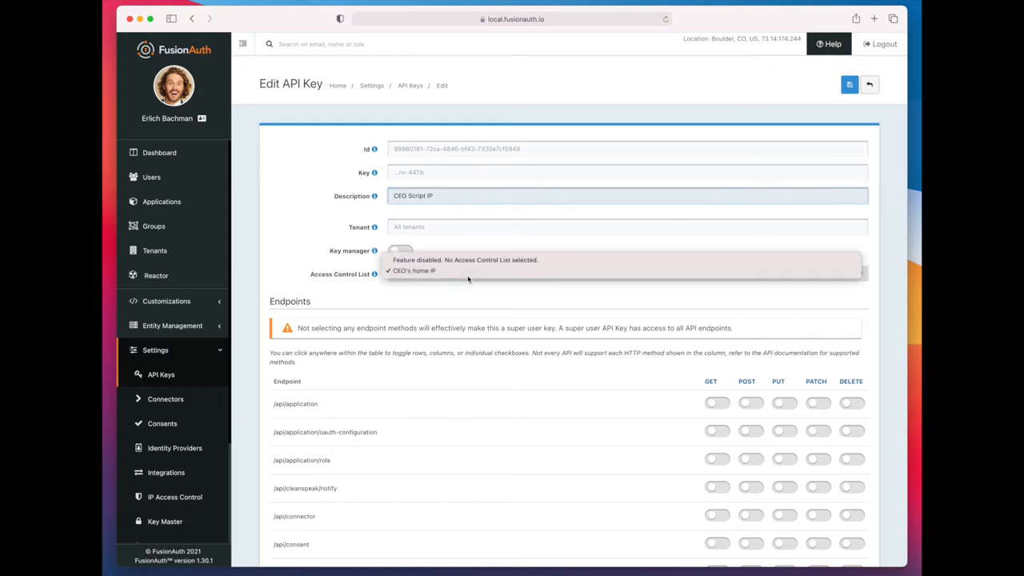
mouse_move(464, 259)
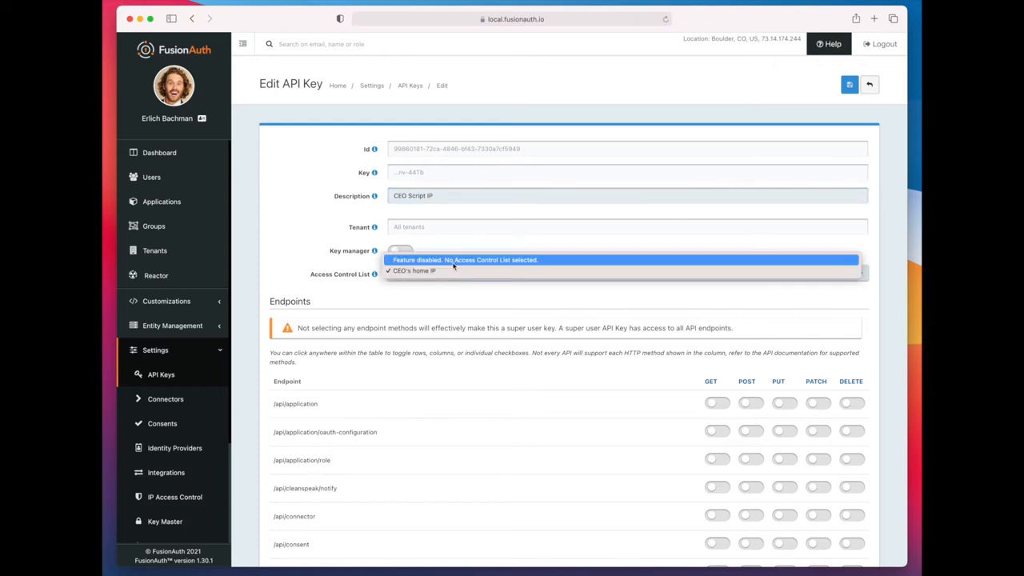
click(465, 259)
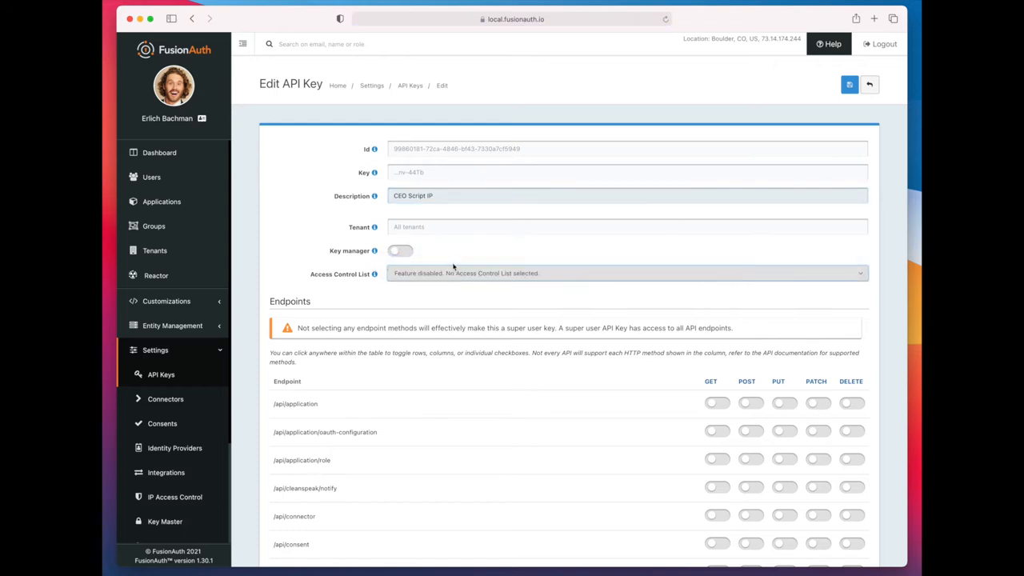
mouse_move(712, 146)
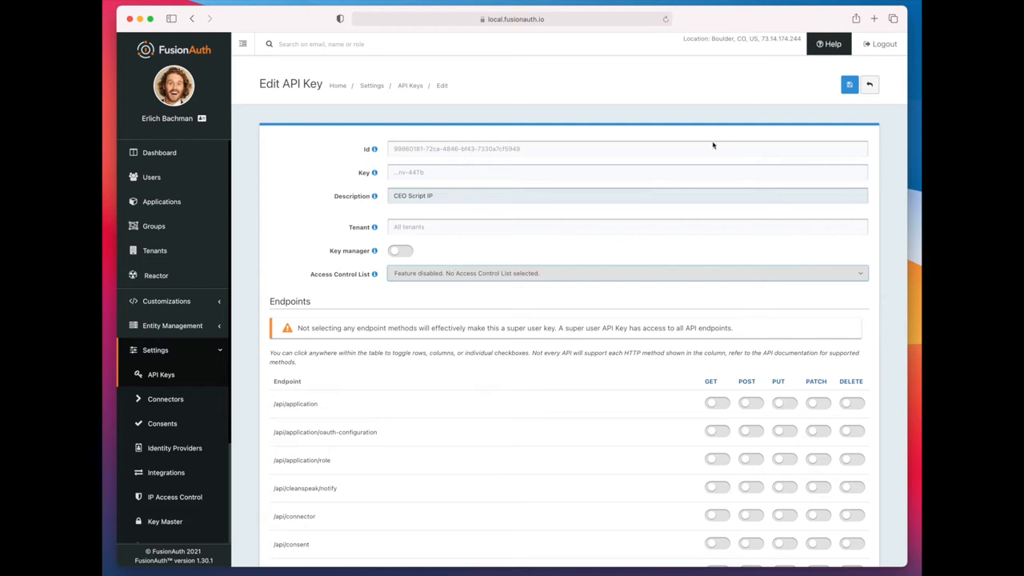
click(869, 84)
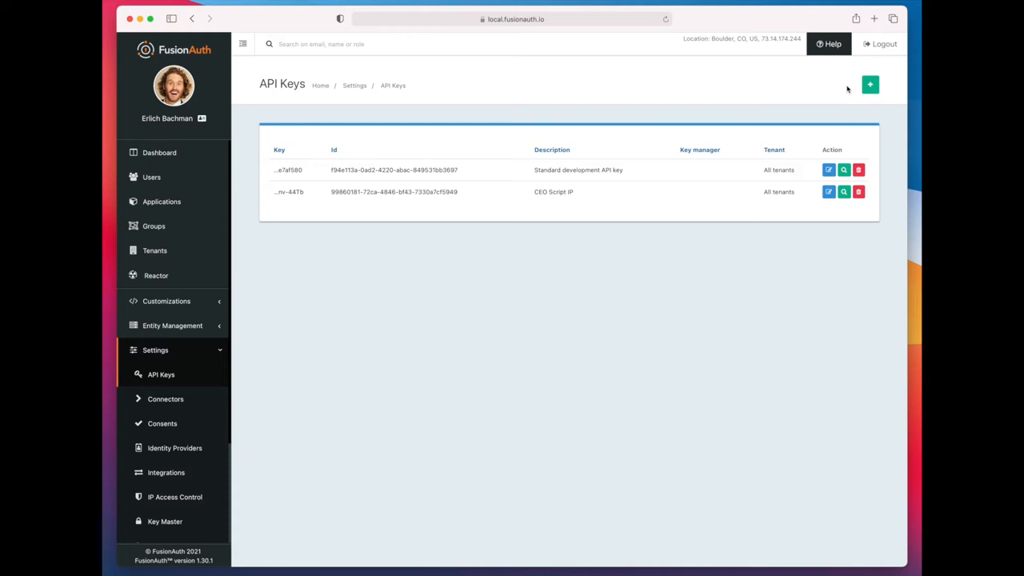
mouse_move(592, 356)
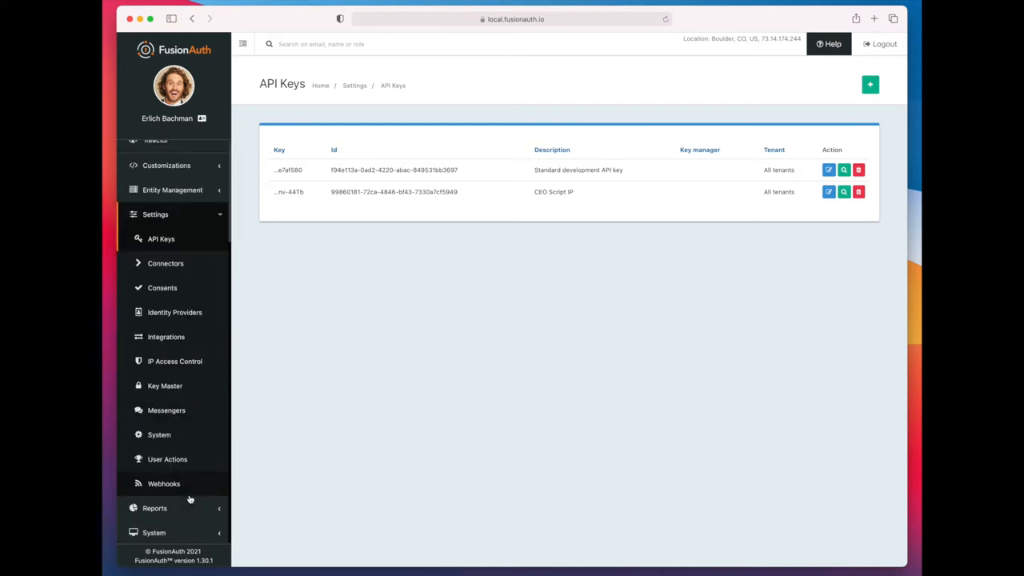
click(163, 483)
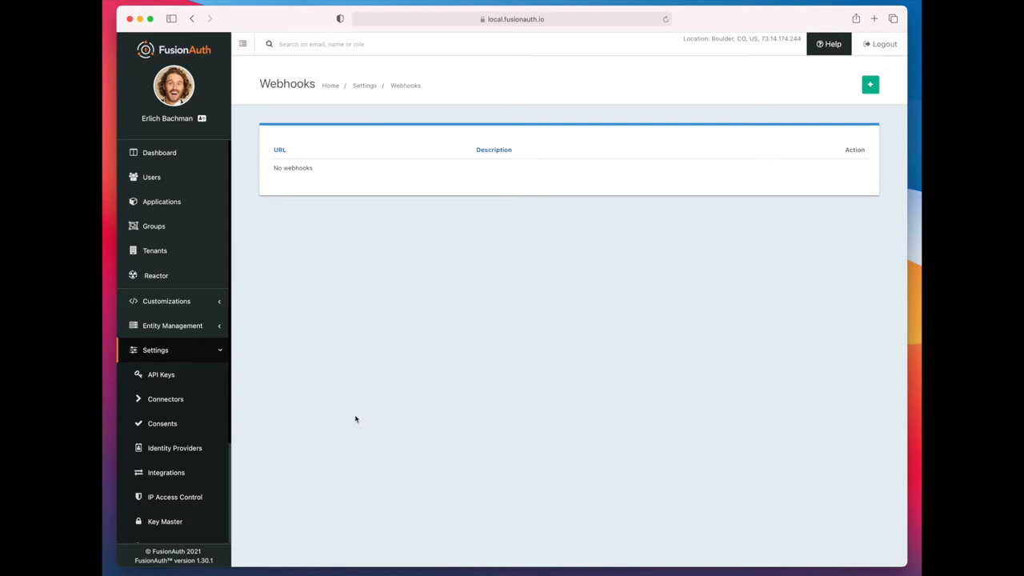
click(869, 85)
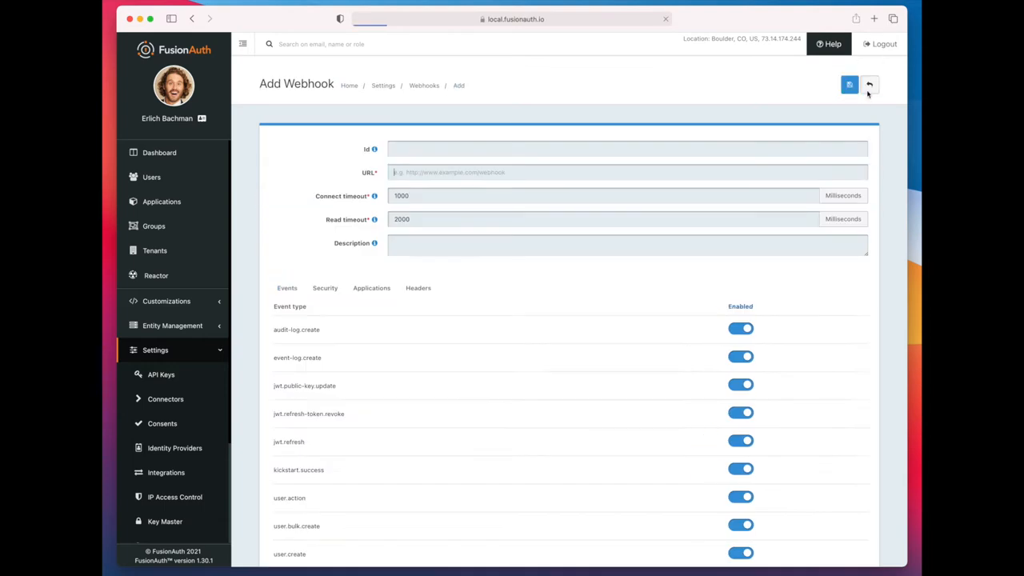
click(628, 172)
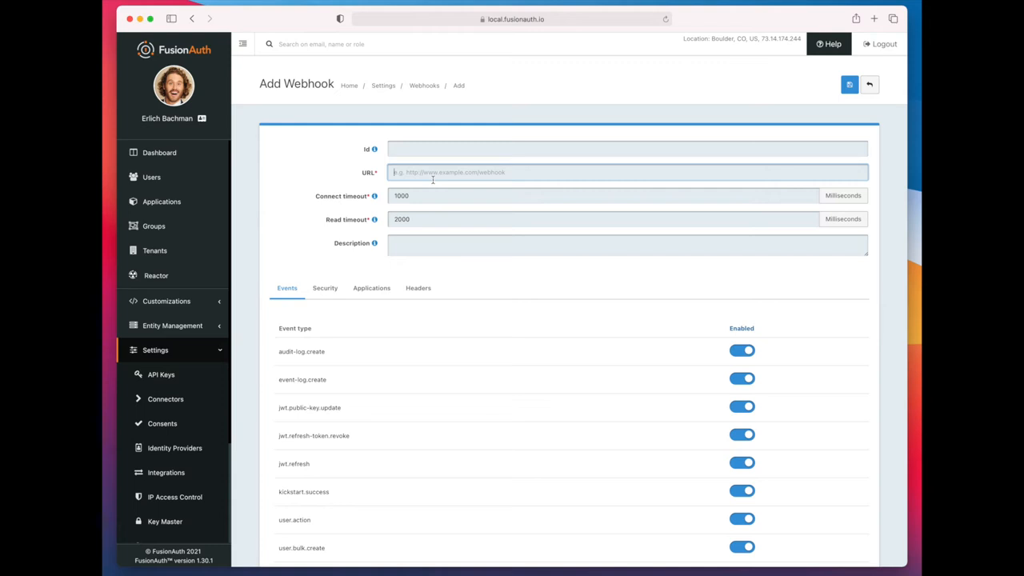
text(http://example.com/webhook)
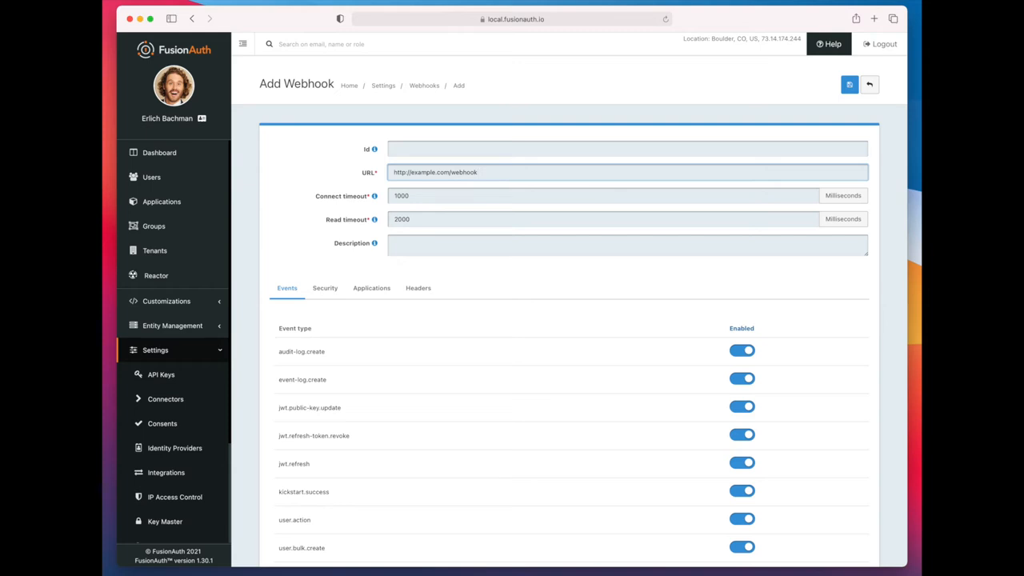
mouse_move(414, 334)
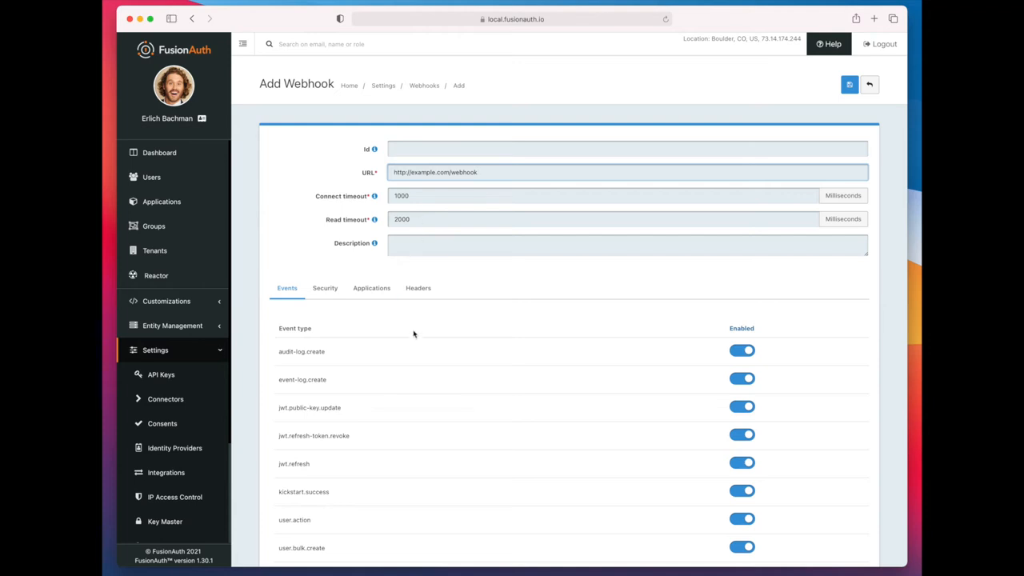
scroll(down, 3)
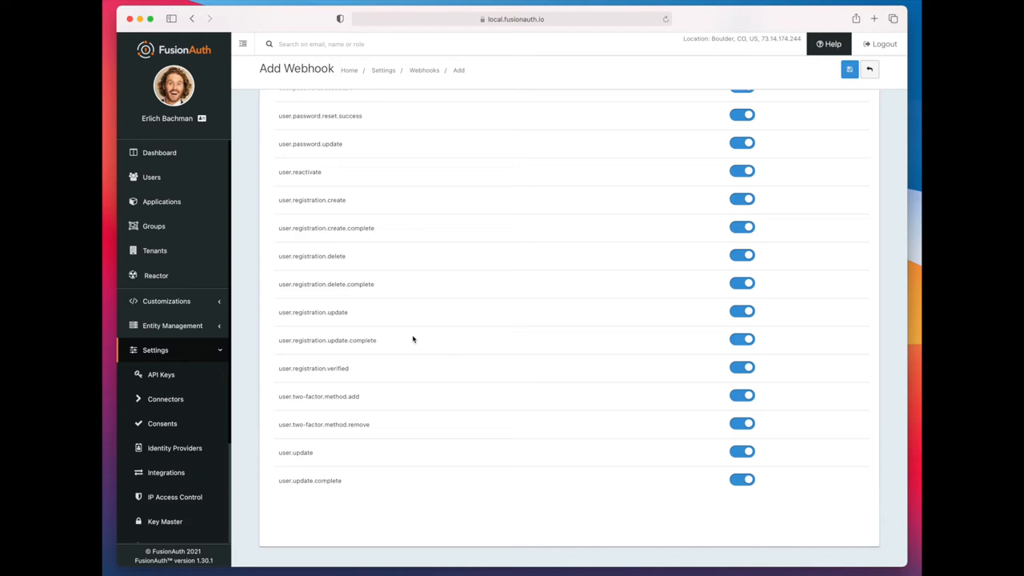
scroll(down, 3)
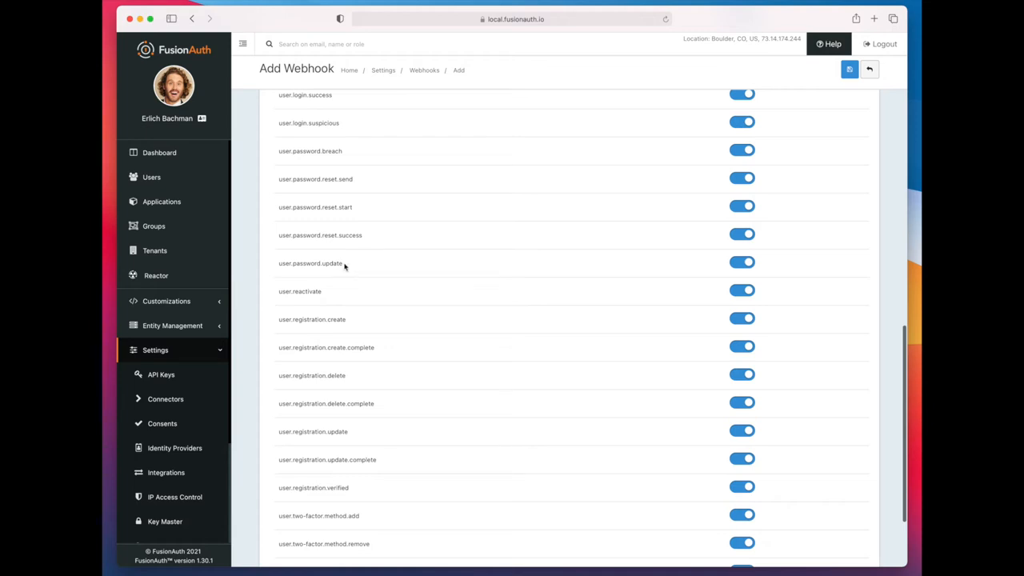
mouse_move(352, 234)
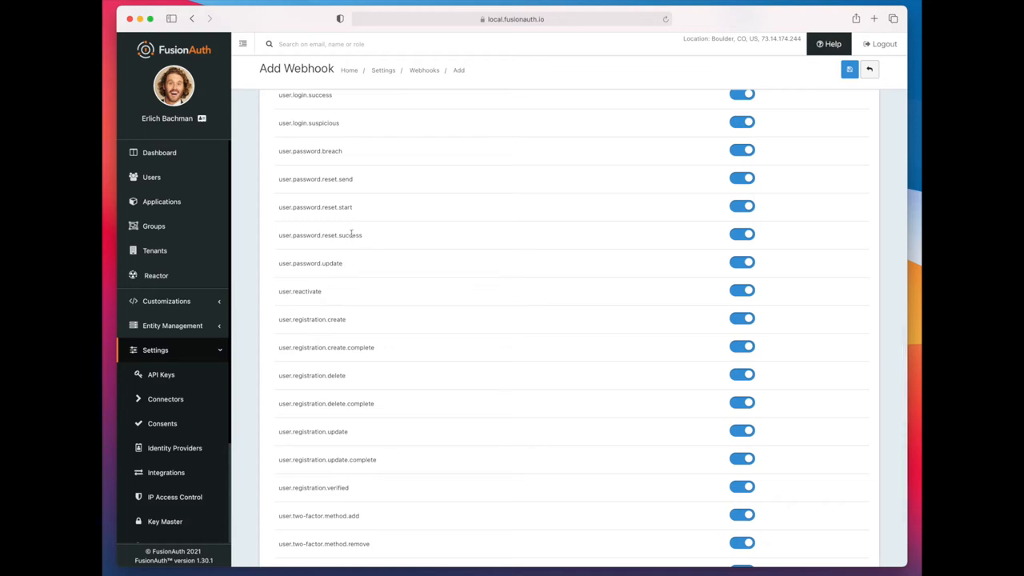
scroll(down, 3)
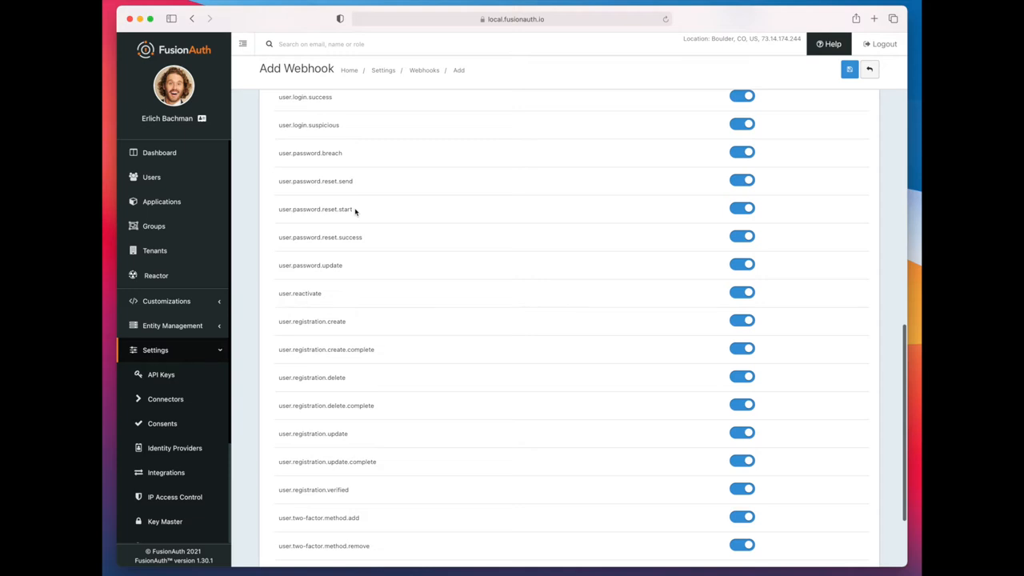
scroll(down, 3)
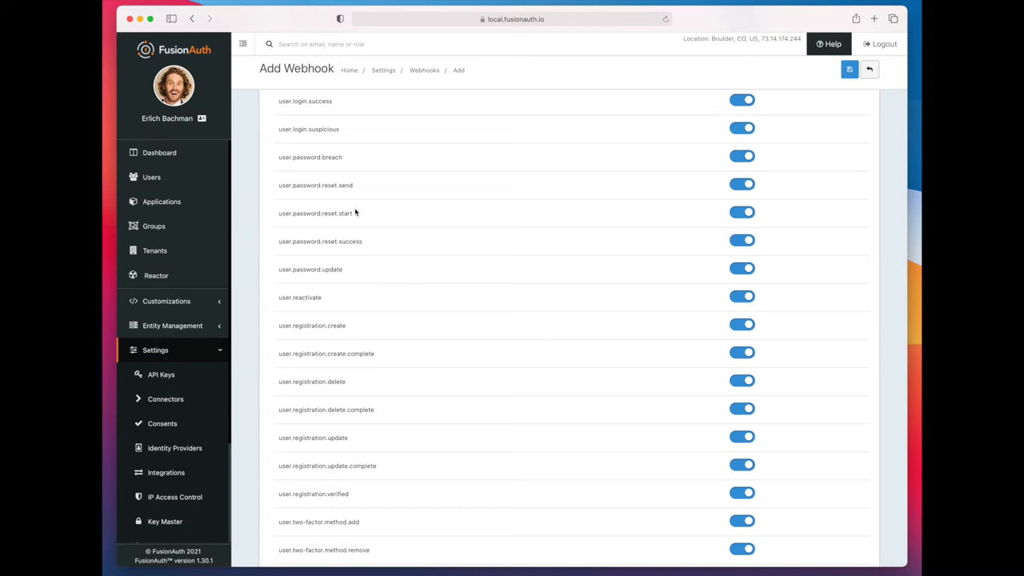
mouse_move(348, 270)
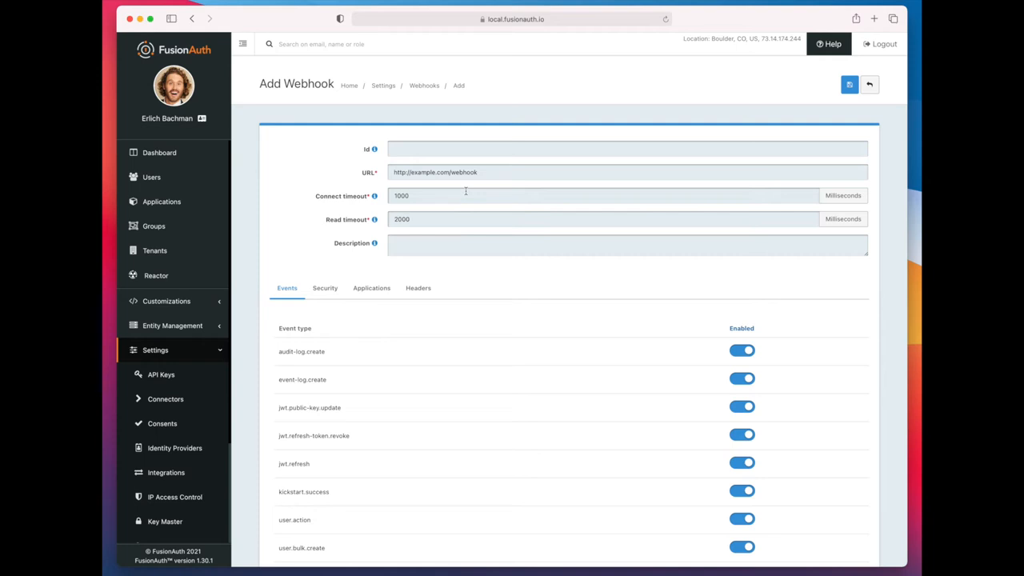
mouse_move(849, 84)
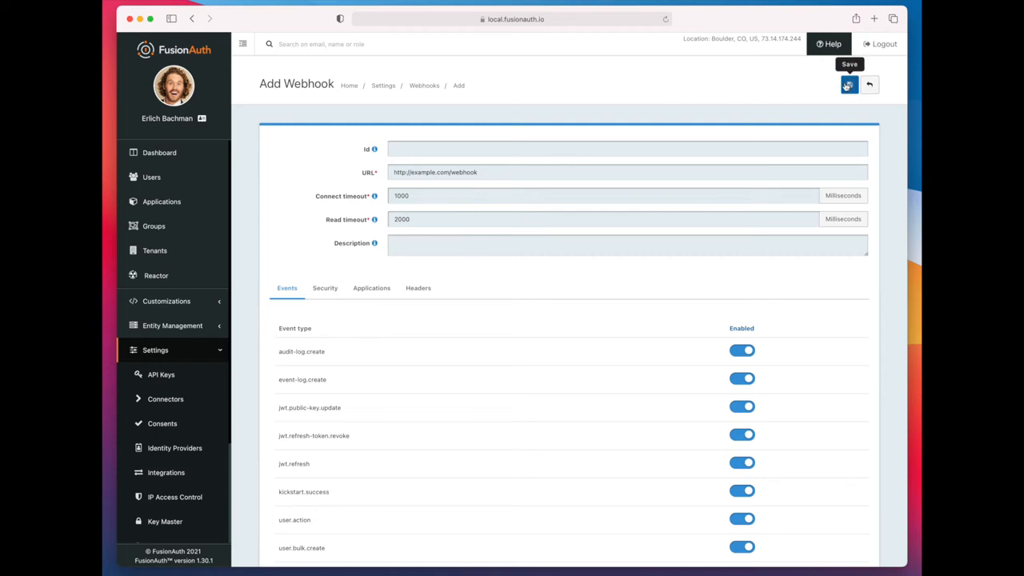
click(848, 86)
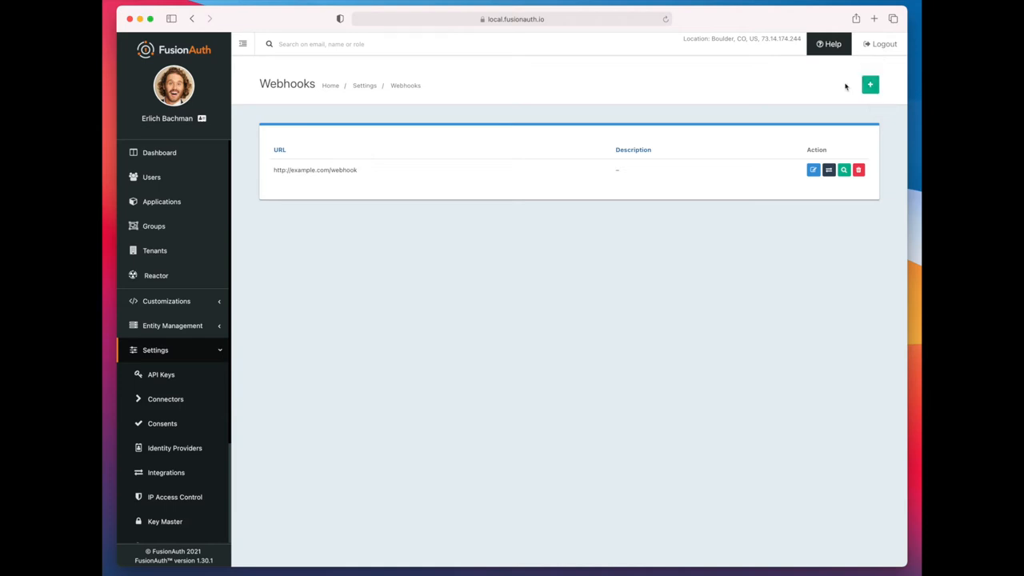
mouse_move(156, 275)
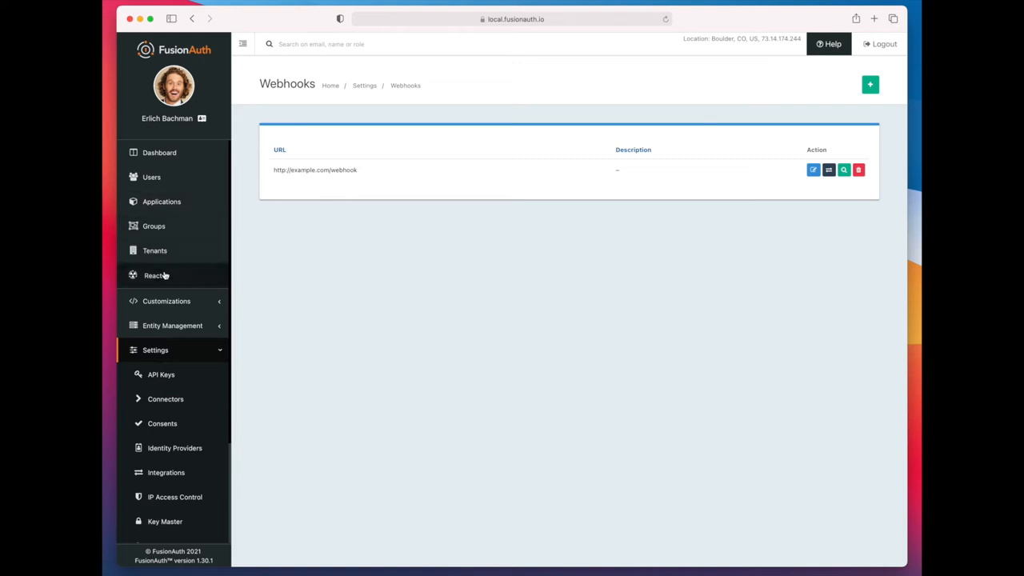
click(154, 251)
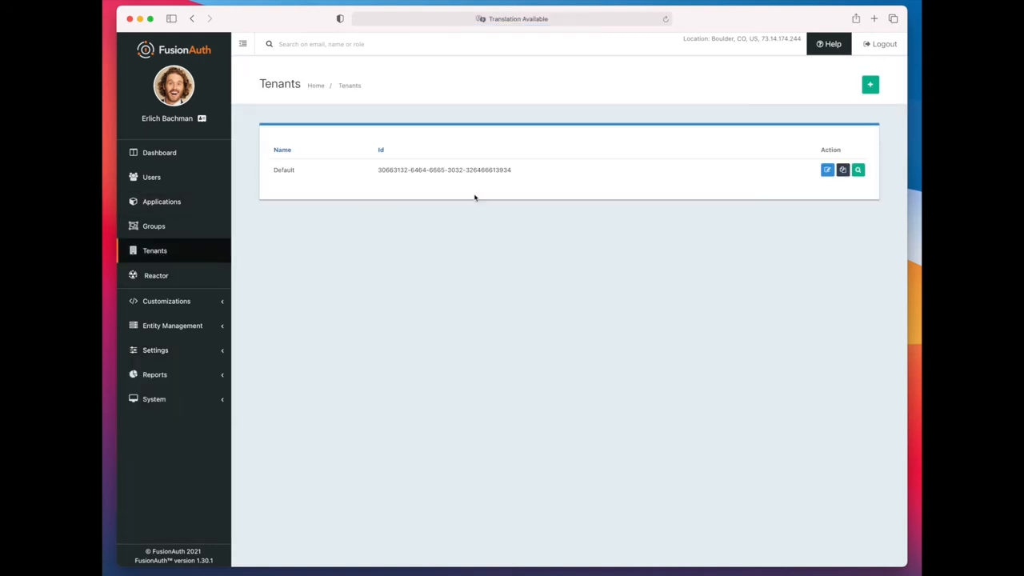
- Edit the Default tenant and enable the user.password.update webhook event
click(828, 169)
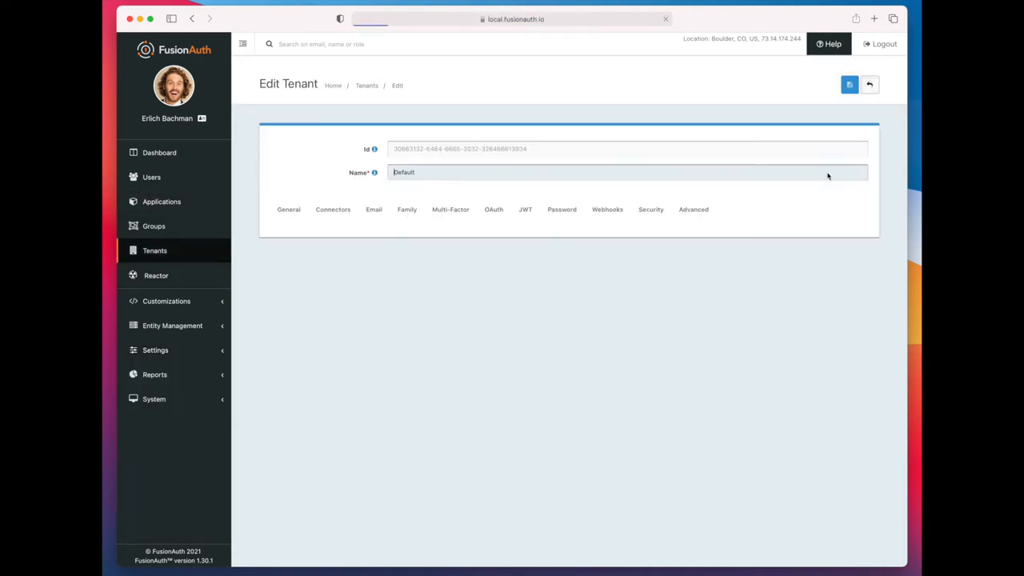
click(607, 209)
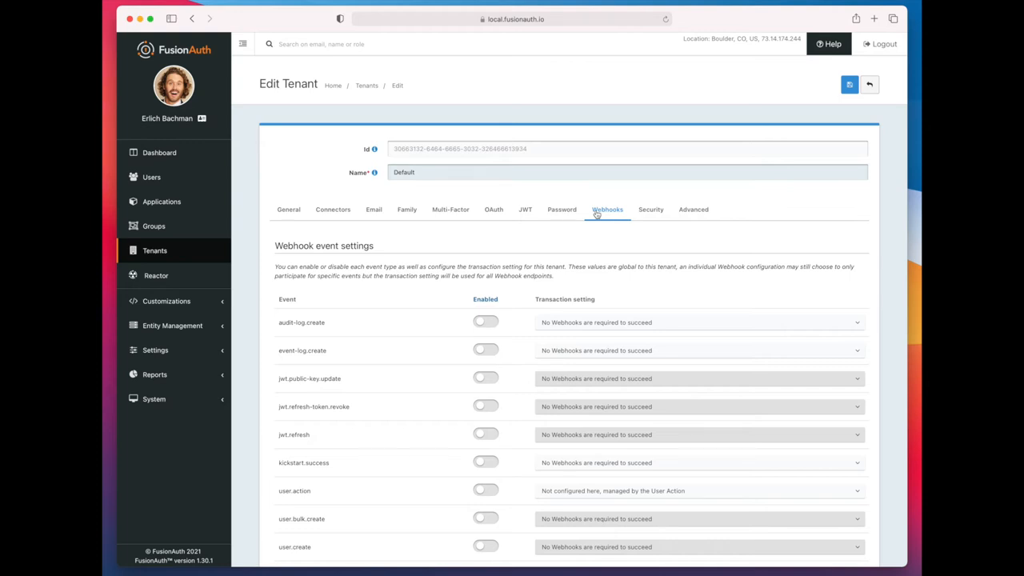
scroll(down, 3)
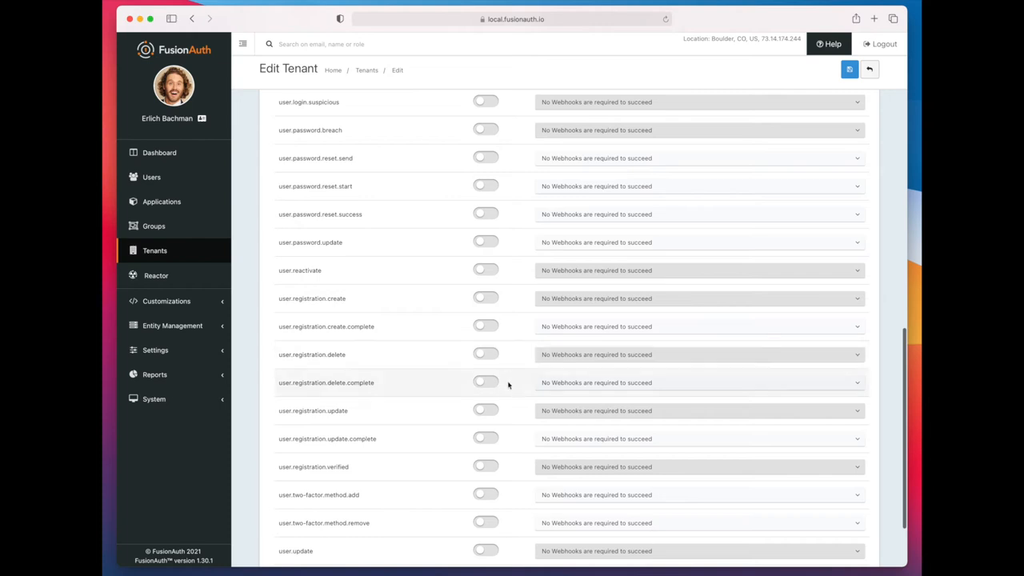
scroll(down, 3)
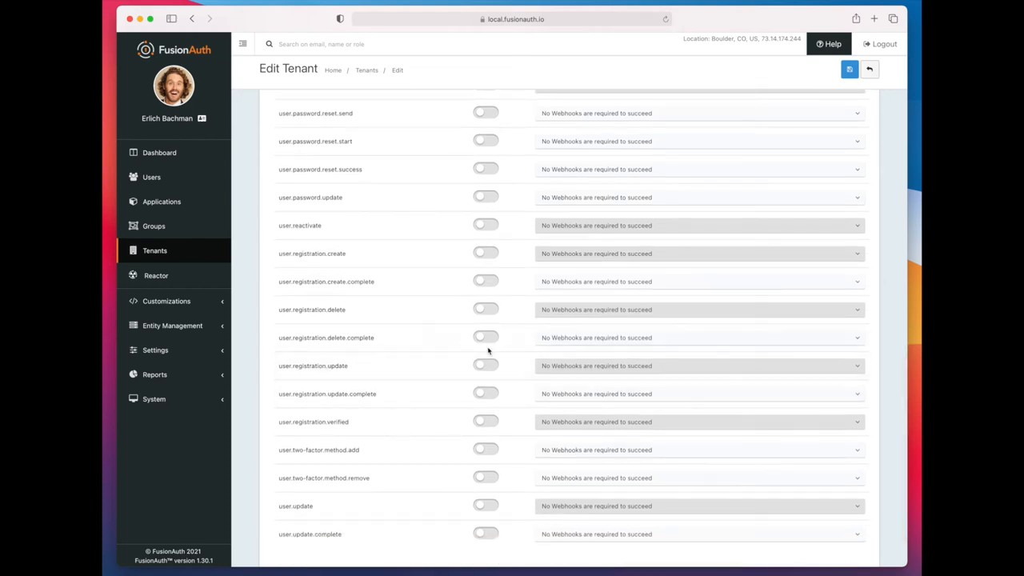
scroll(down, 3)
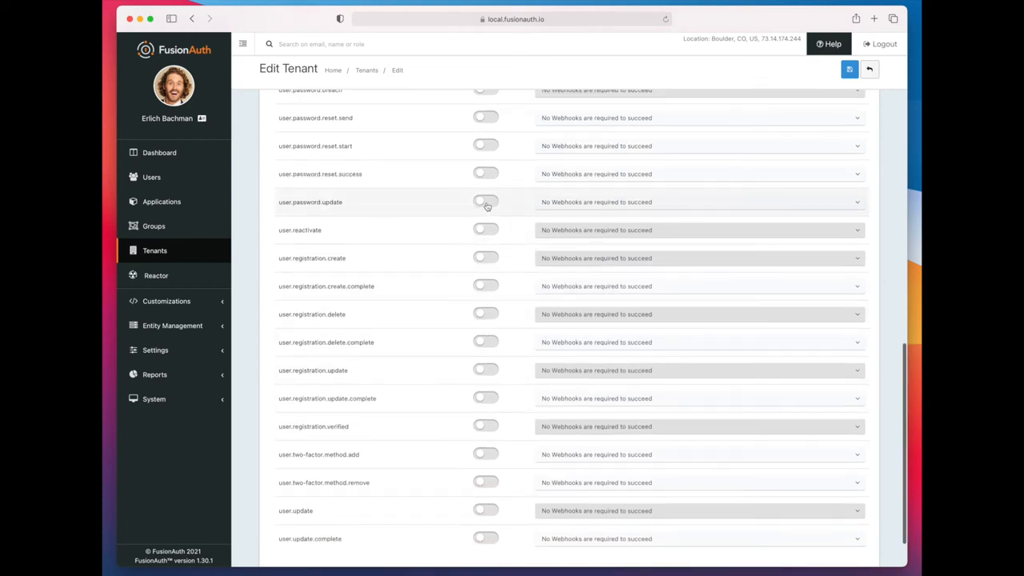
click(486, 202)
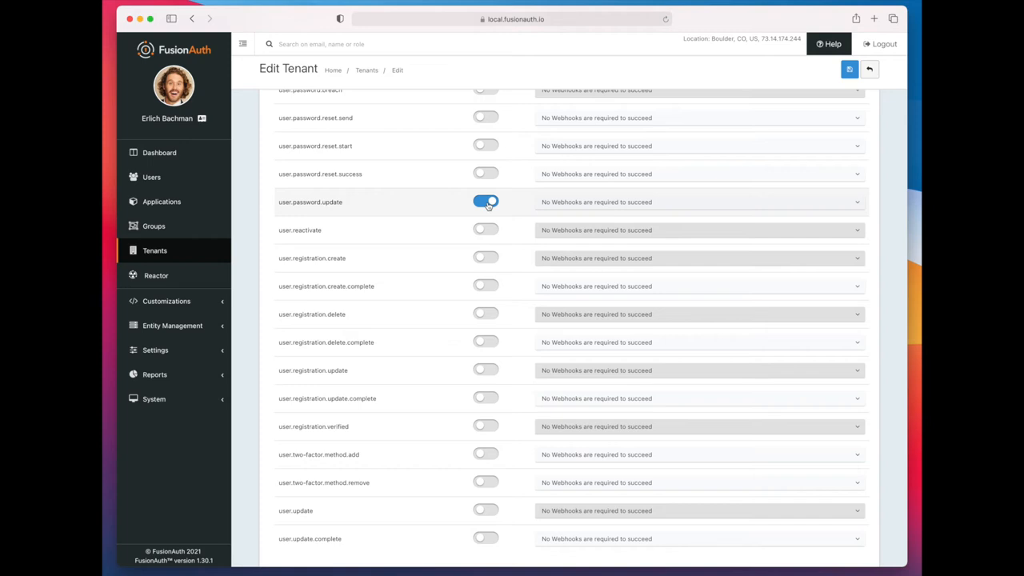
- Try 'All the Webhooks must succeed' for user.reactivate, revert it, and view the tenant's Email settings
click(698, 229)
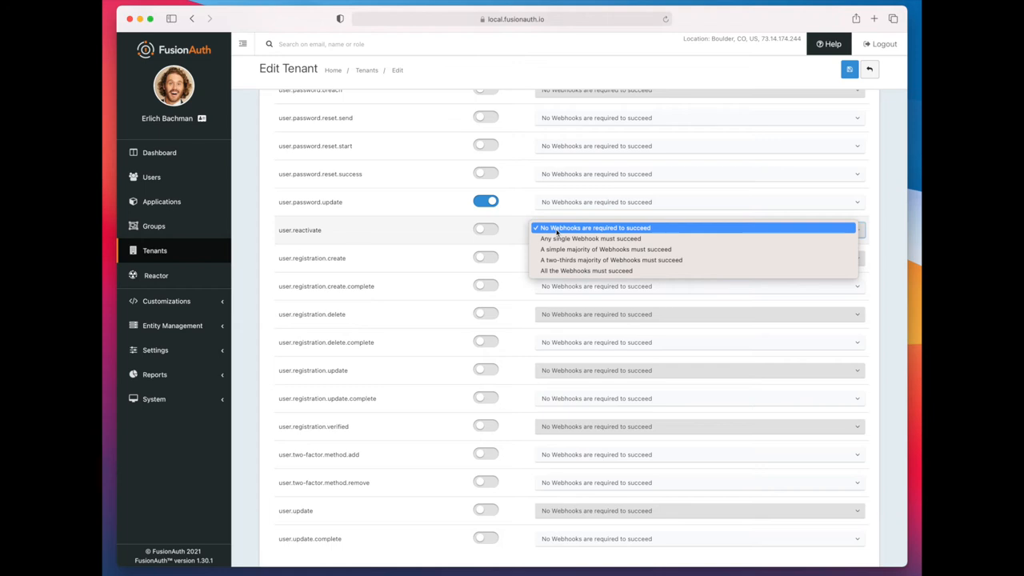
click(586, 271)
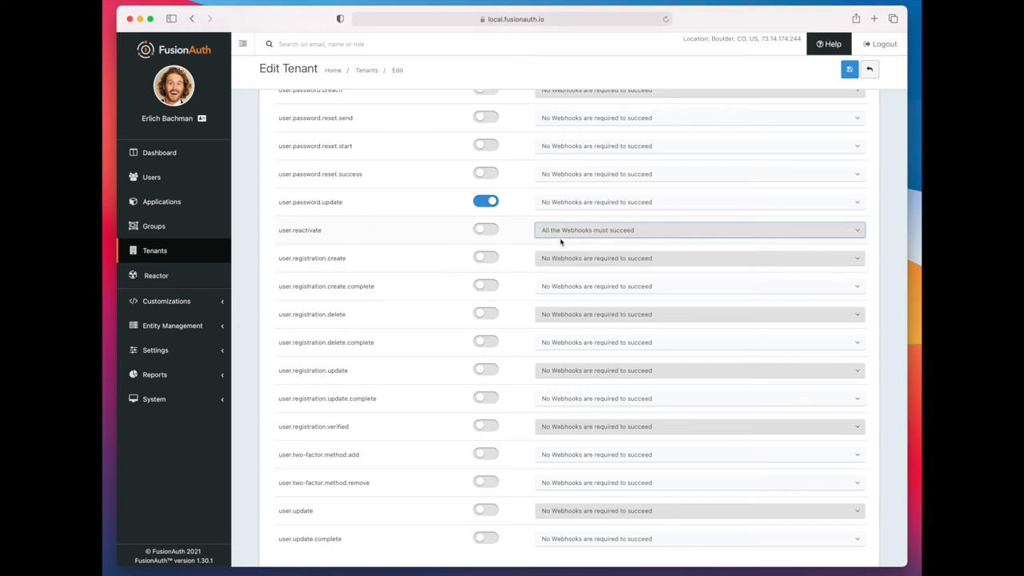
click(698, 230)
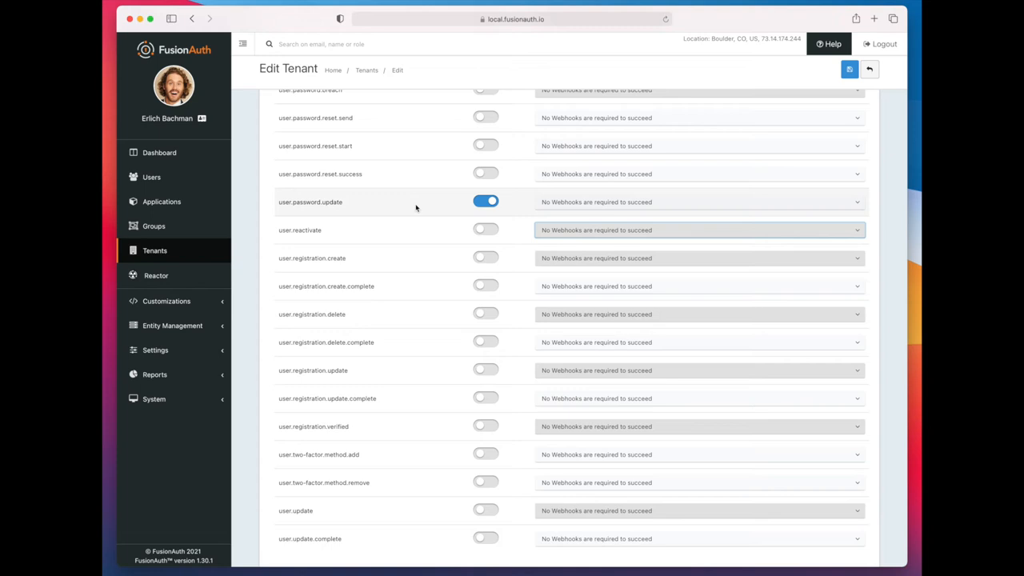
mouse_move(560, 202)
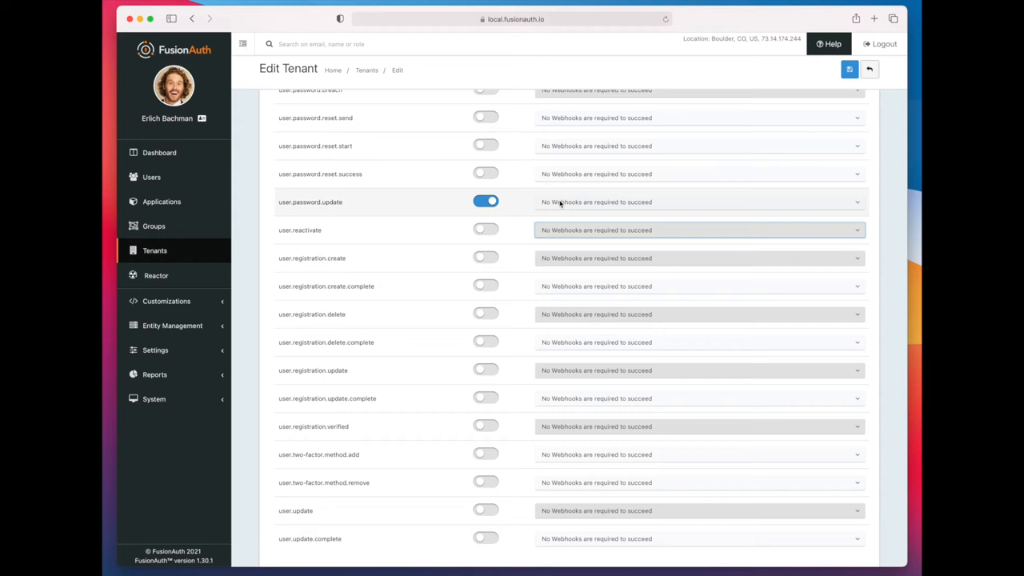
scroll(down, 3)
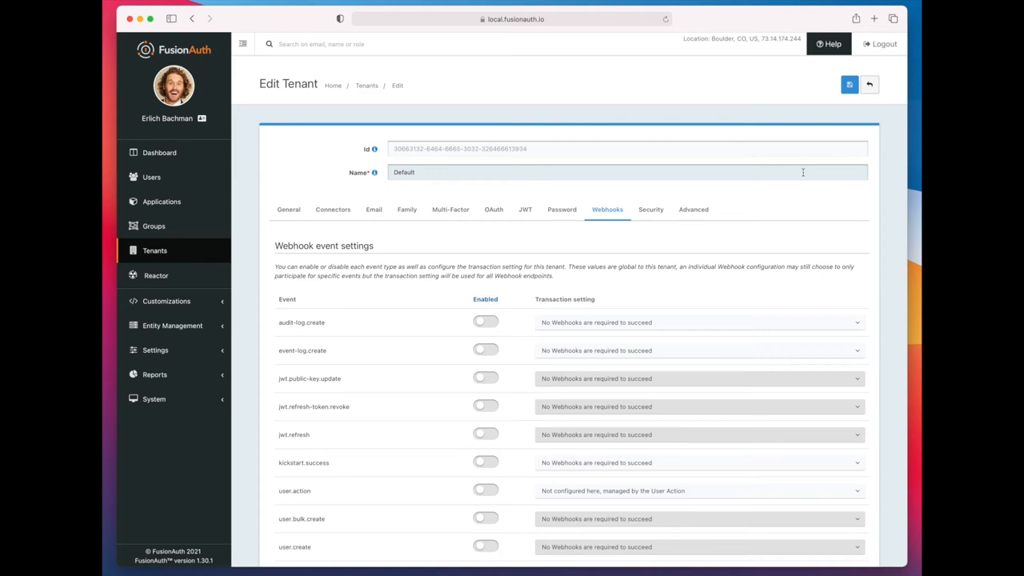
click(373, 209)
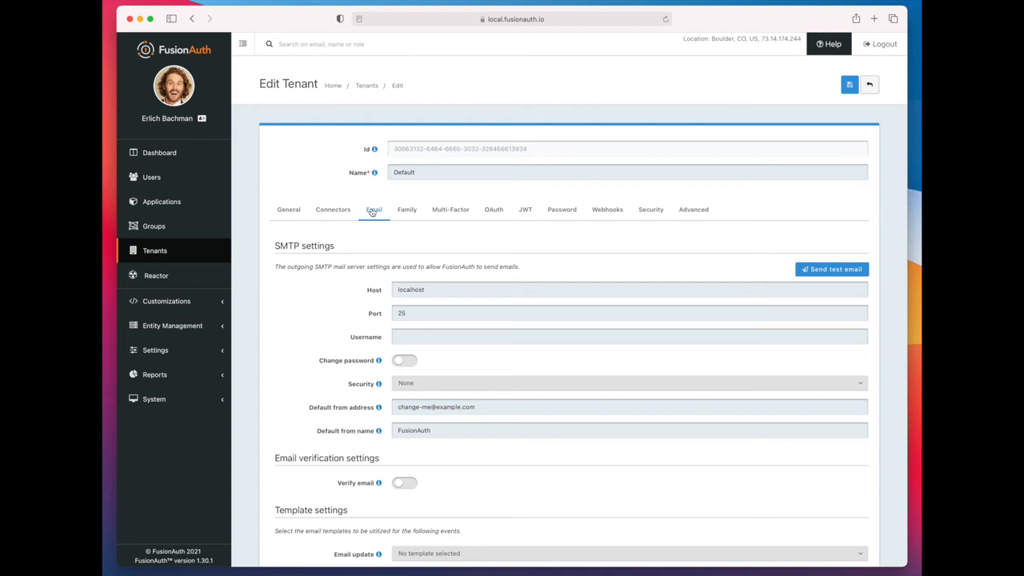
scroll(down, 3)
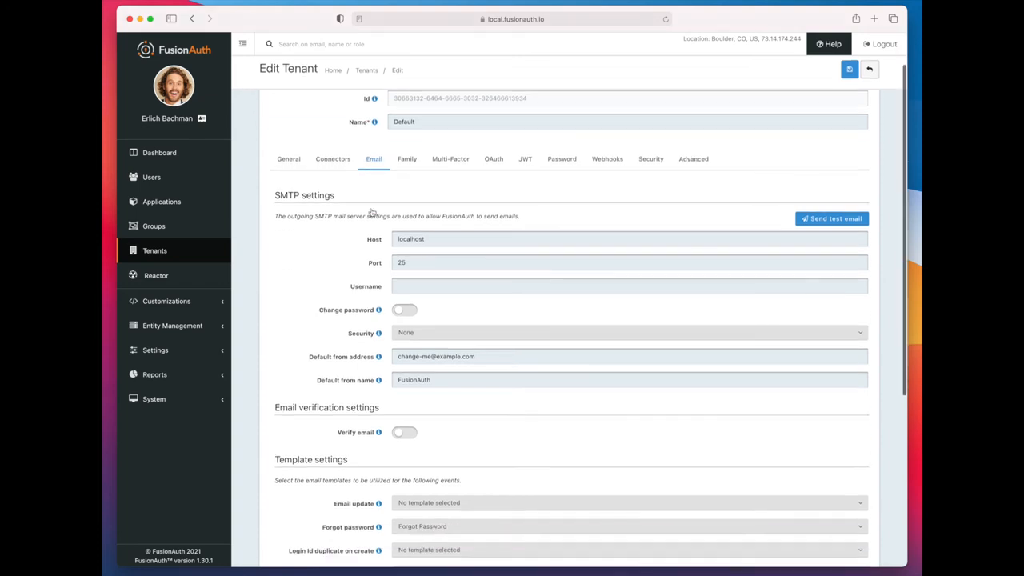
scroll(down, 3)
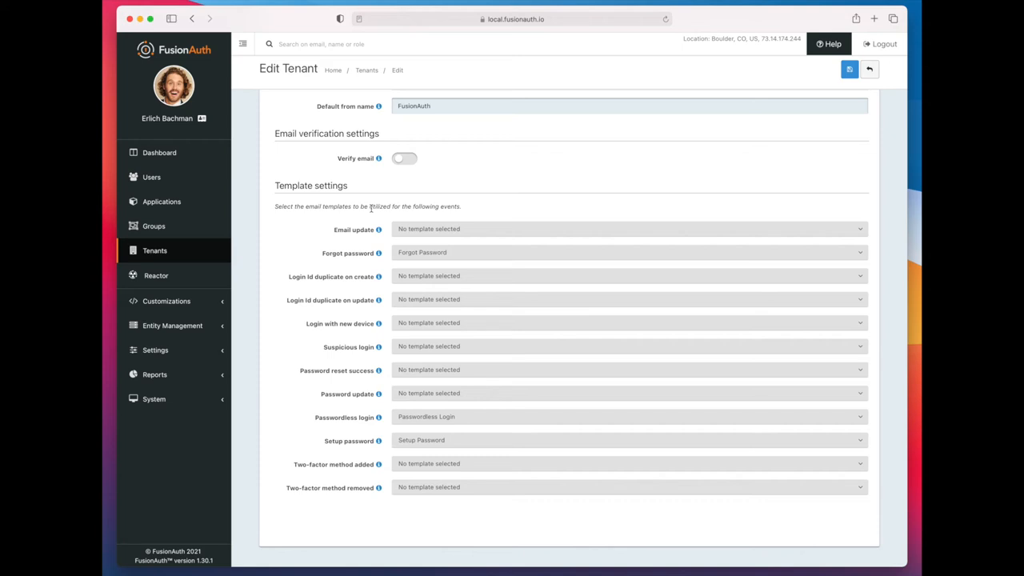
double_click(348, 347)
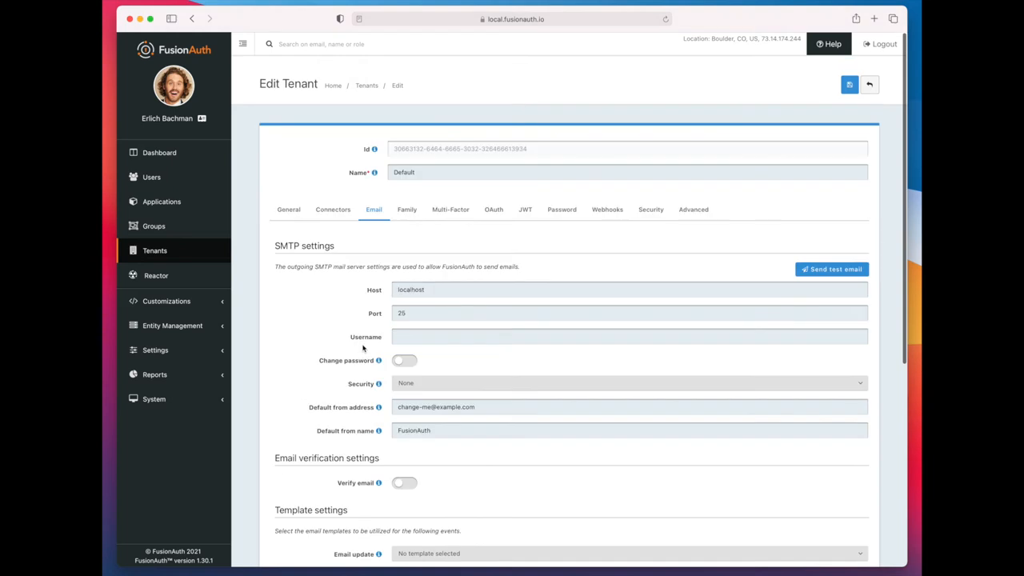
- In tenant Security settings, select the CEO's home IP access control list, then revert to Feature disabled
click(650, 208)
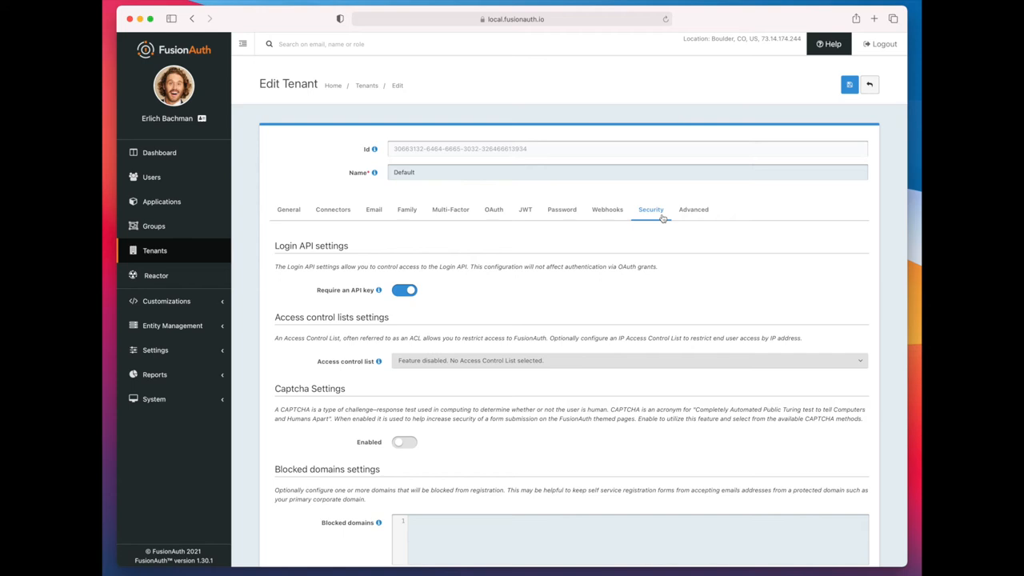
mouse_move(340, 317)
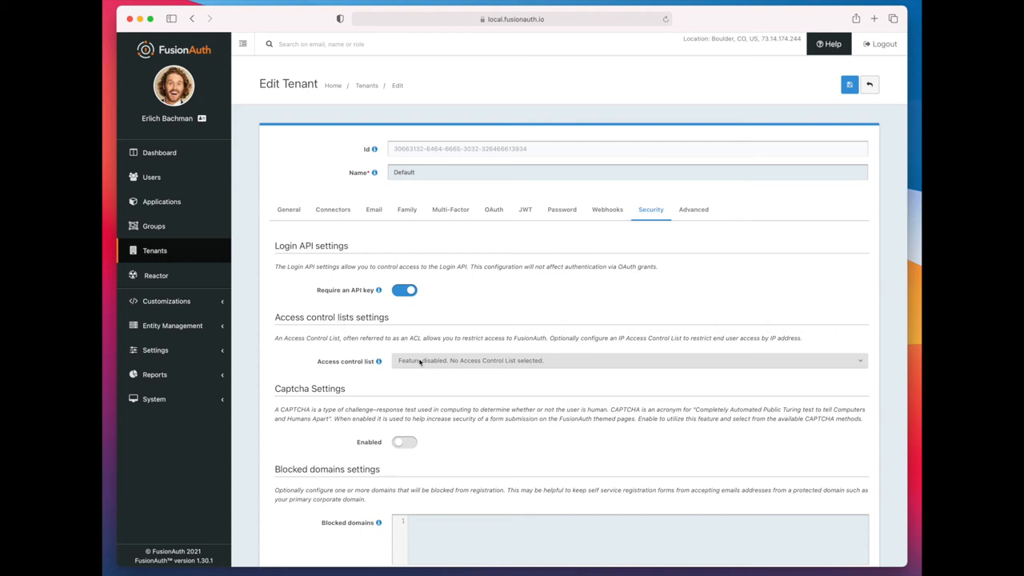
click(627, 360)
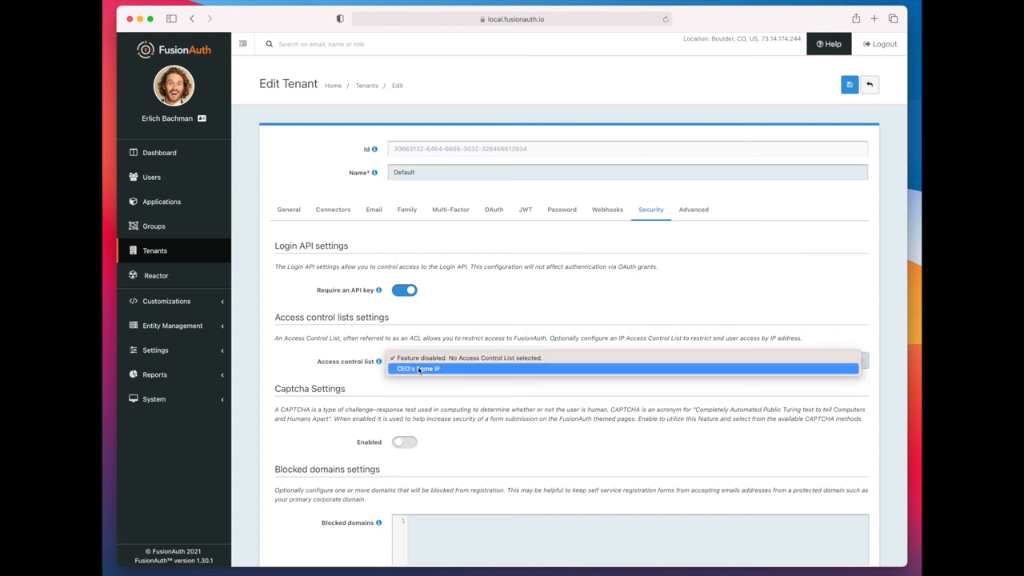
click(418, 369)
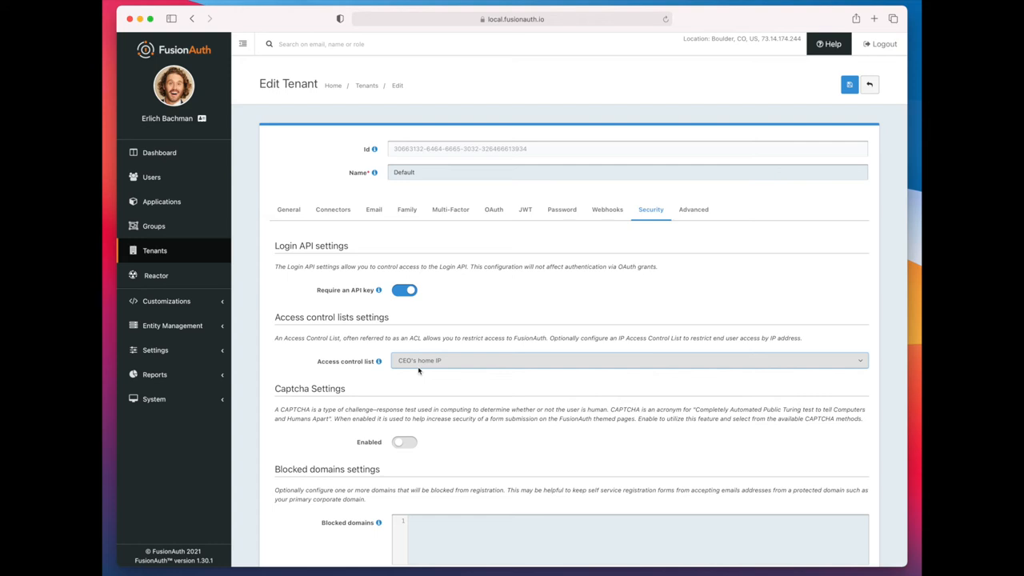
click(629, 360)
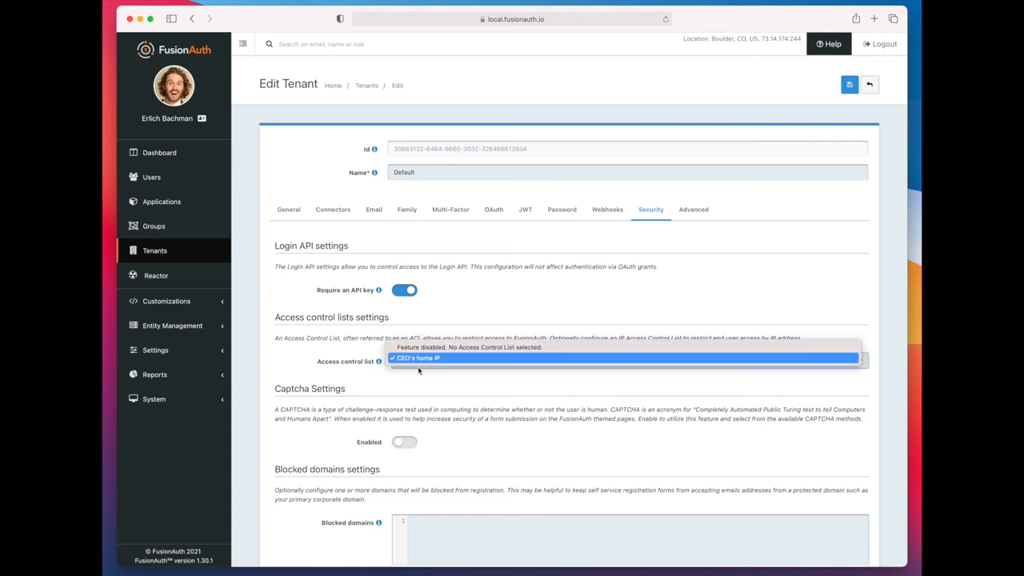
click(405, 441)
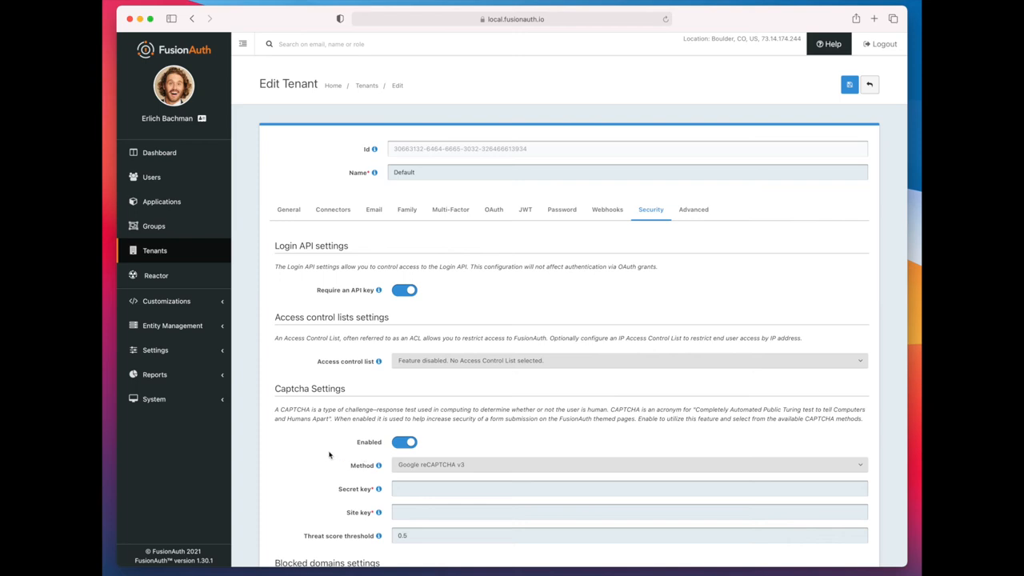
scroll(down, 3)
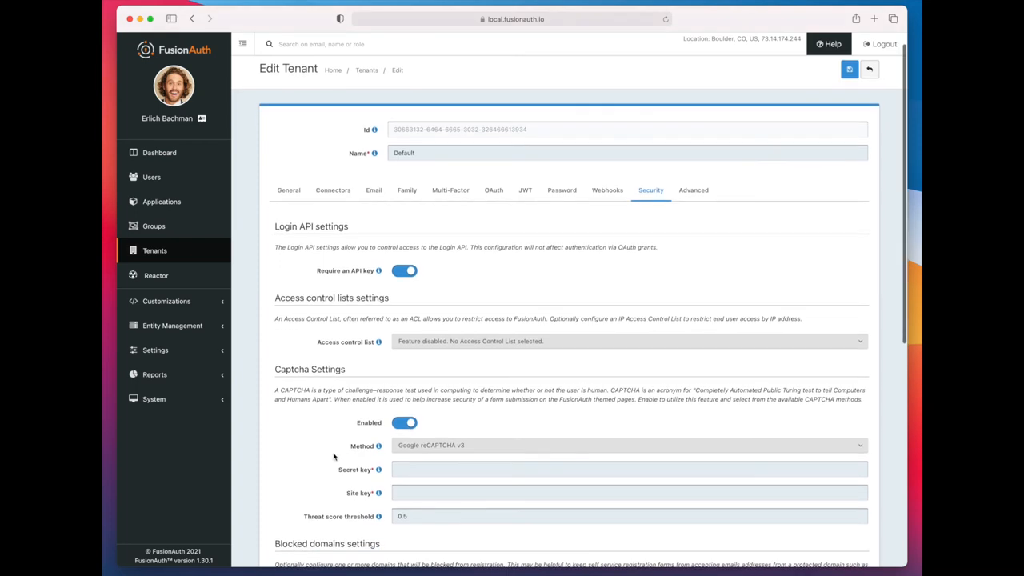
scroll(down, 3)
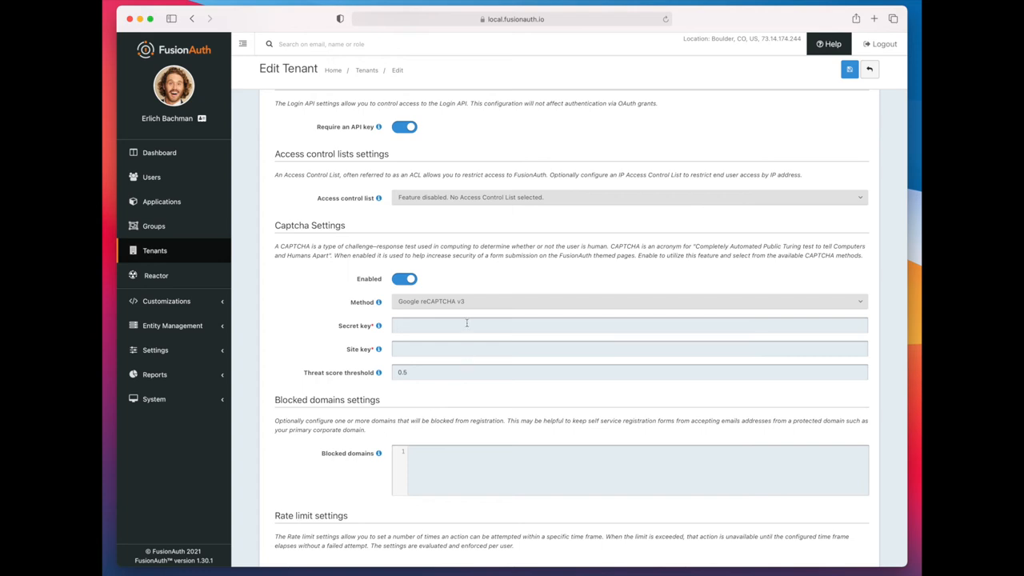
click(629, 302)
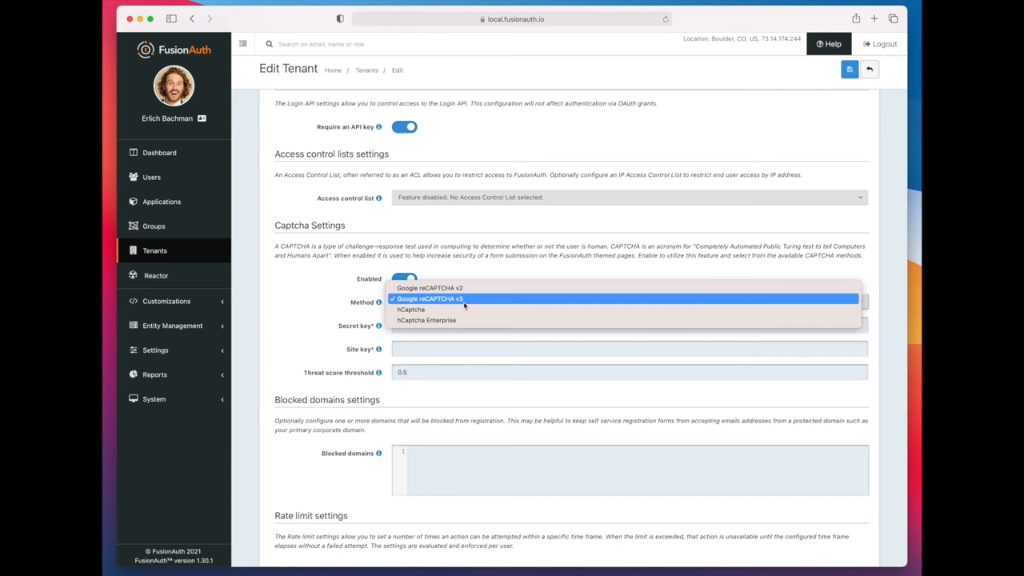
click(431, 298)
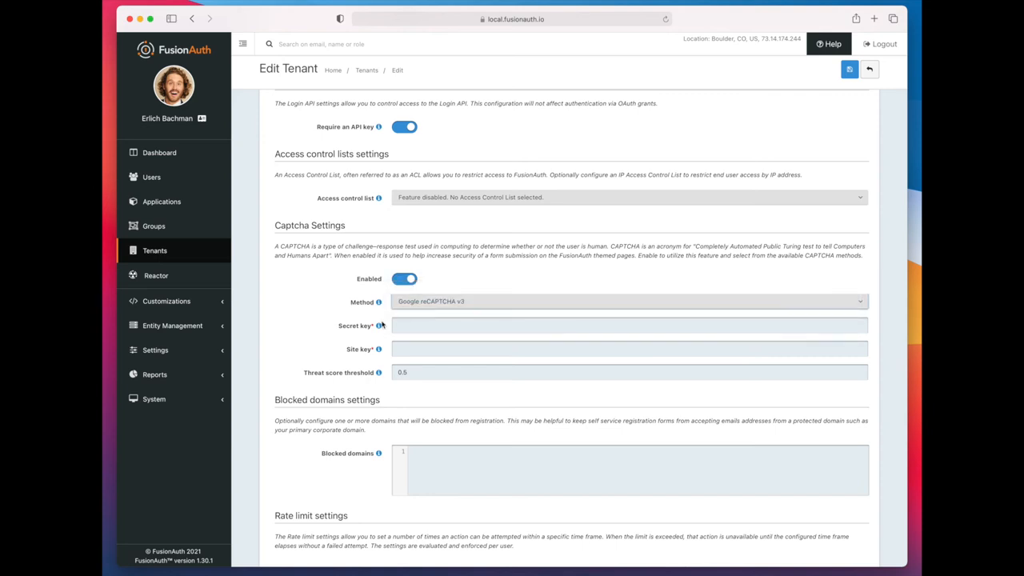
mouse_move(358, 336)
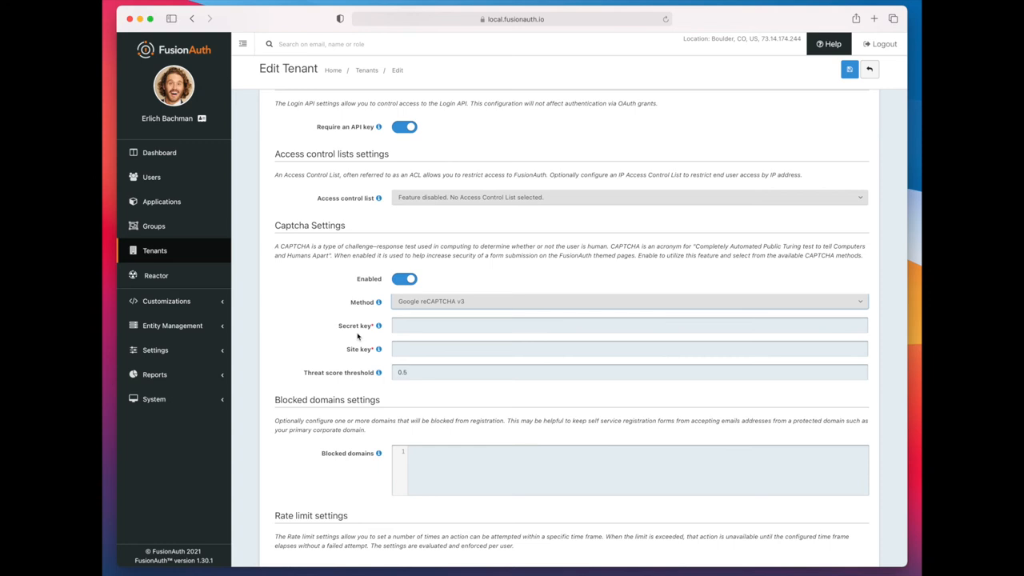
- Enter gmail.com and yahoo.com on separate lines in the Blocked domains field
scroll(down, 3)
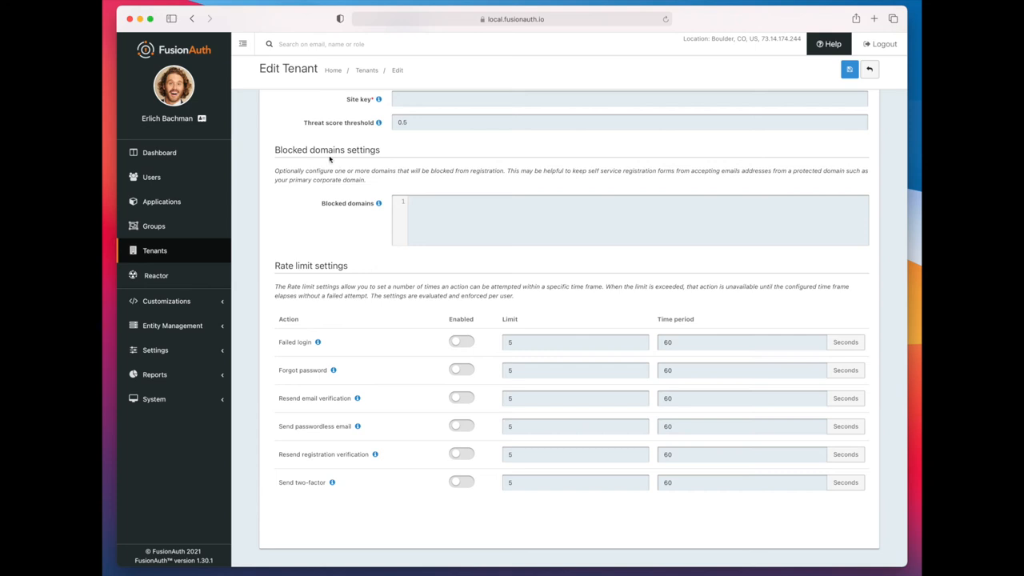
mouse_move(330, 171)
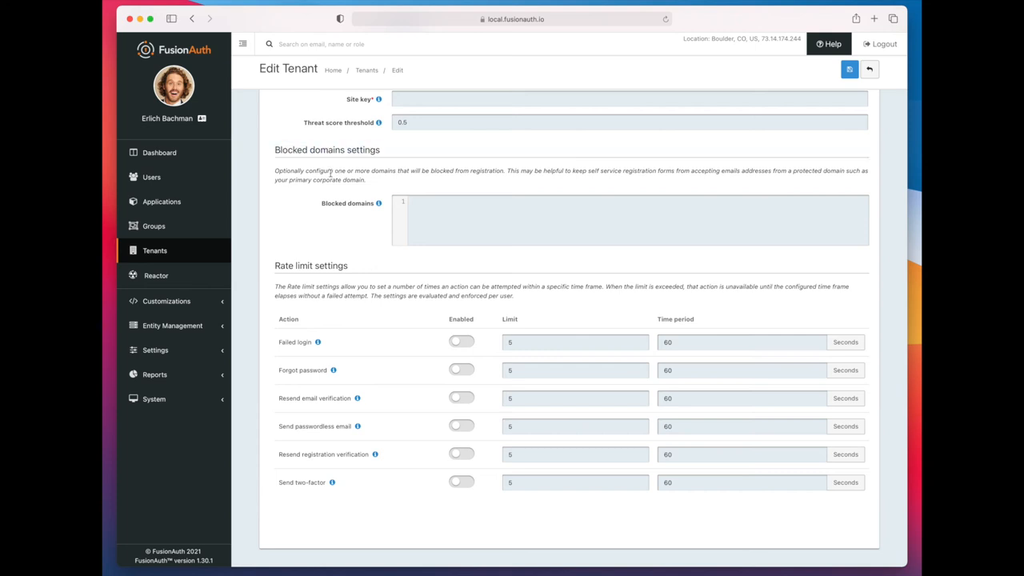
mouse_move(334, 193)
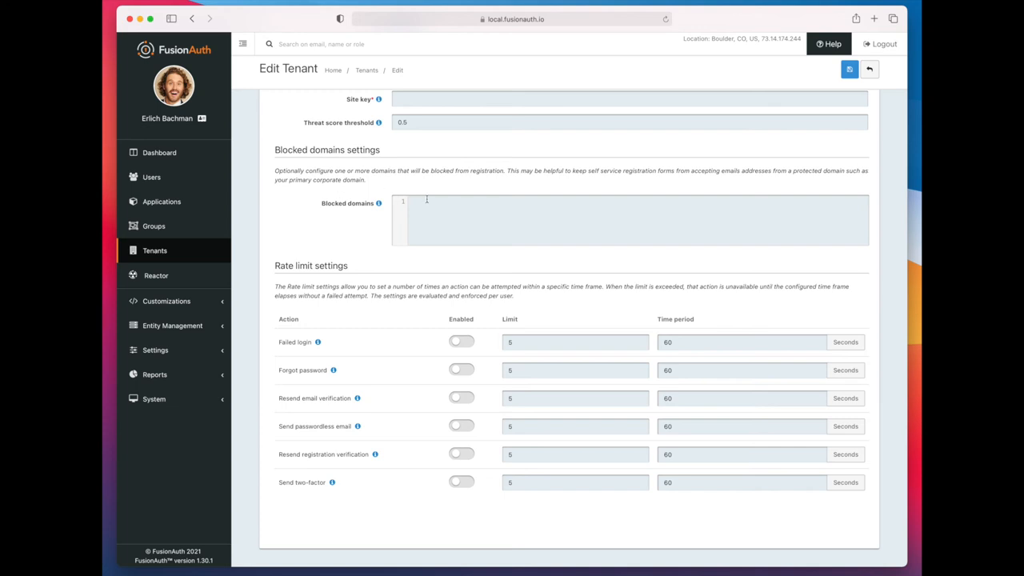
text(gmail.com)
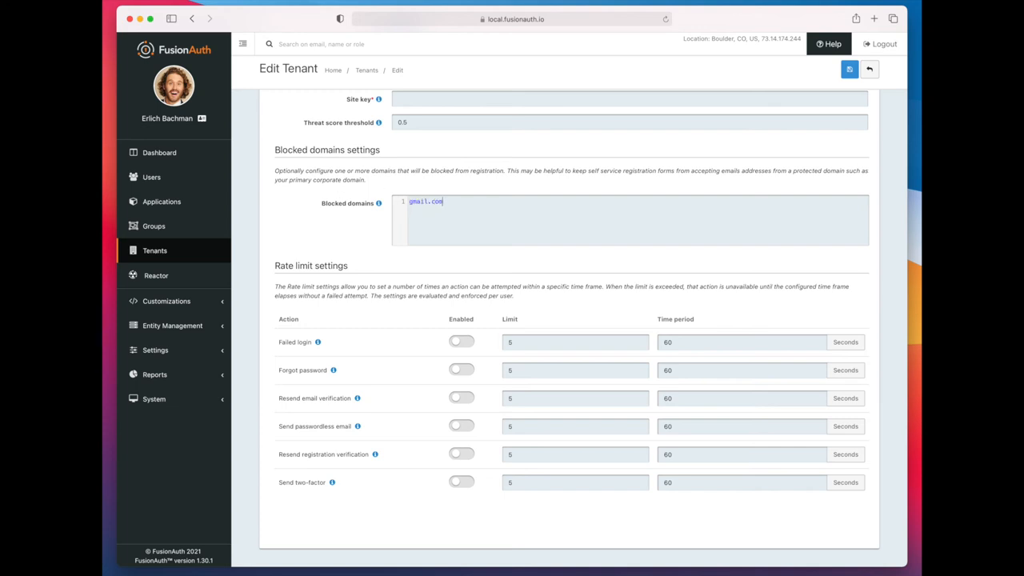
text(yahoo.)
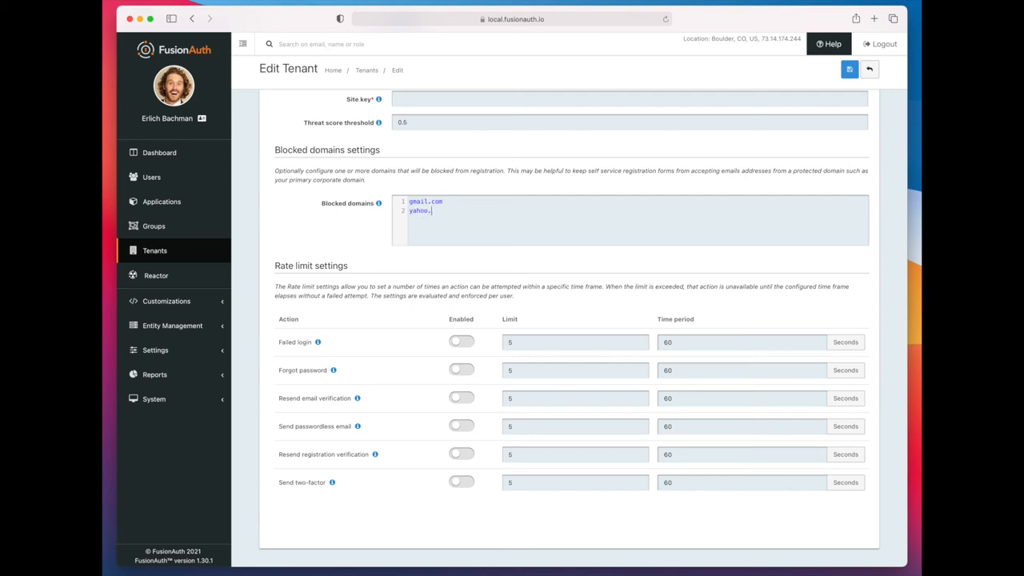
text(com)
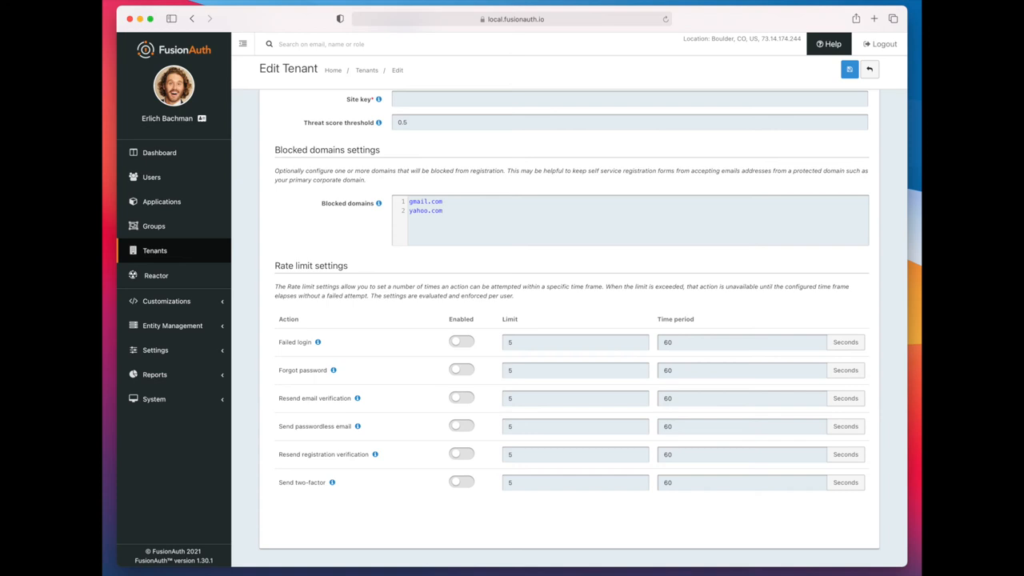
click(443, 210)
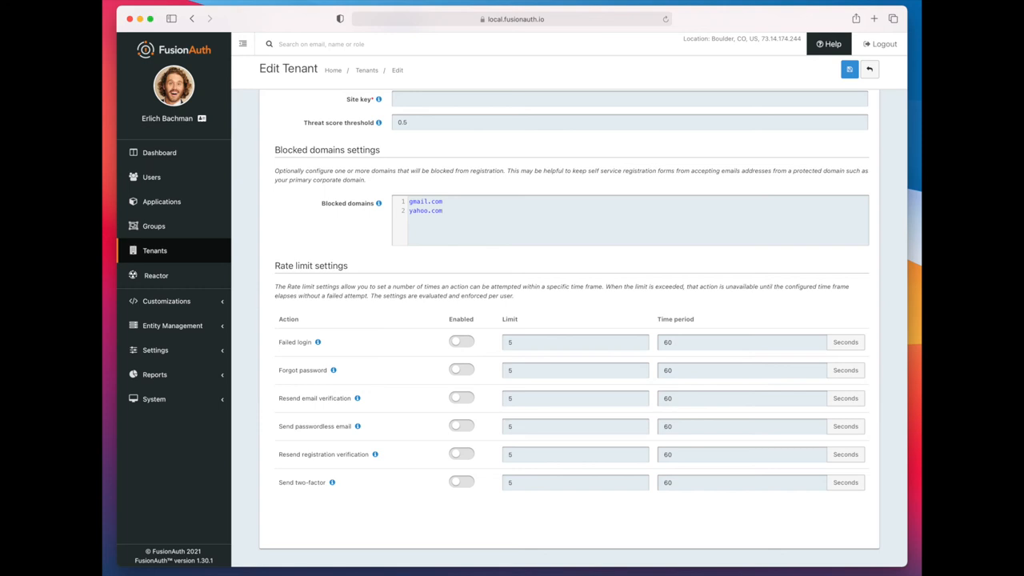
click(443, 211)
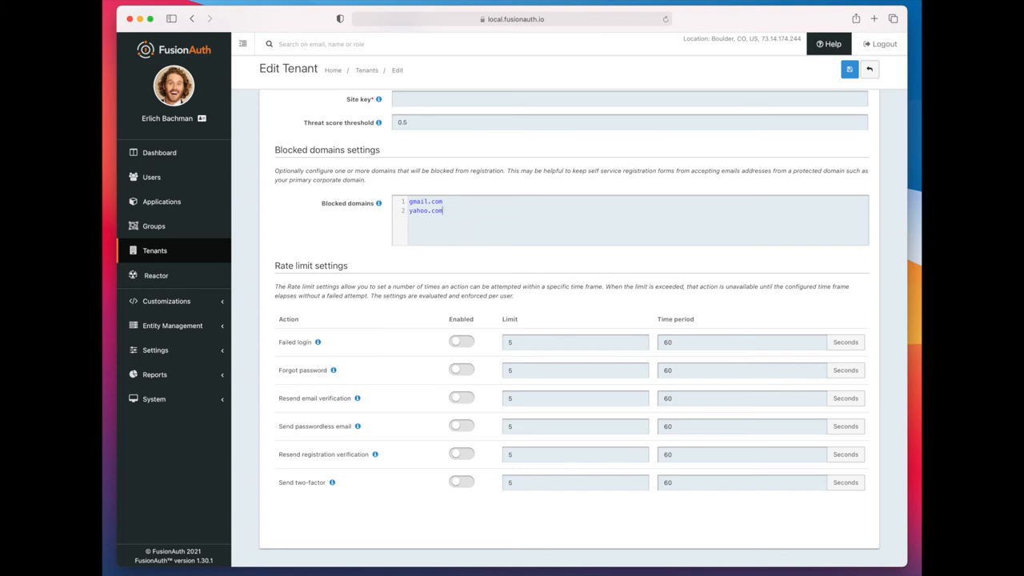
mouse_move(360, 274)
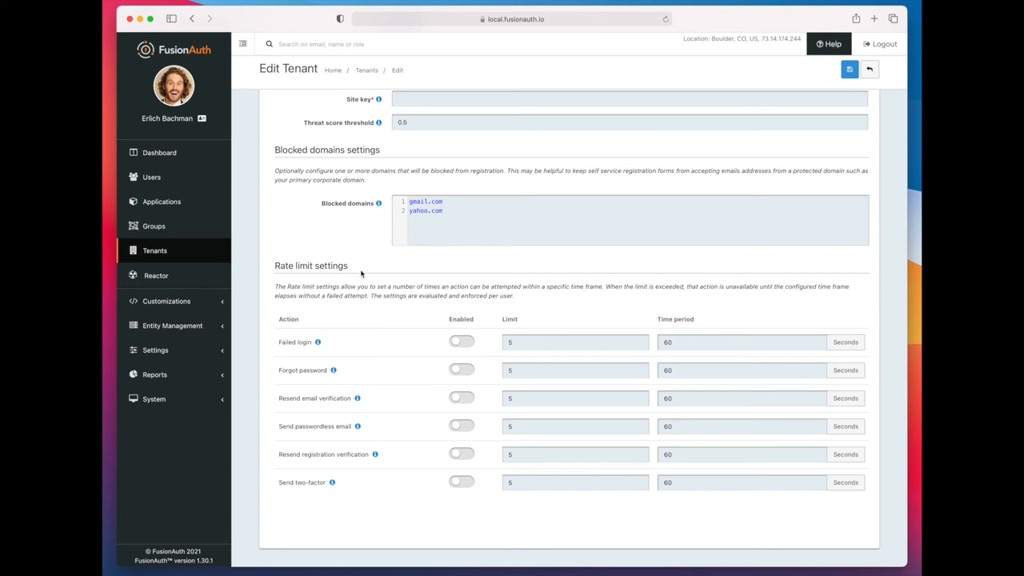
mouse_move(360, 274)
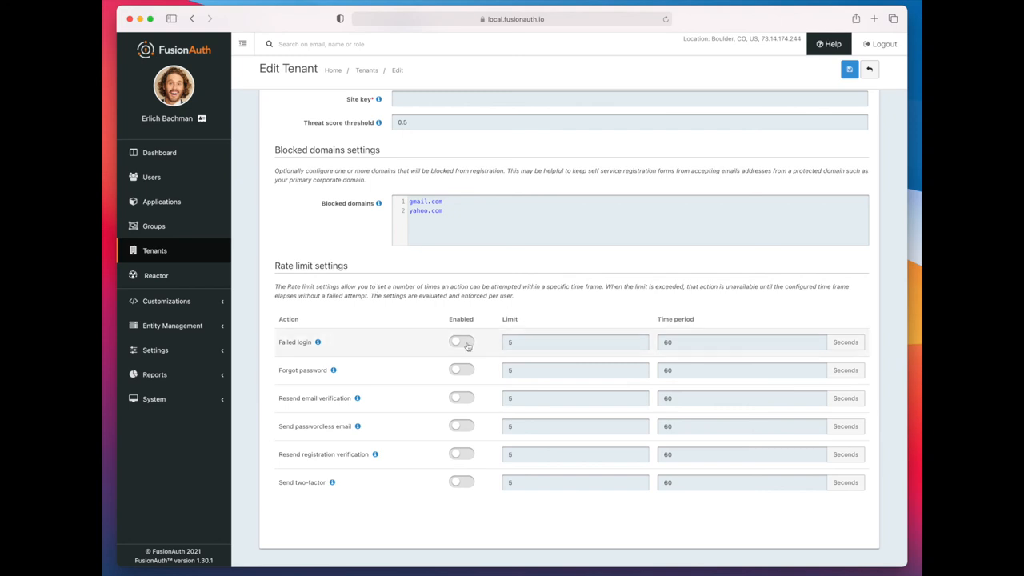
- Enable failed-login rate limiting and enter 1 in its Limit field
click(462, 341)
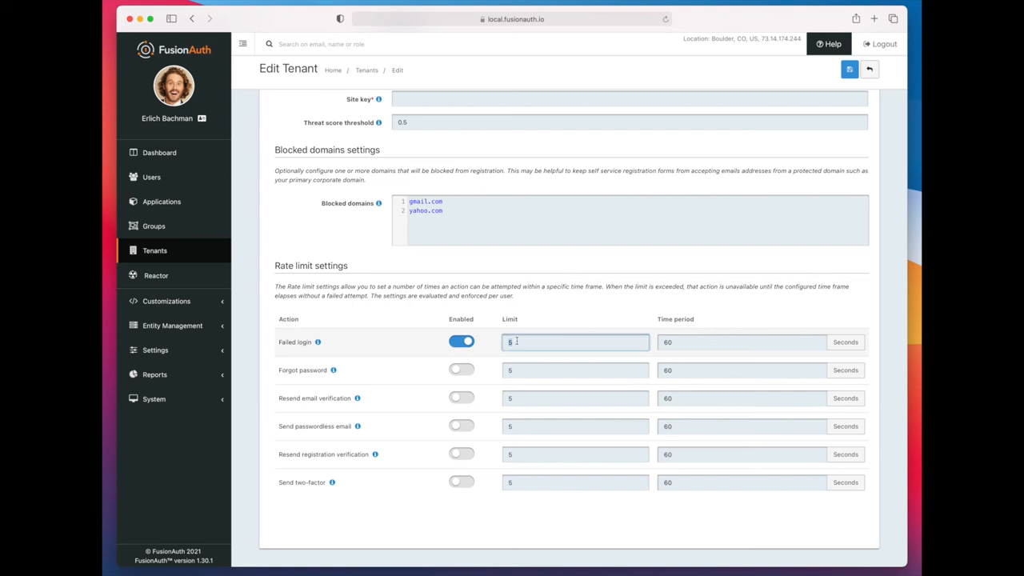
text(1)
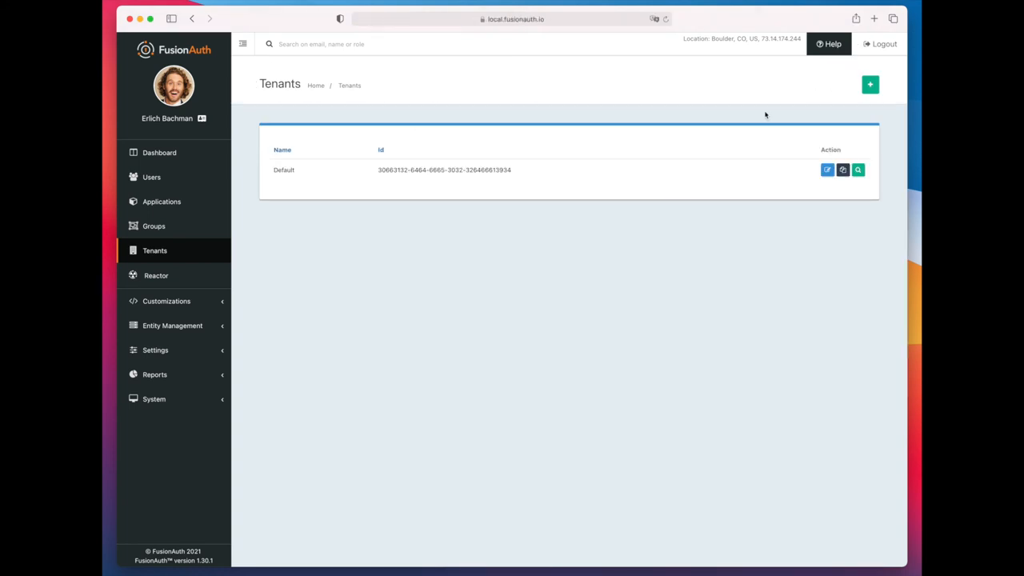
mouse_move(172, 326)
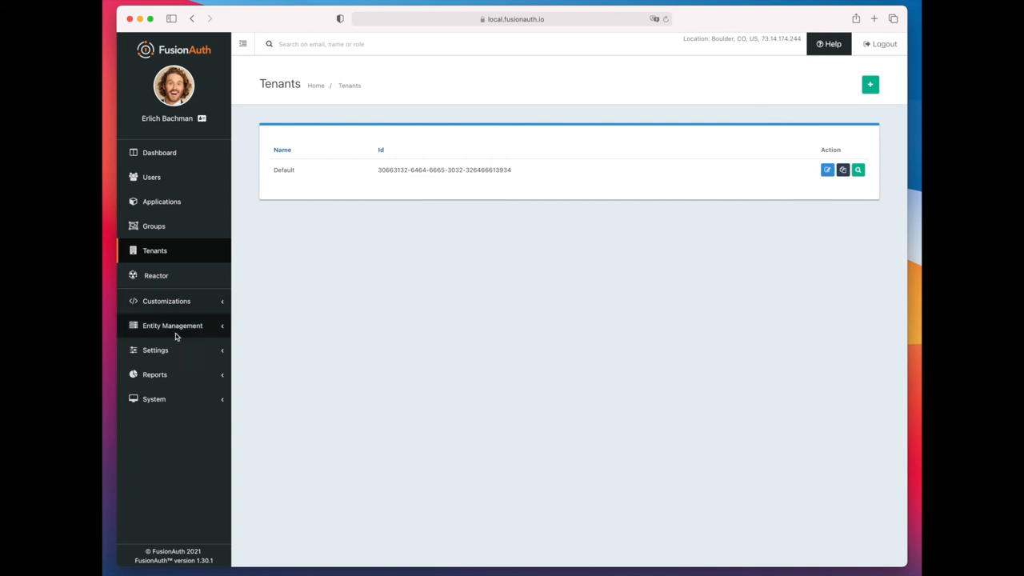
- View the Standard development API key's details and reveal its full key value
click(155, 350)
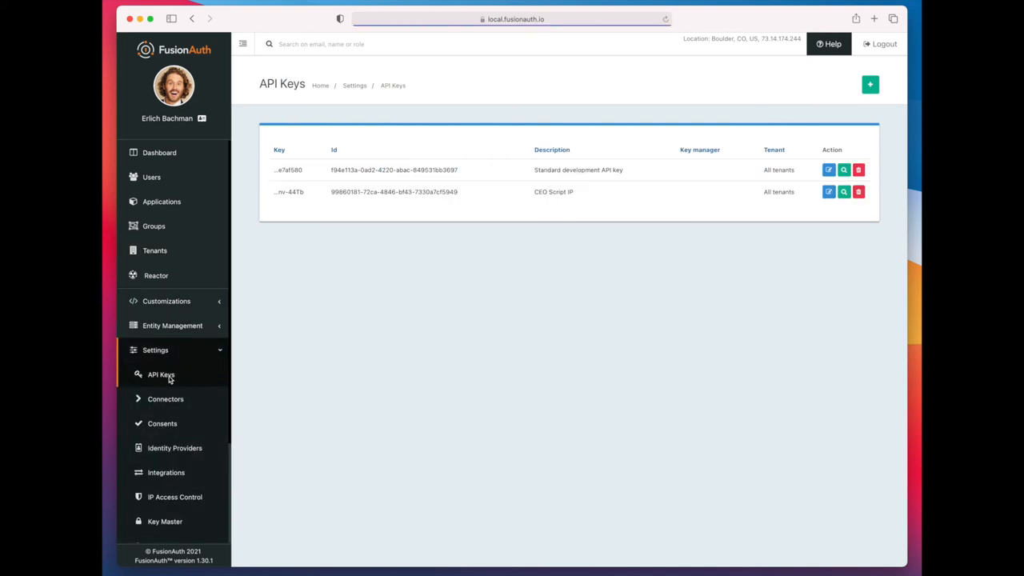
click(843, 170)
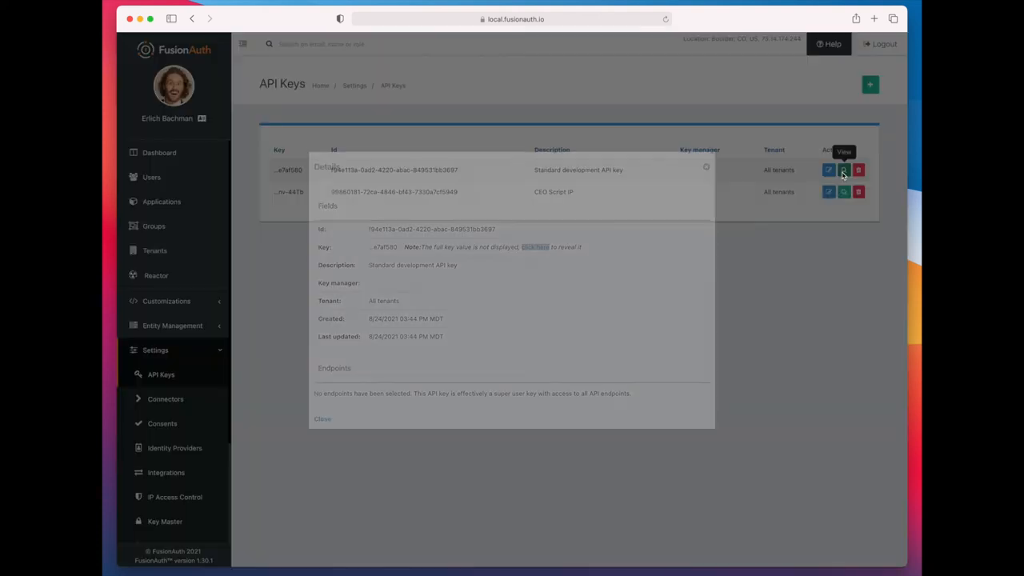
click(535, 246)
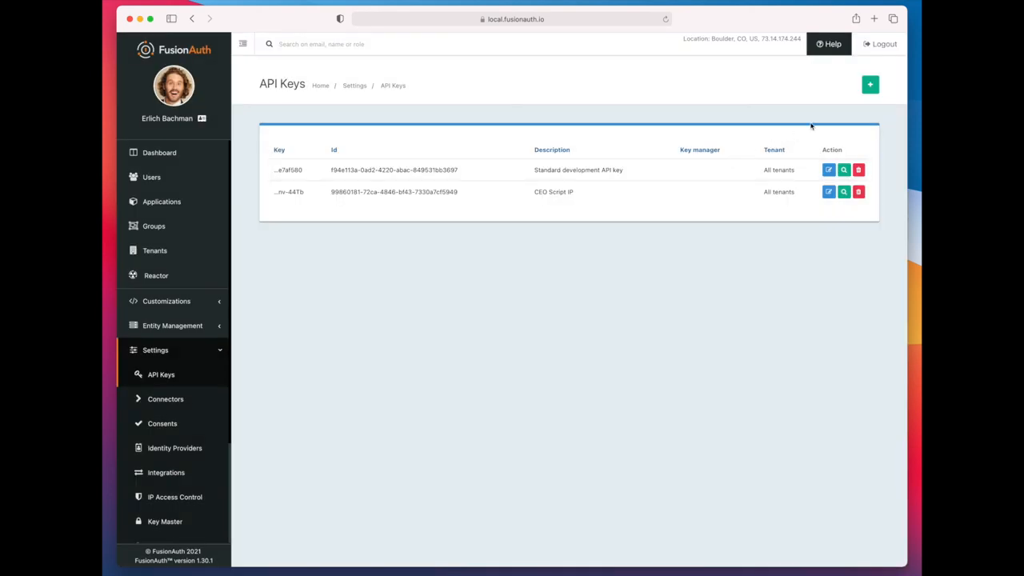
click(151, 177)
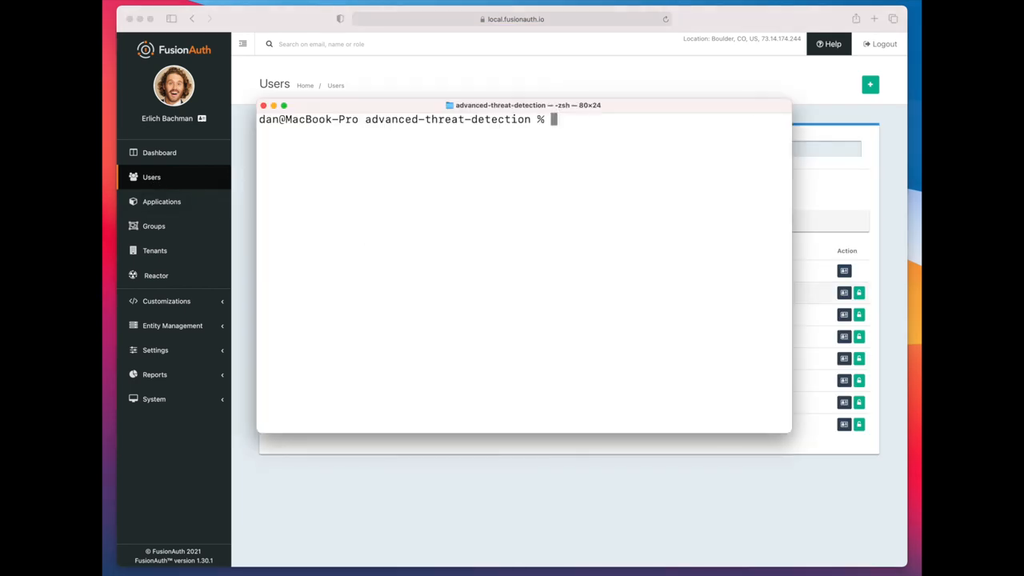
text(curl -v ')
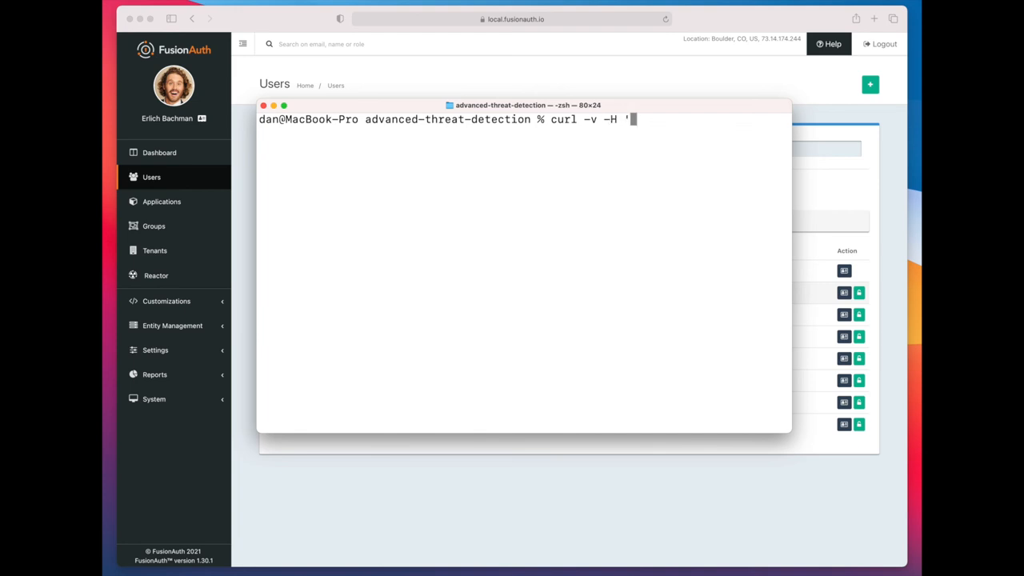
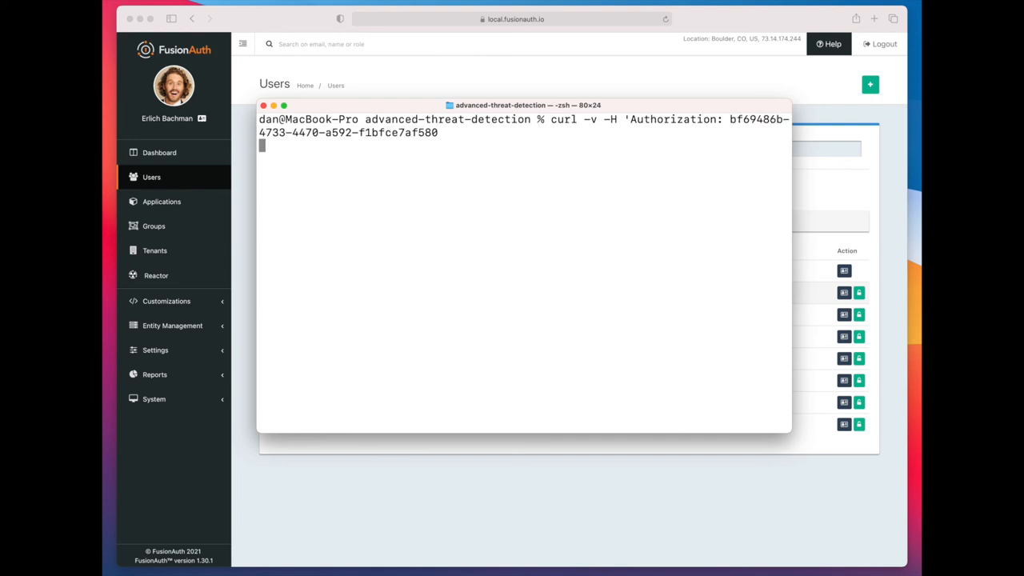
text(')
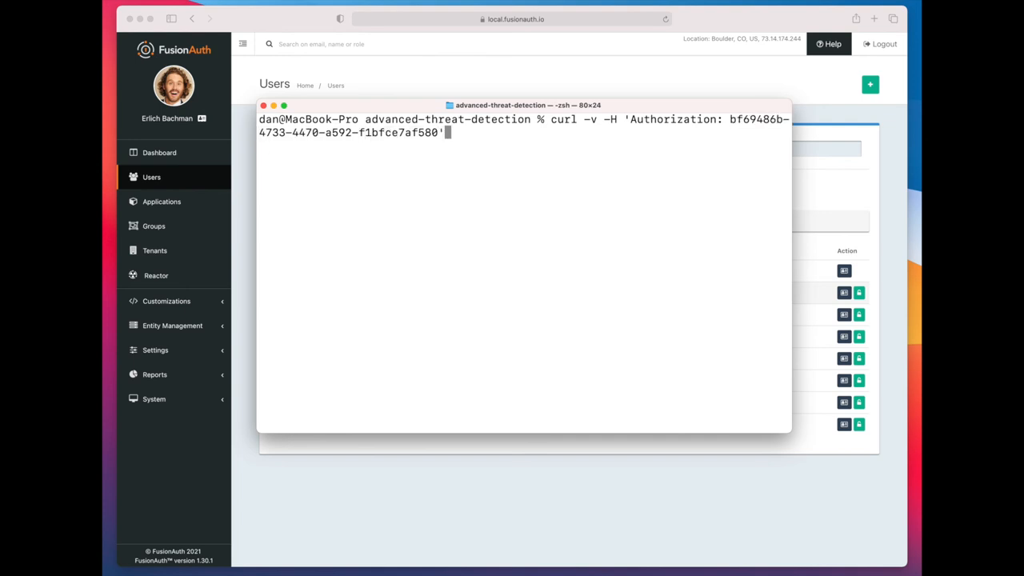
text(-H ')
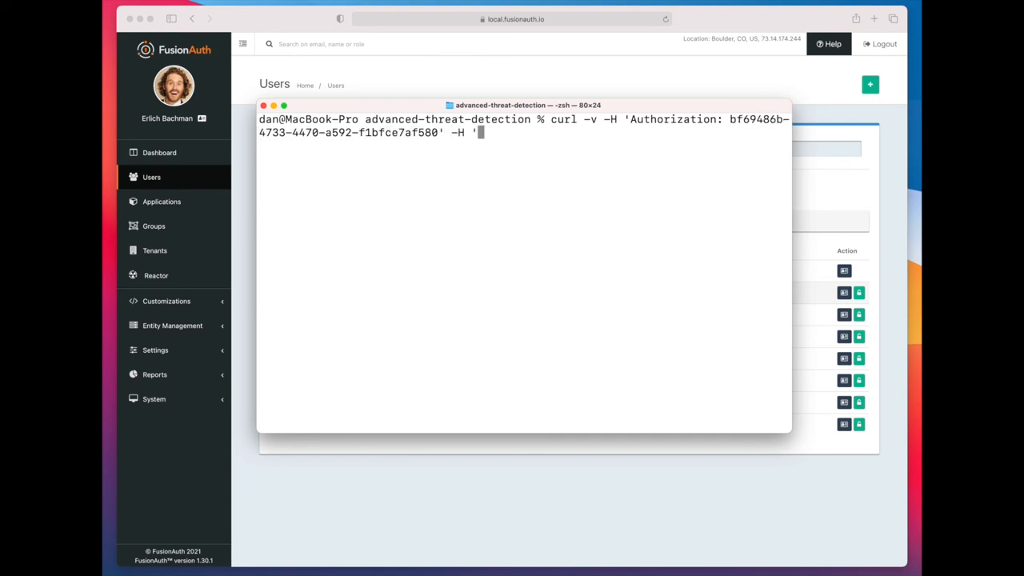
text(Content)
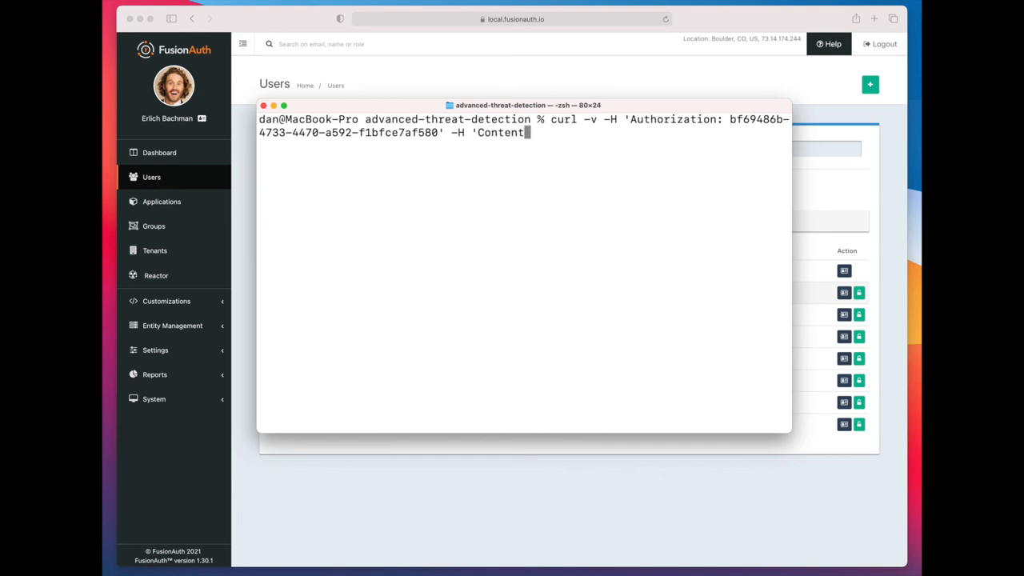
text(-type: application/json)
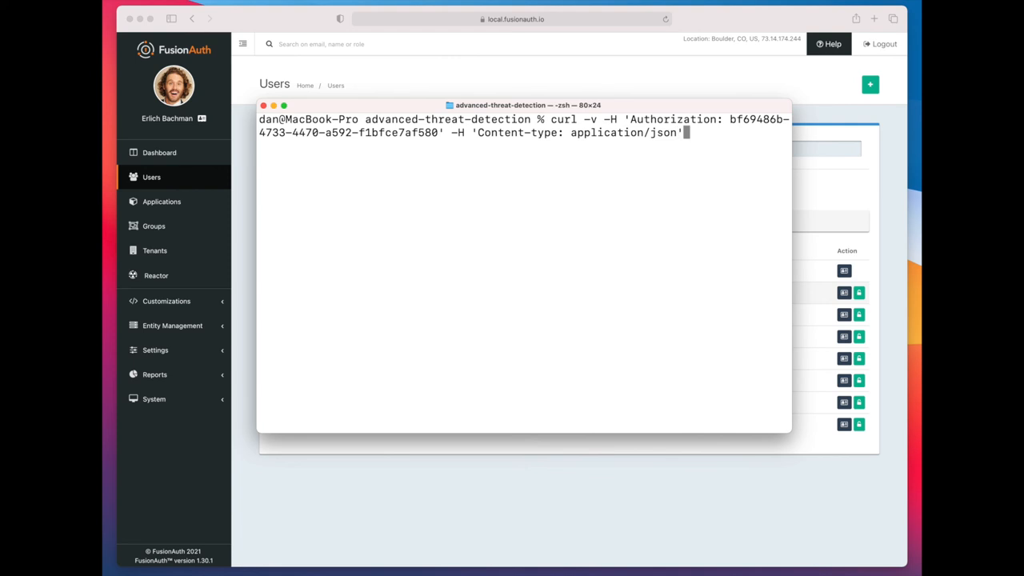
text(https://local.)
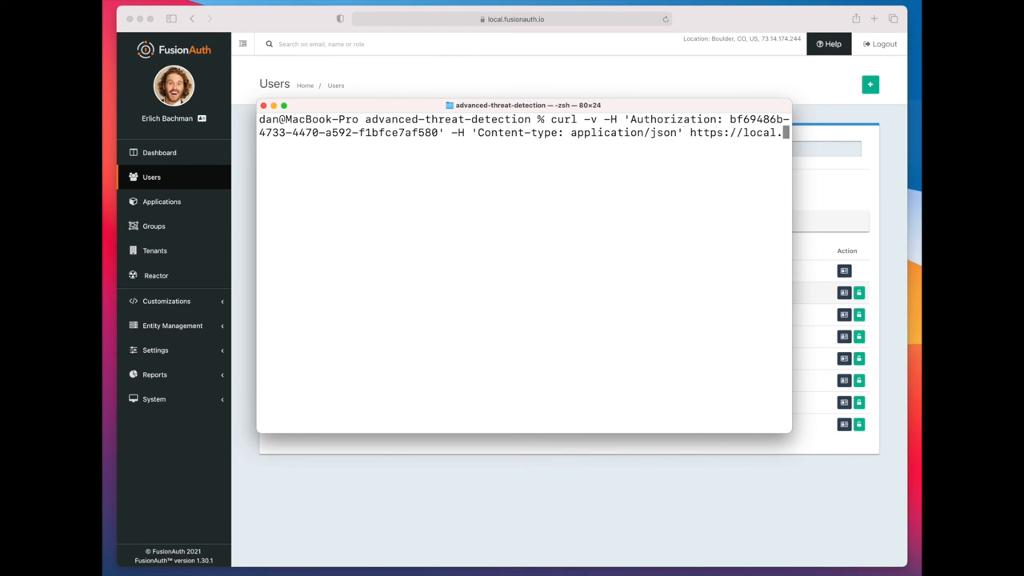
text(usionauth.io)
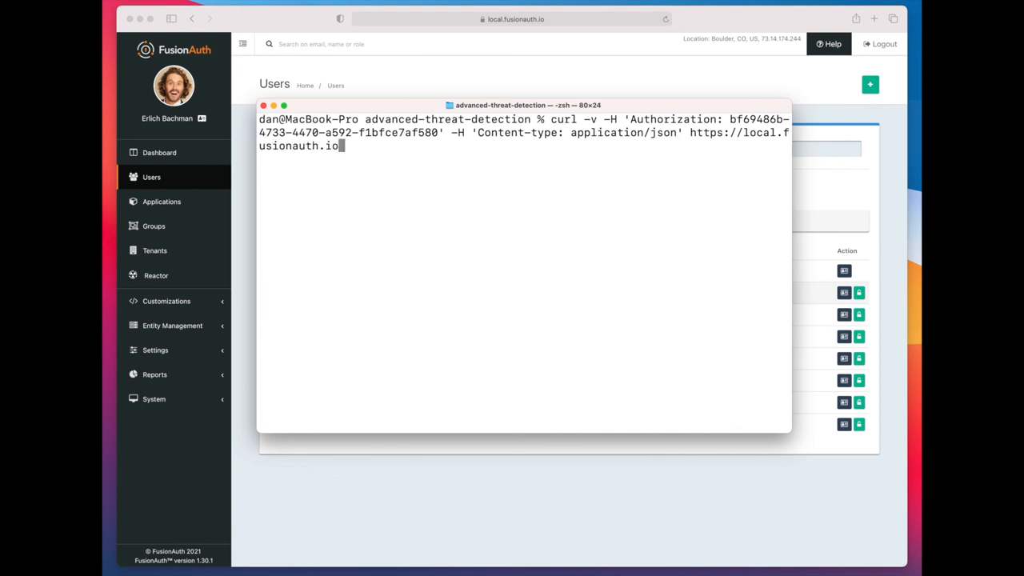
text(/api/login)
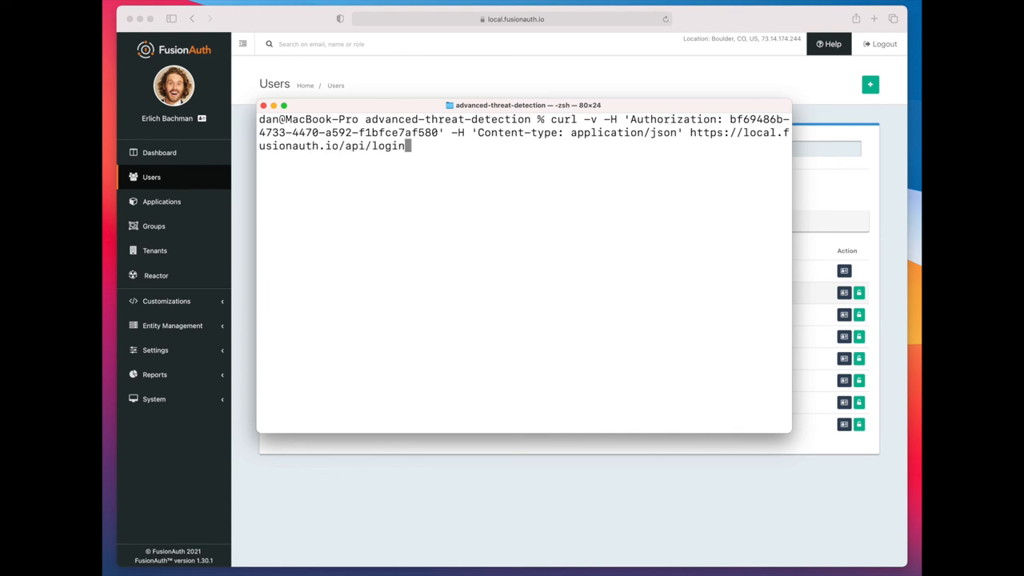
text(-d ')
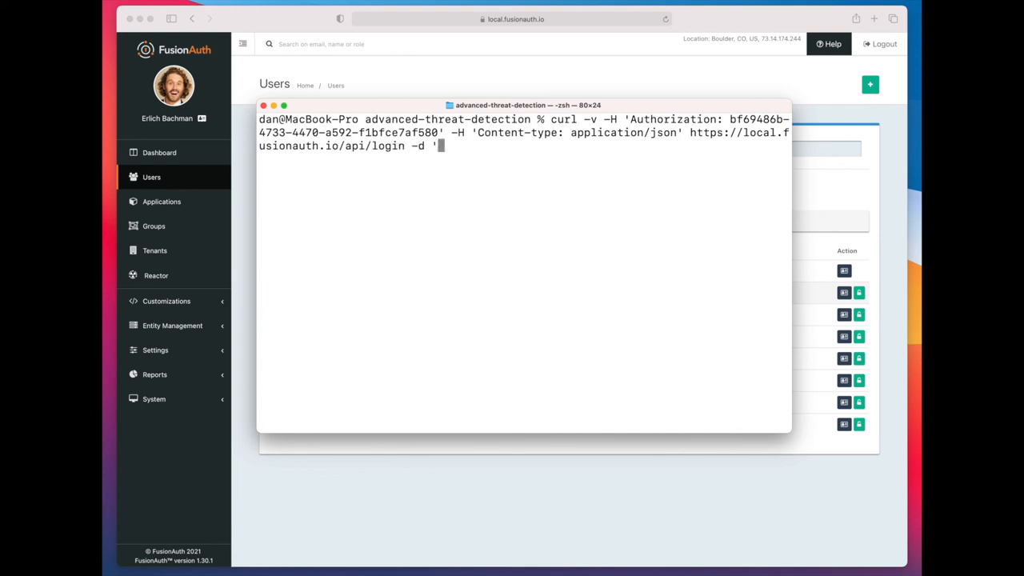
text({"lo)
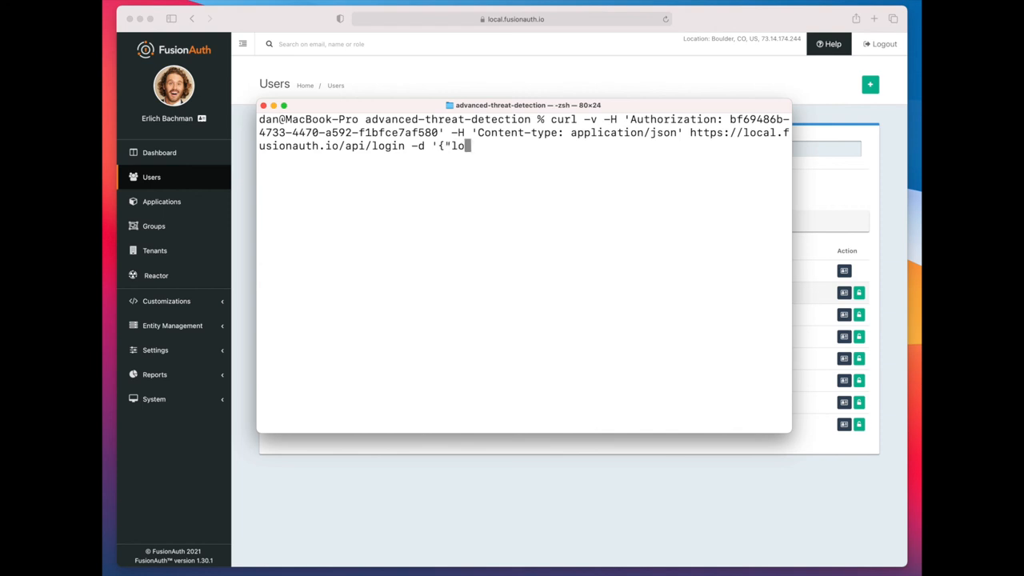
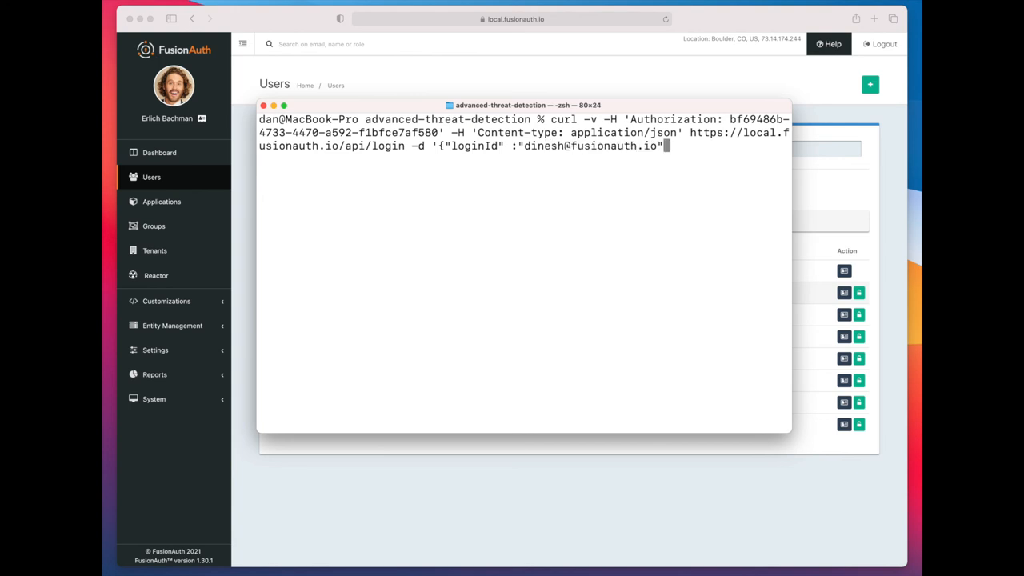
text(, "passw)
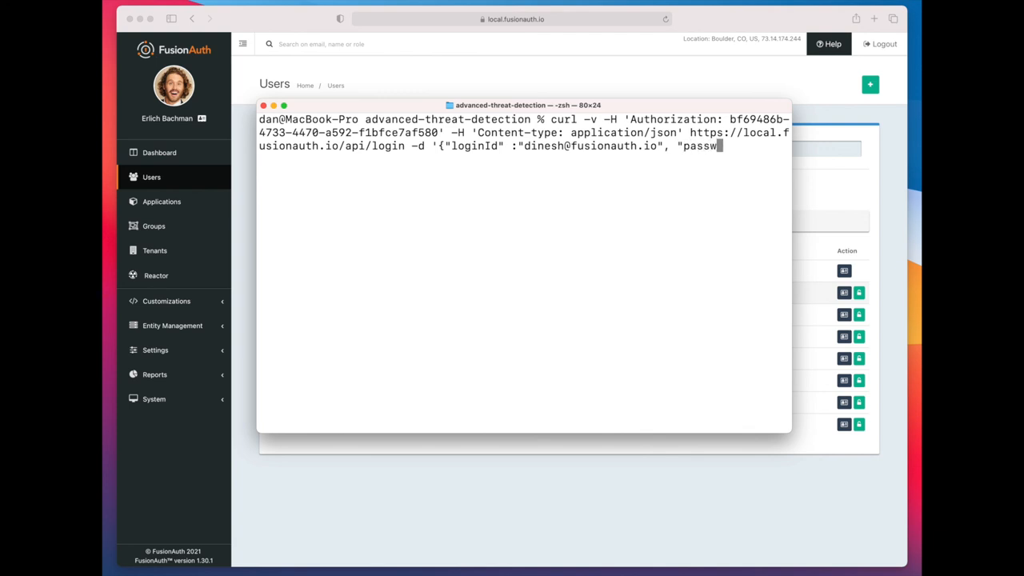
text(word":"pa)
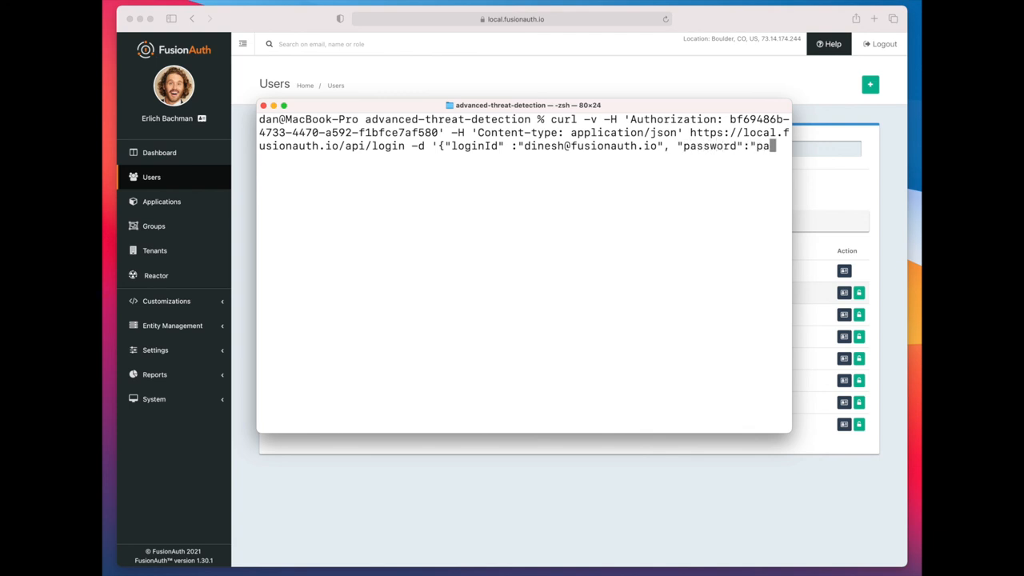
text(ssword")
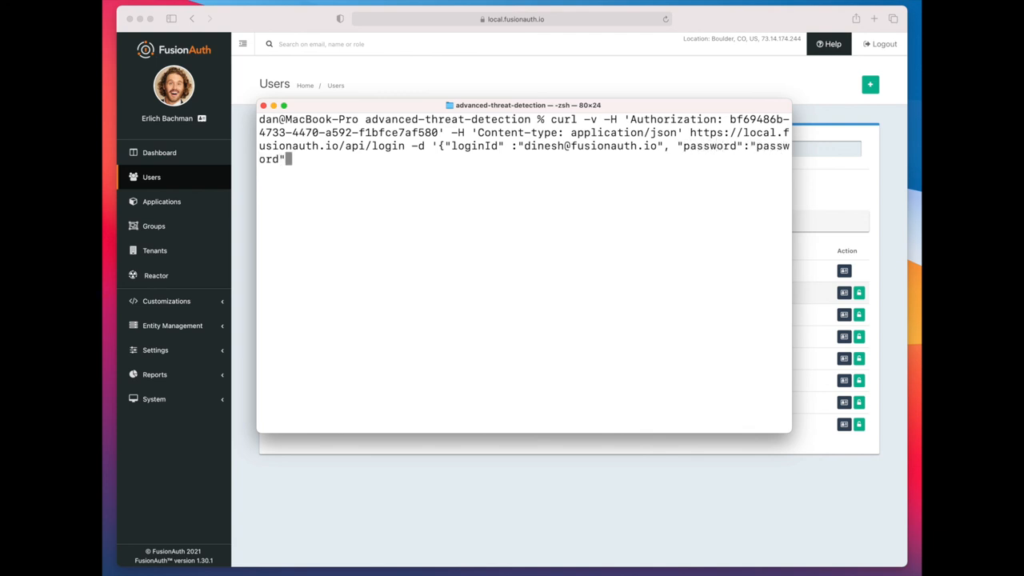
text(}')
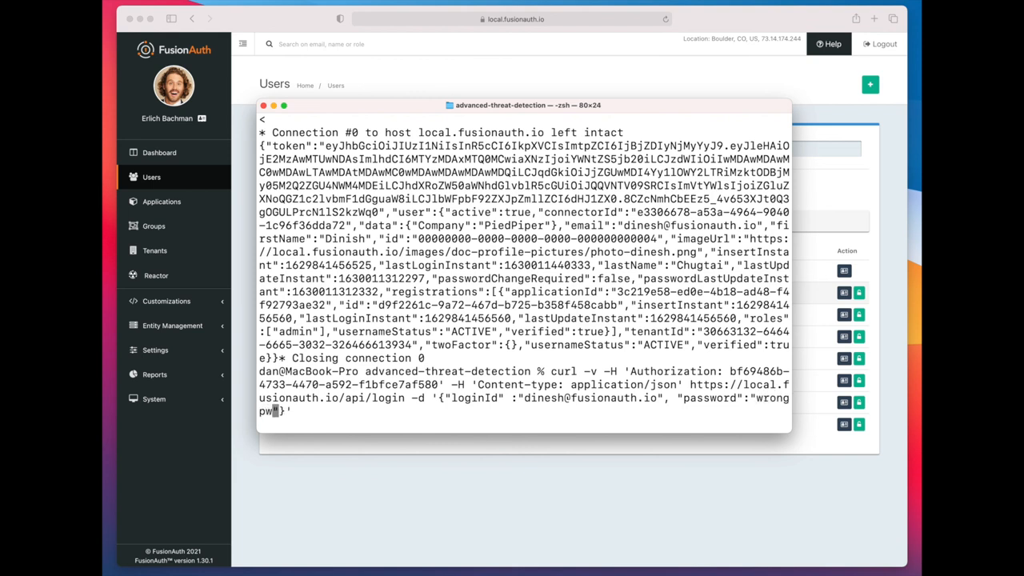
text(clear)
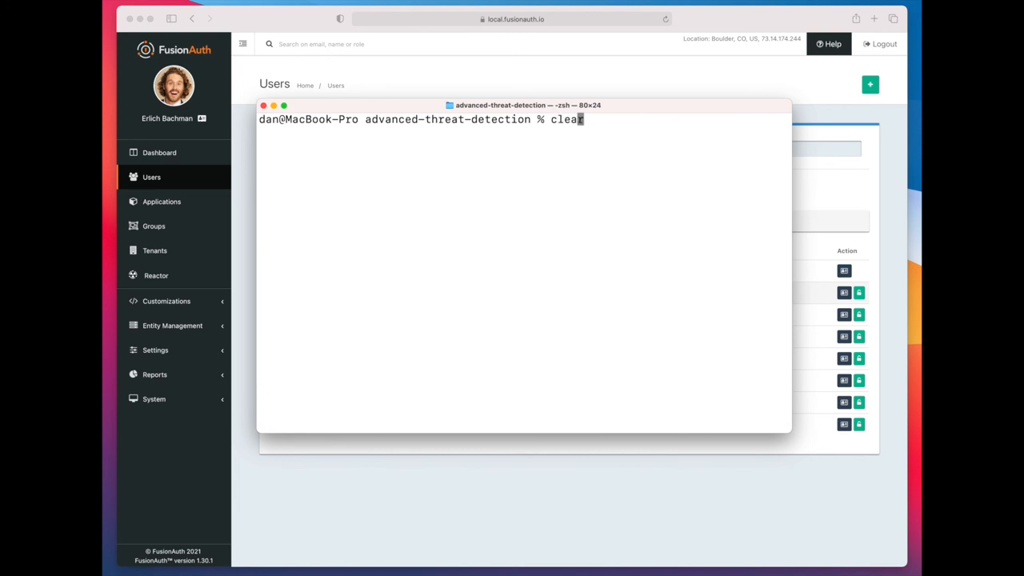
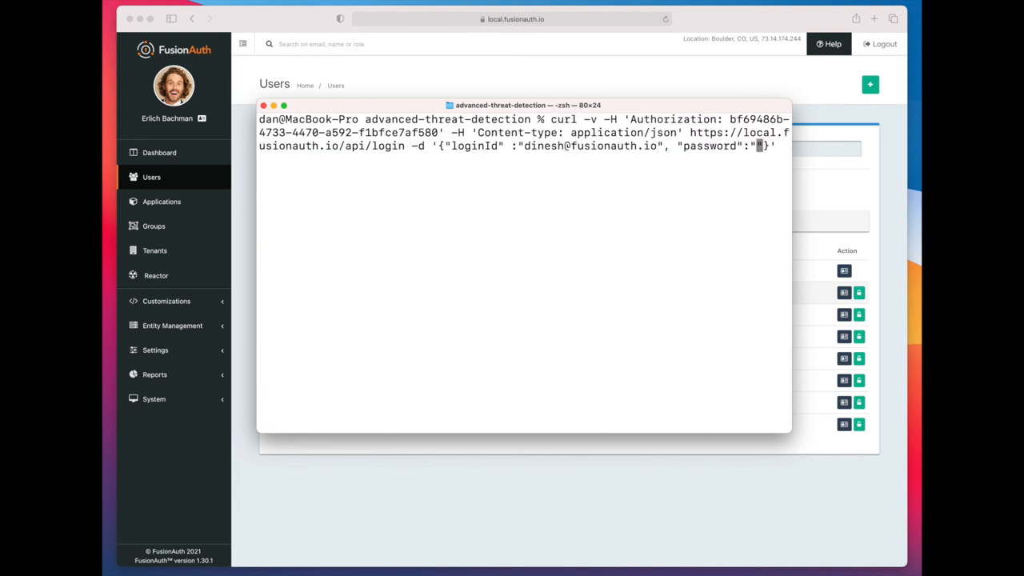
text(wrongpw)
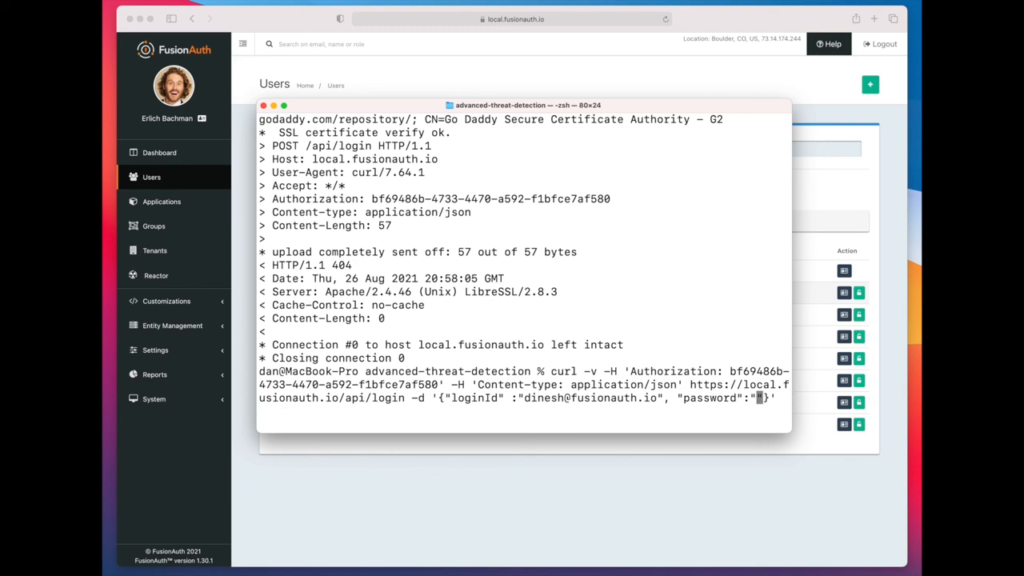
text(password)
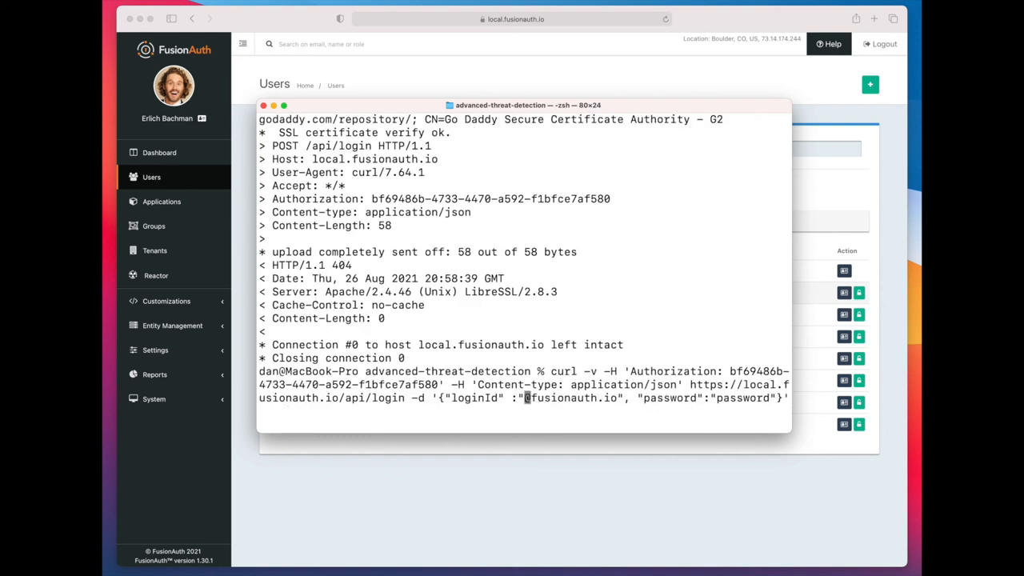
- Edit the curl command's loginId with 'jian' and send the login request
text(jian)
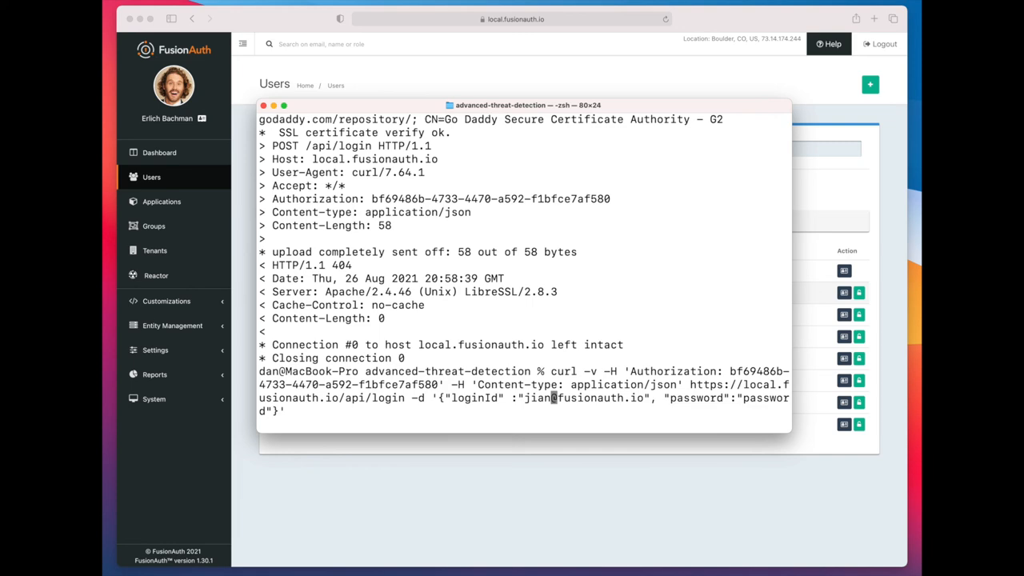
key(Return)
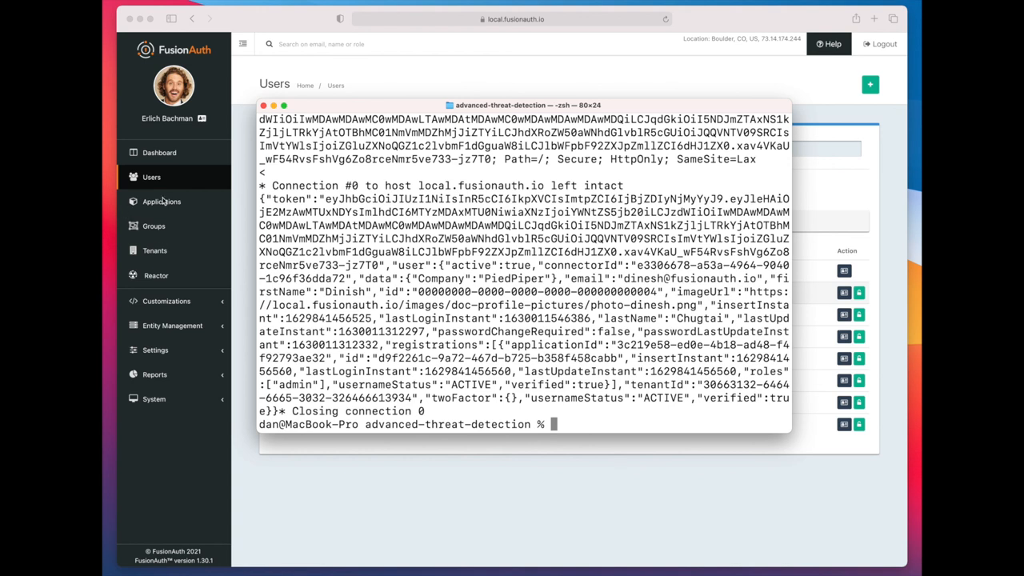
- Edit the Pied Piper application from Applications and scroll through its Email template settings
click(162, 202)
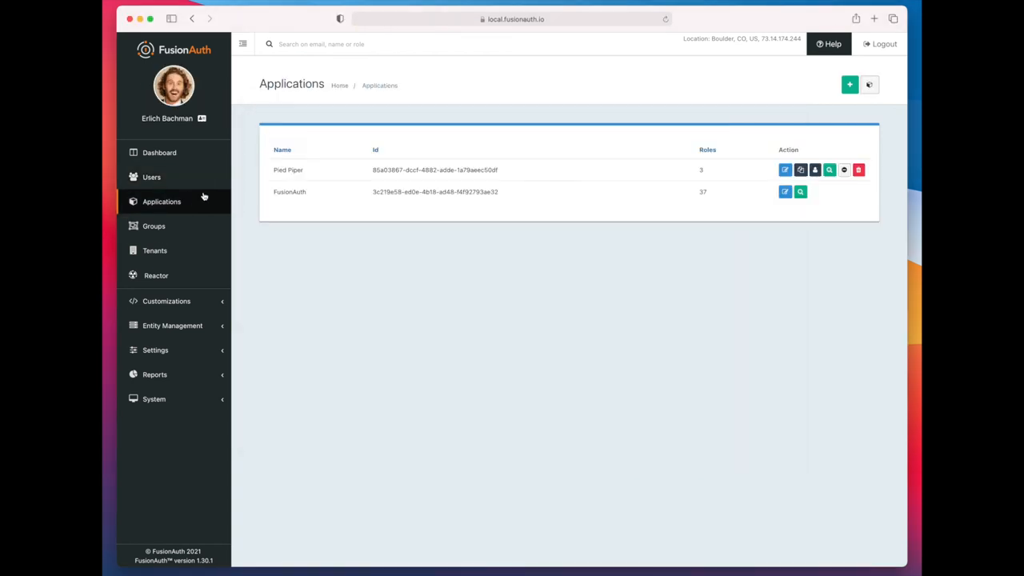
click(785, 170)
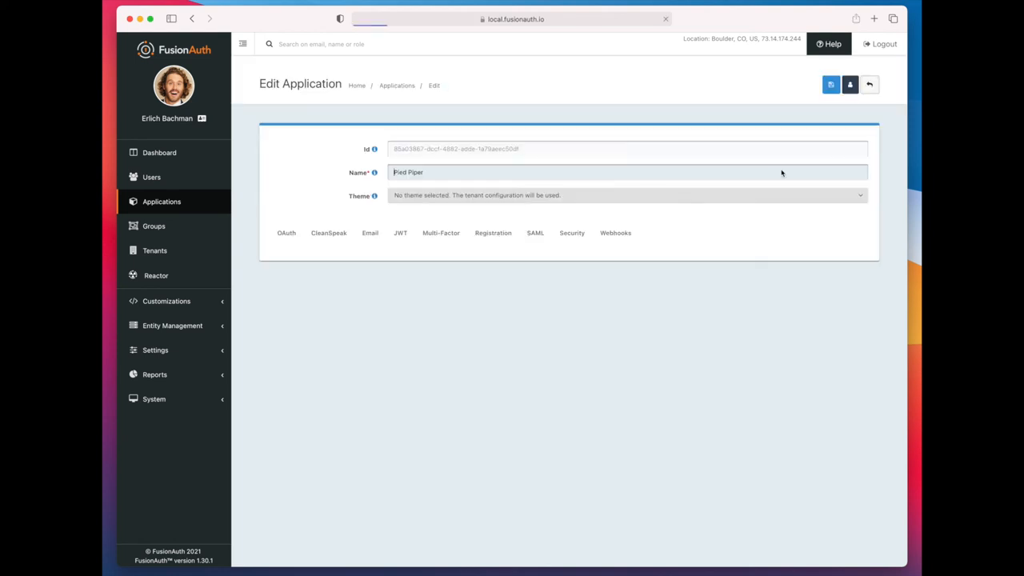
click(286, 233)
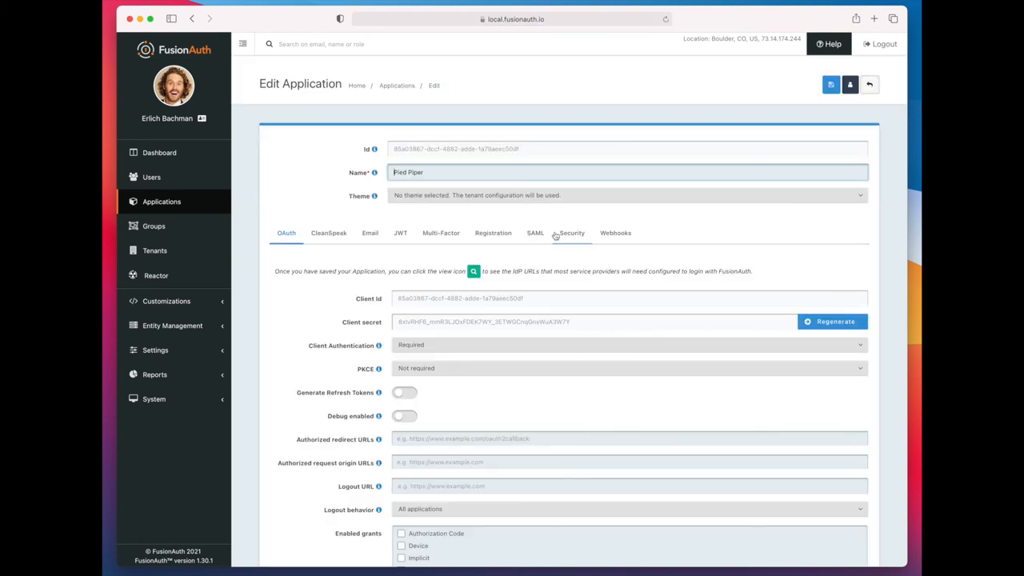
click(370, 233)
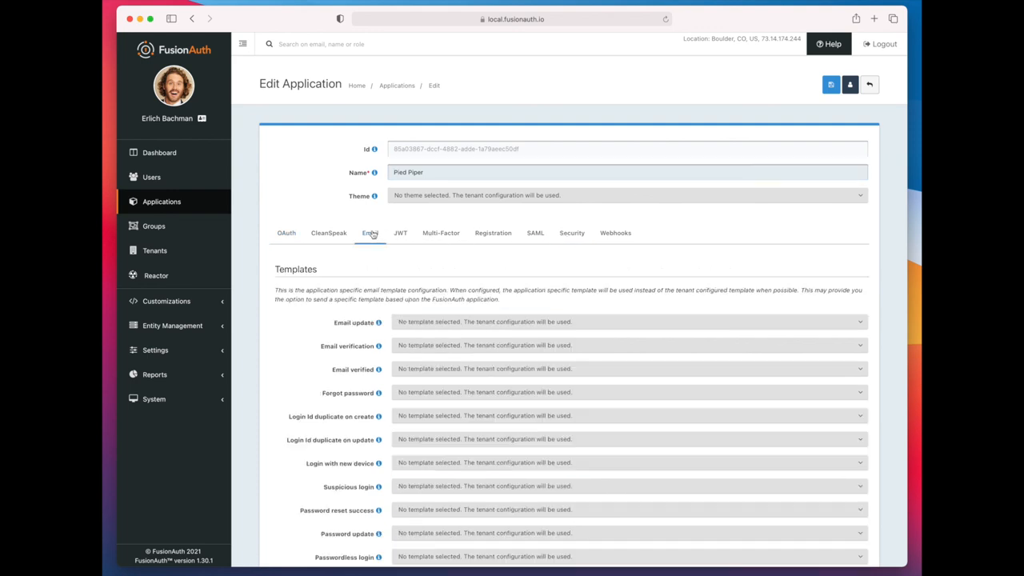
scroll(down, 3)
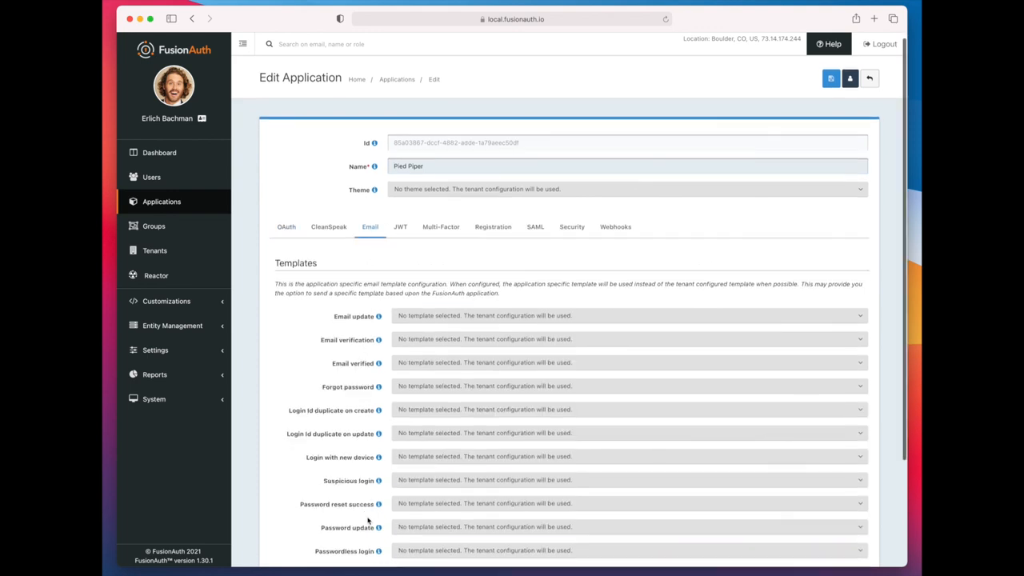
scroll(down, 3)
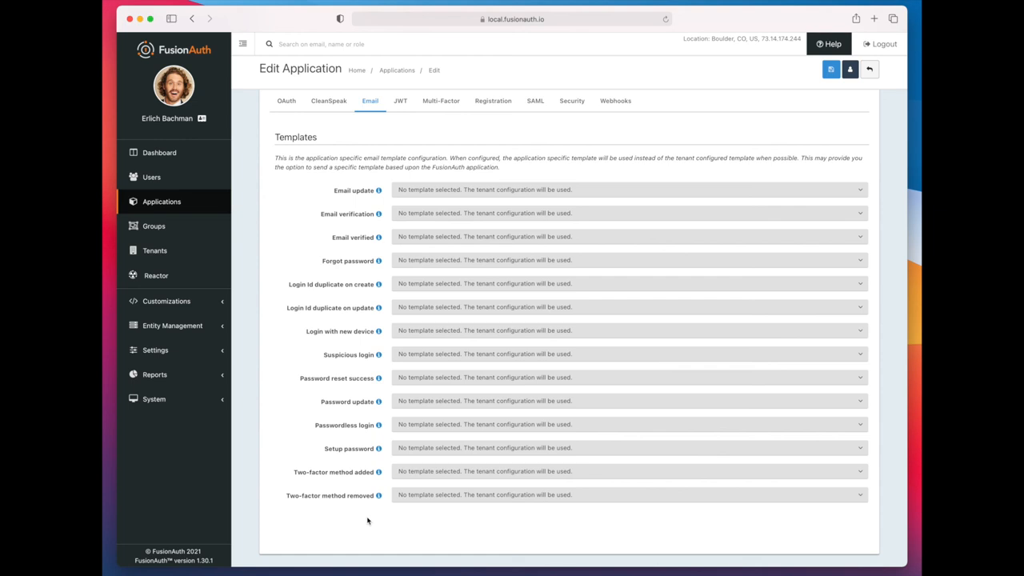
mouse_move(573, 115)
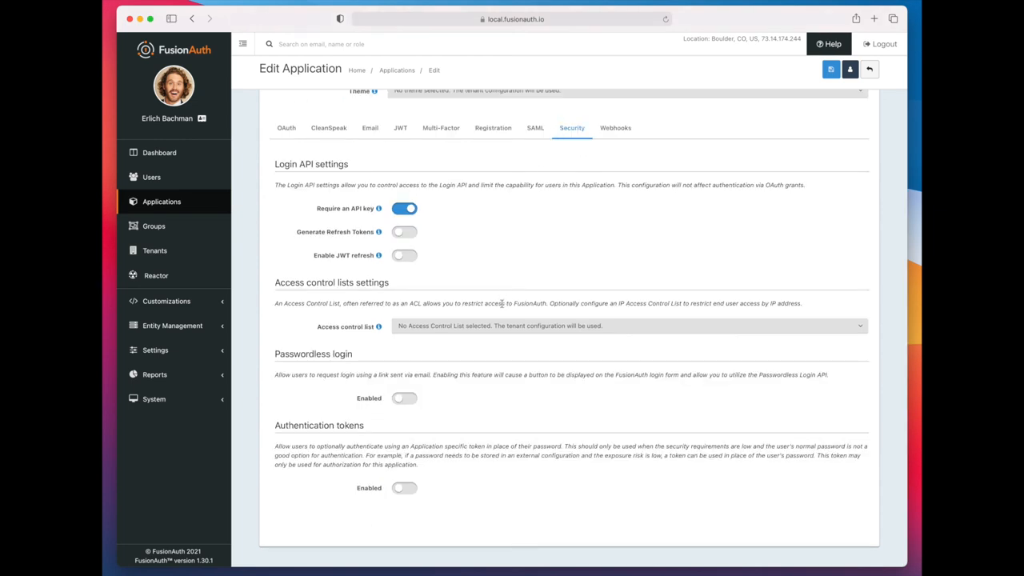
mouse_move(496, 333)
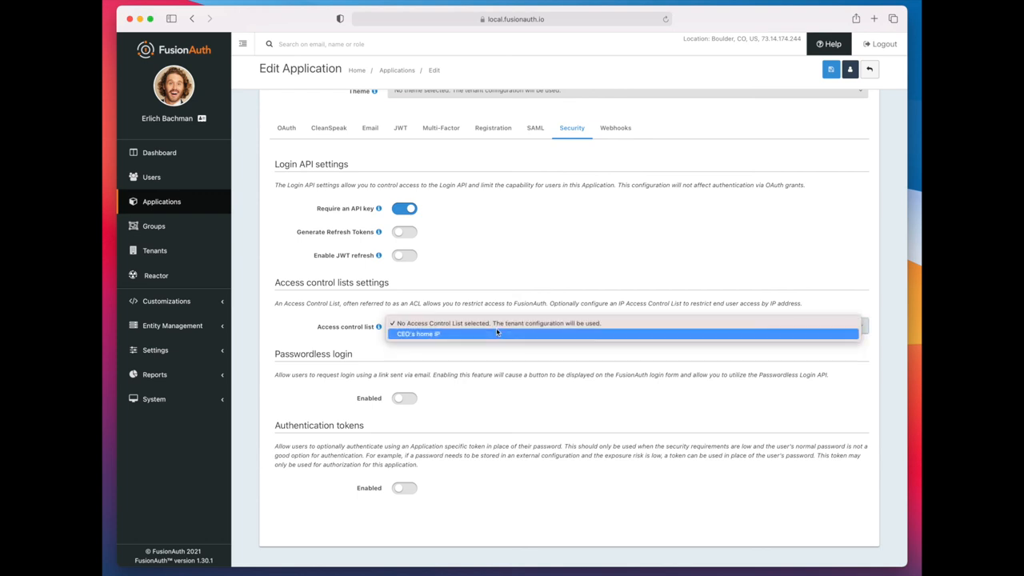
- Select CEO's home IP as Pied Piper's access control list
click(418, 334)
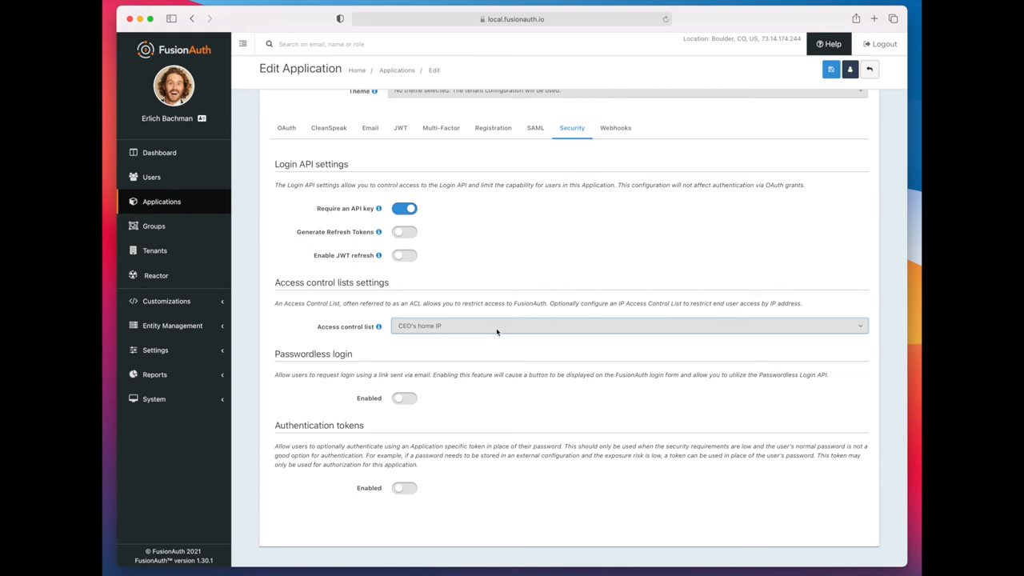
mouse_move(506, 324)
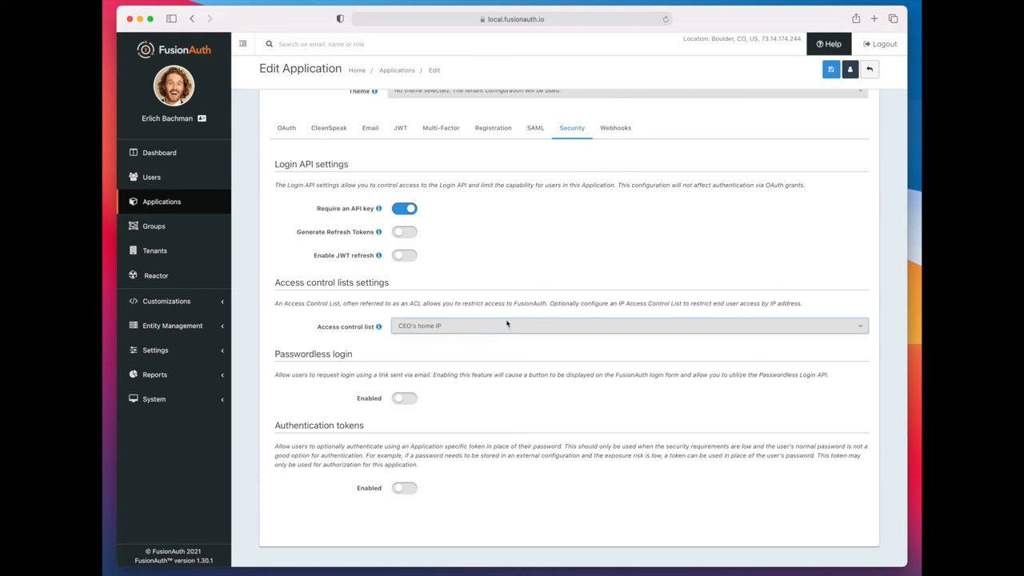